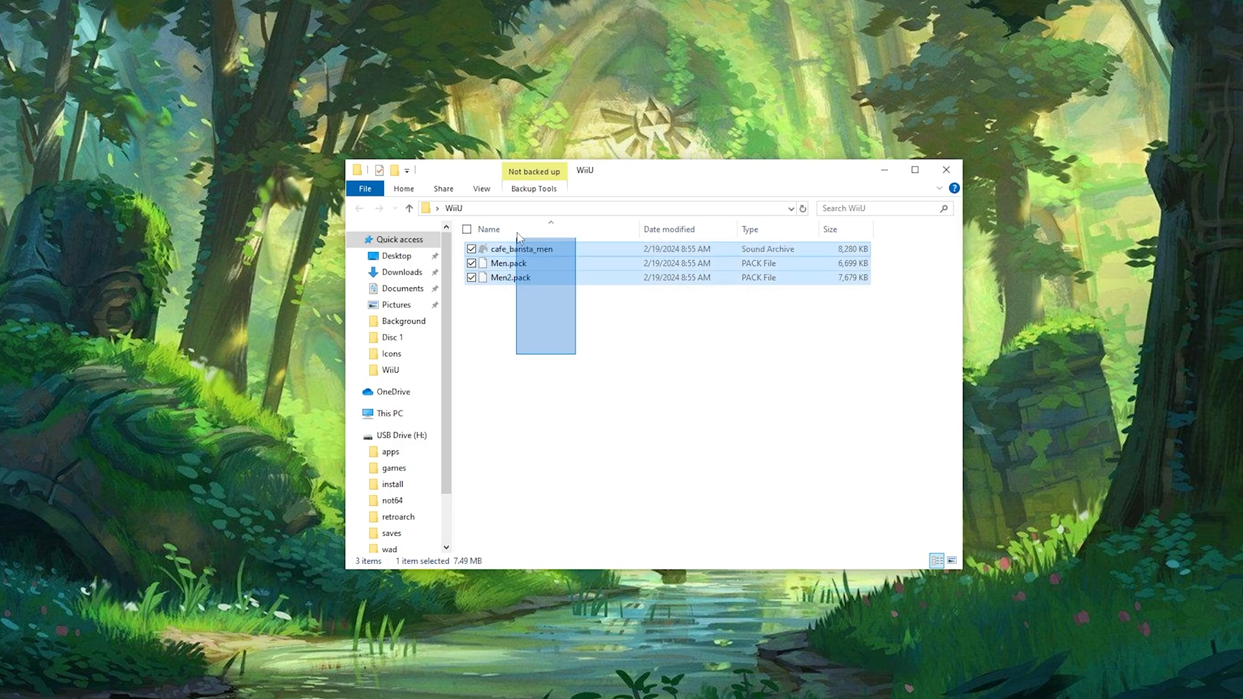
- Clear the file selection, move the WiiU folder window aside and minimize it to the desktop
click(511, 307)
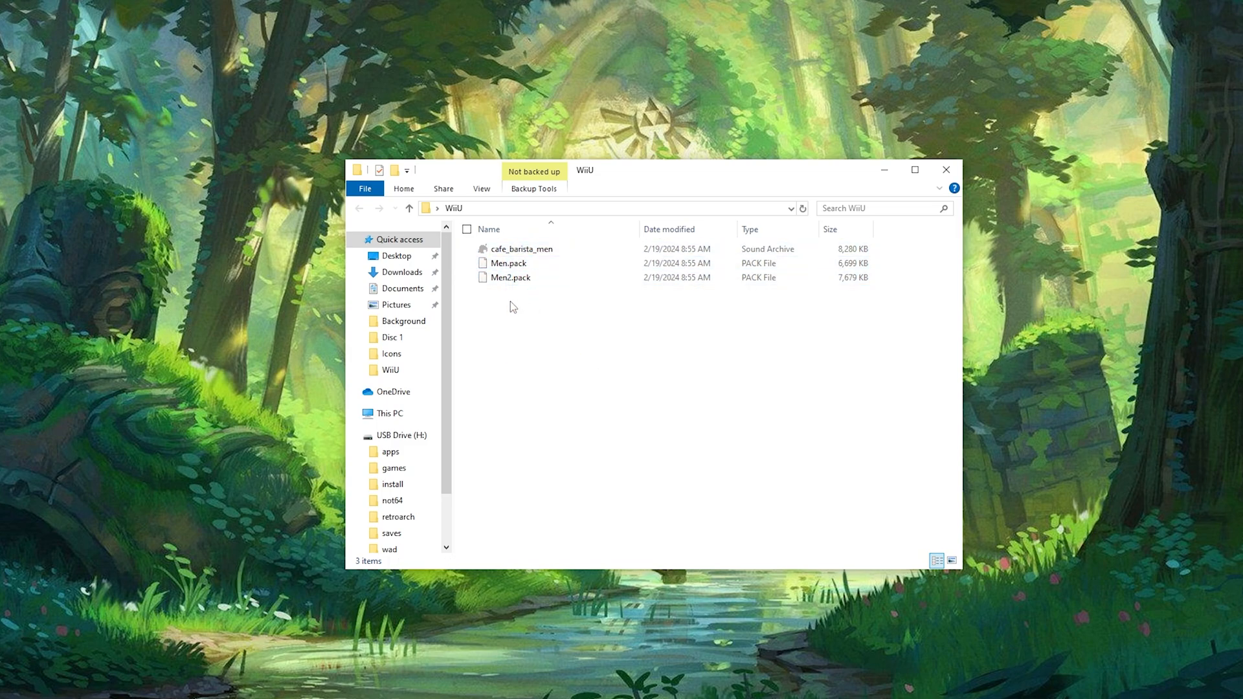
mouse_move(521, 249)
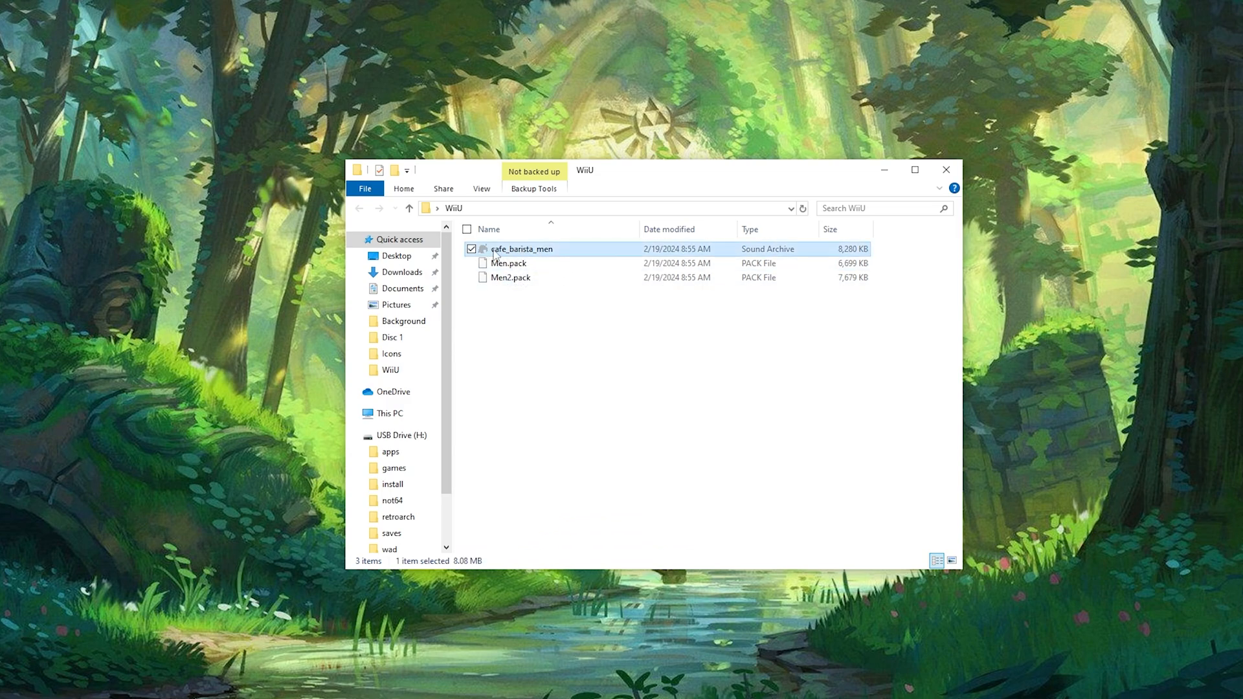
mouse_move(583, 344)
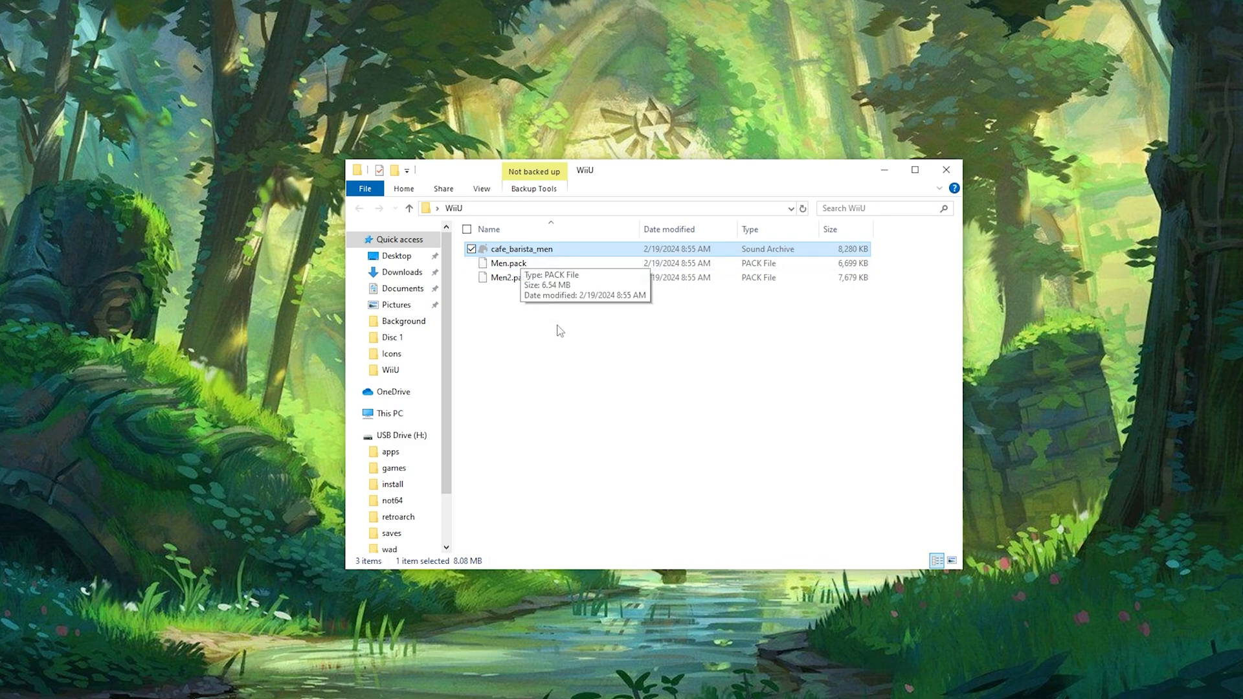
mouse_move(554, 256)
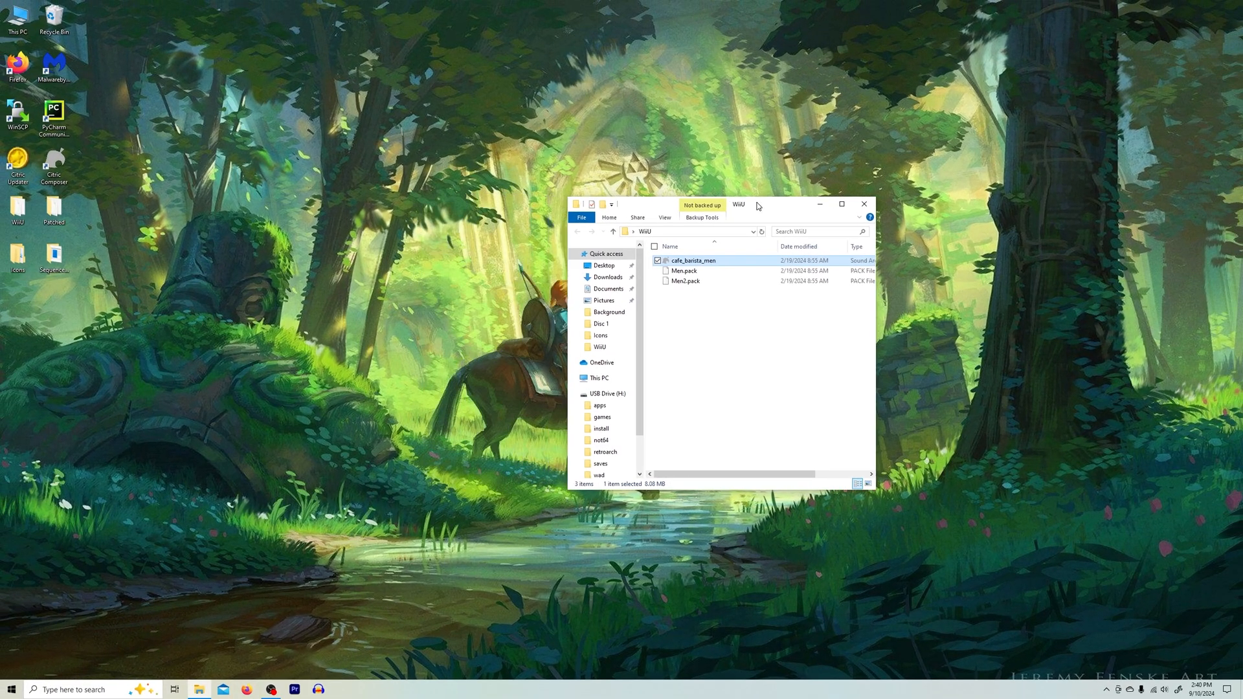
drag(736, 203, 183, 288)
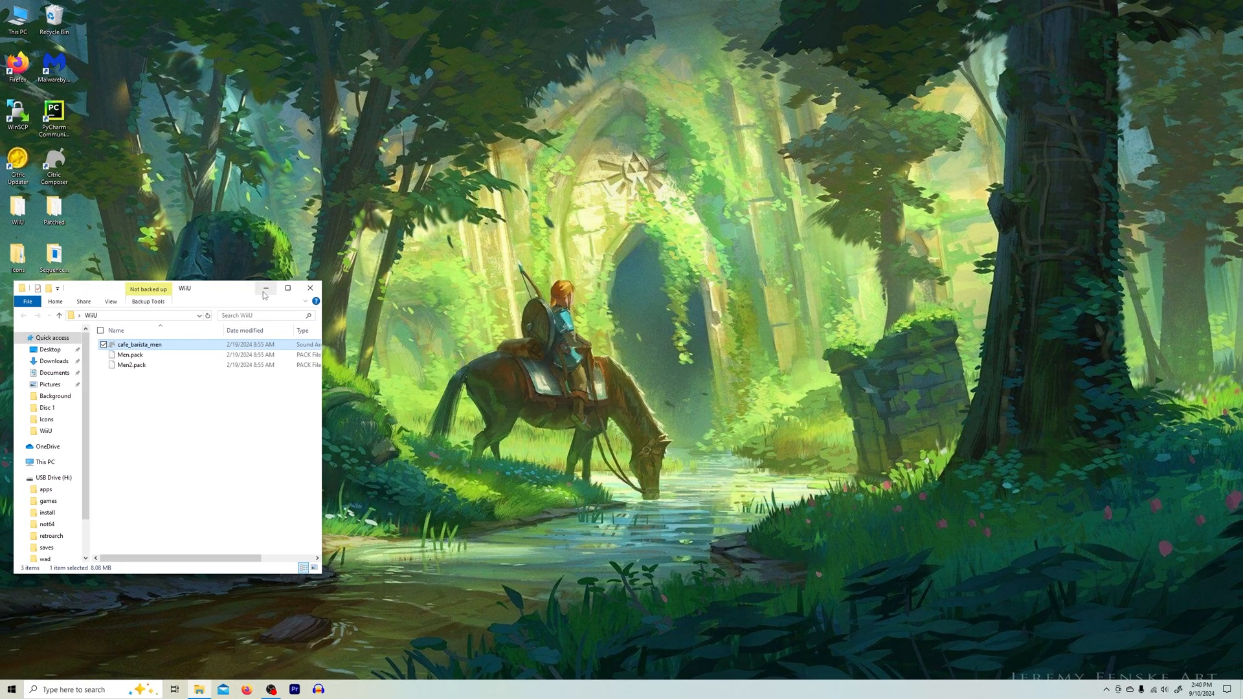
mouse_move(265, 288)
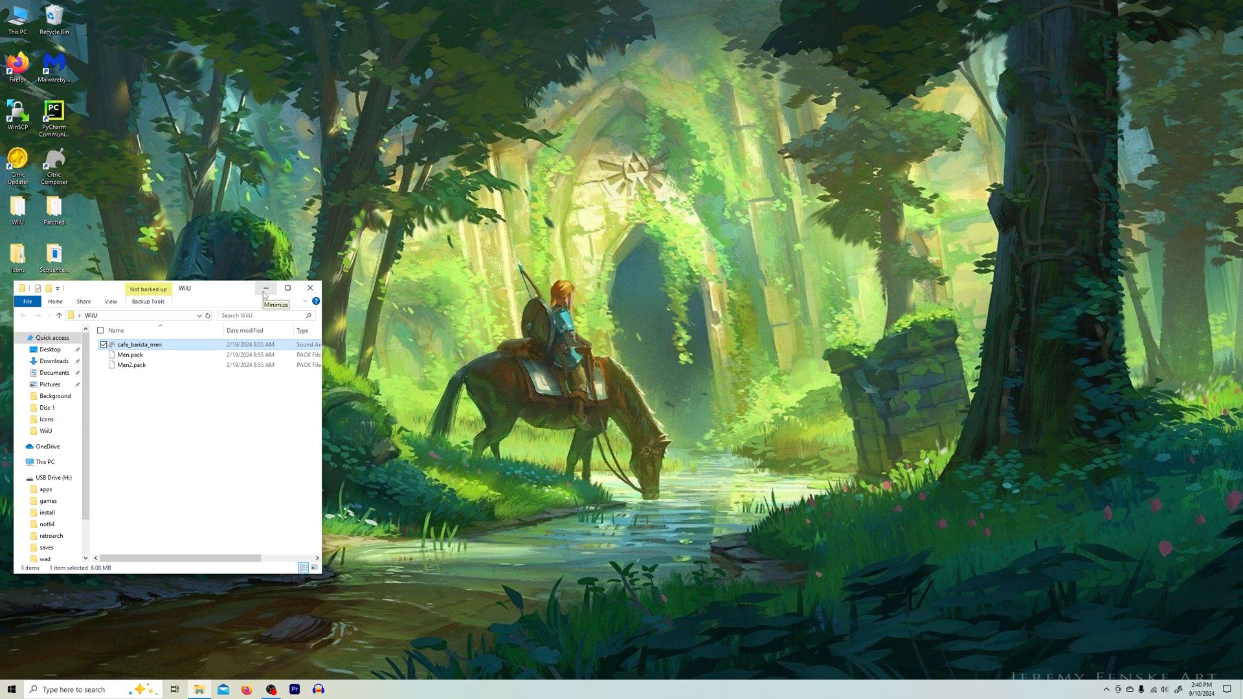
click(264, 287)
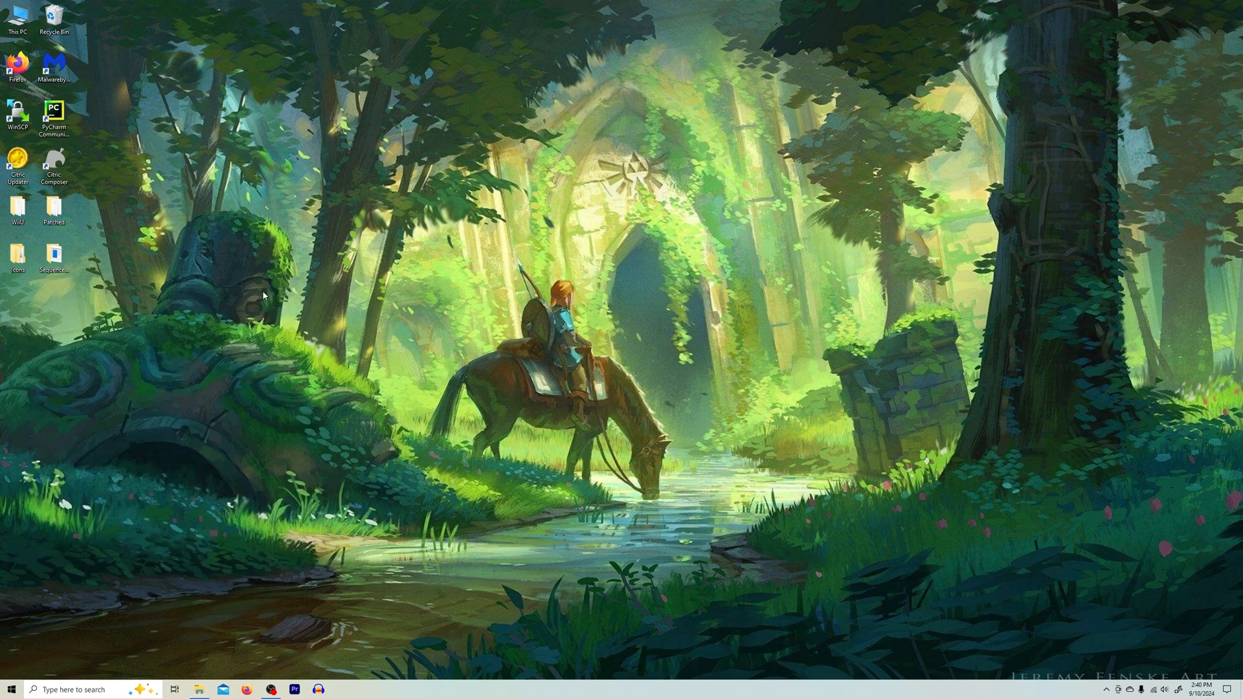
mouse_move(264, 294)
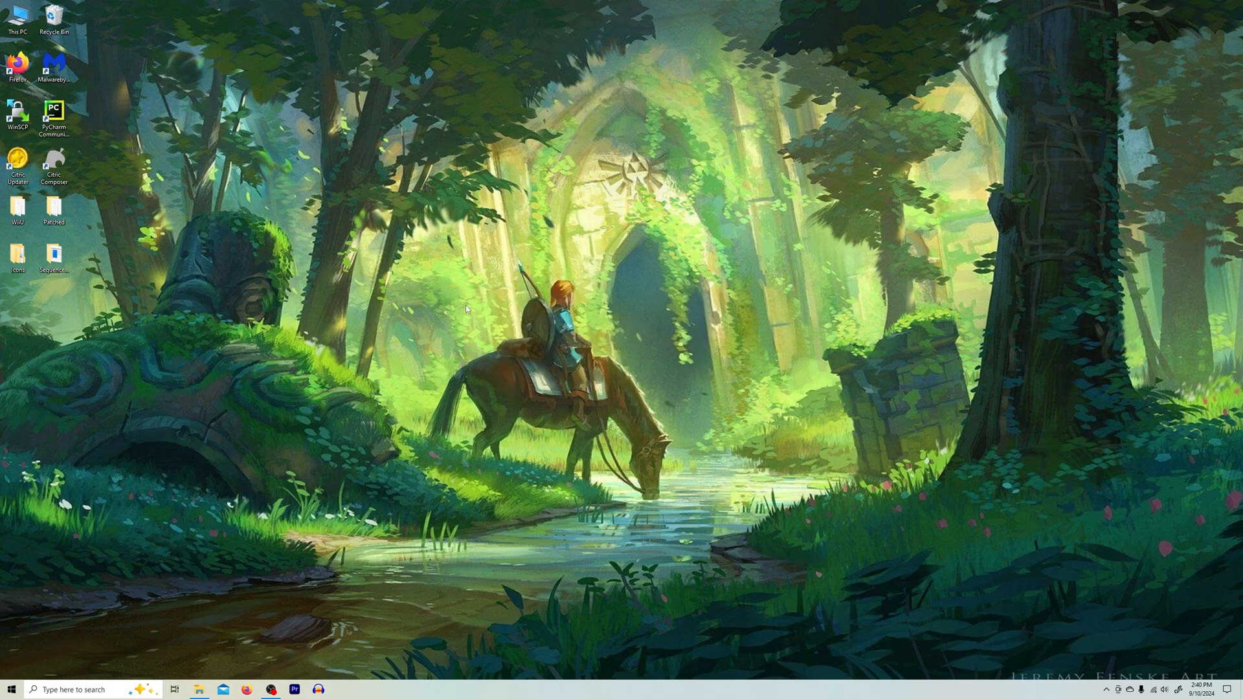
mouse_move(485, 269)
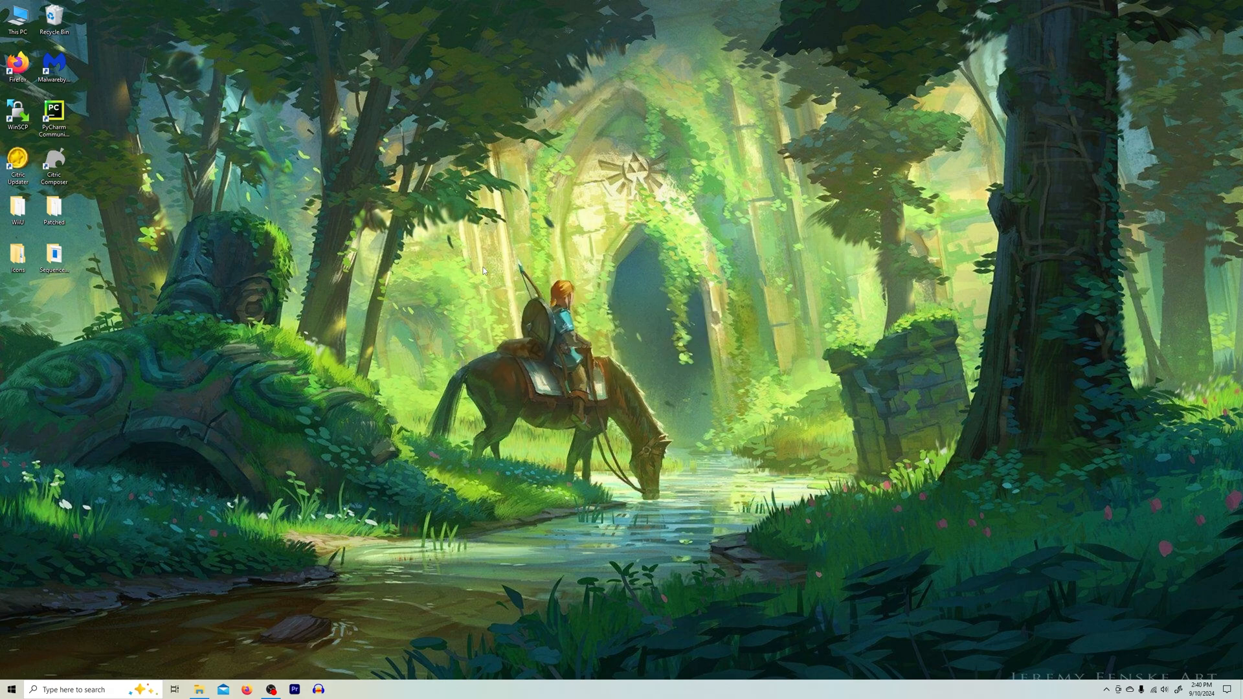
mouse_move(380, 566)
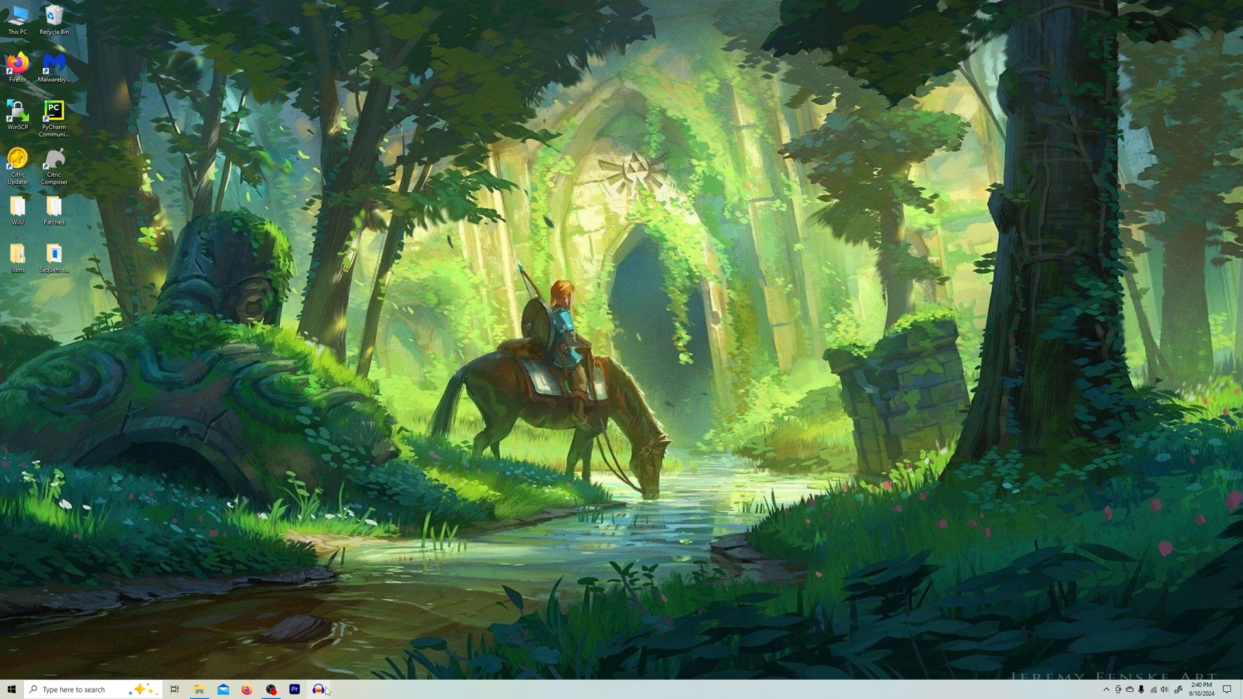
- Launch Audacity and import the 01. Overture track from the Music folder
click(321, 689)
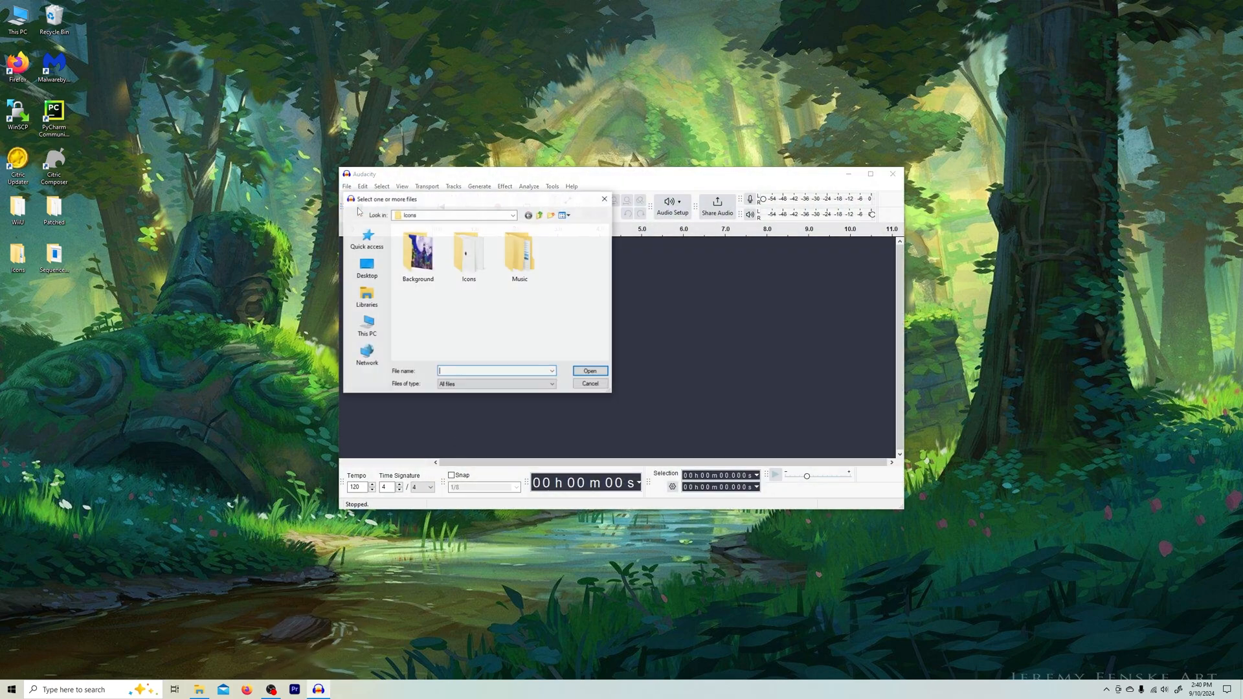
click(519, 253)
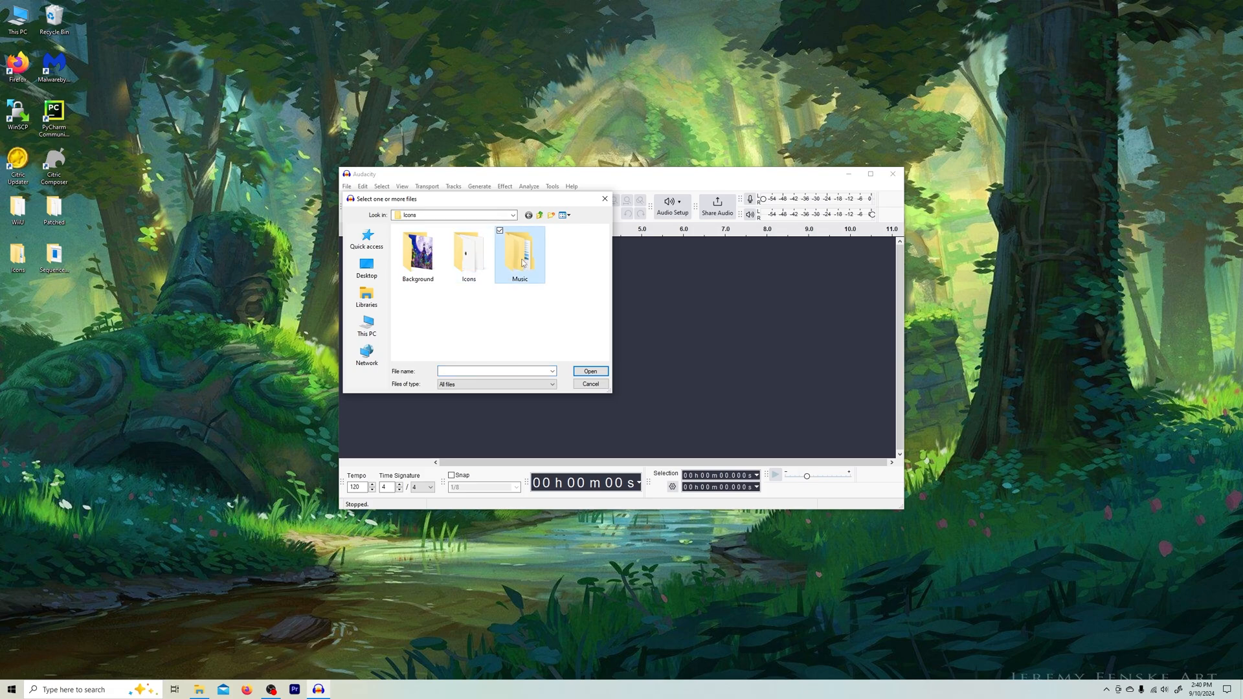
double_click(519, 254)
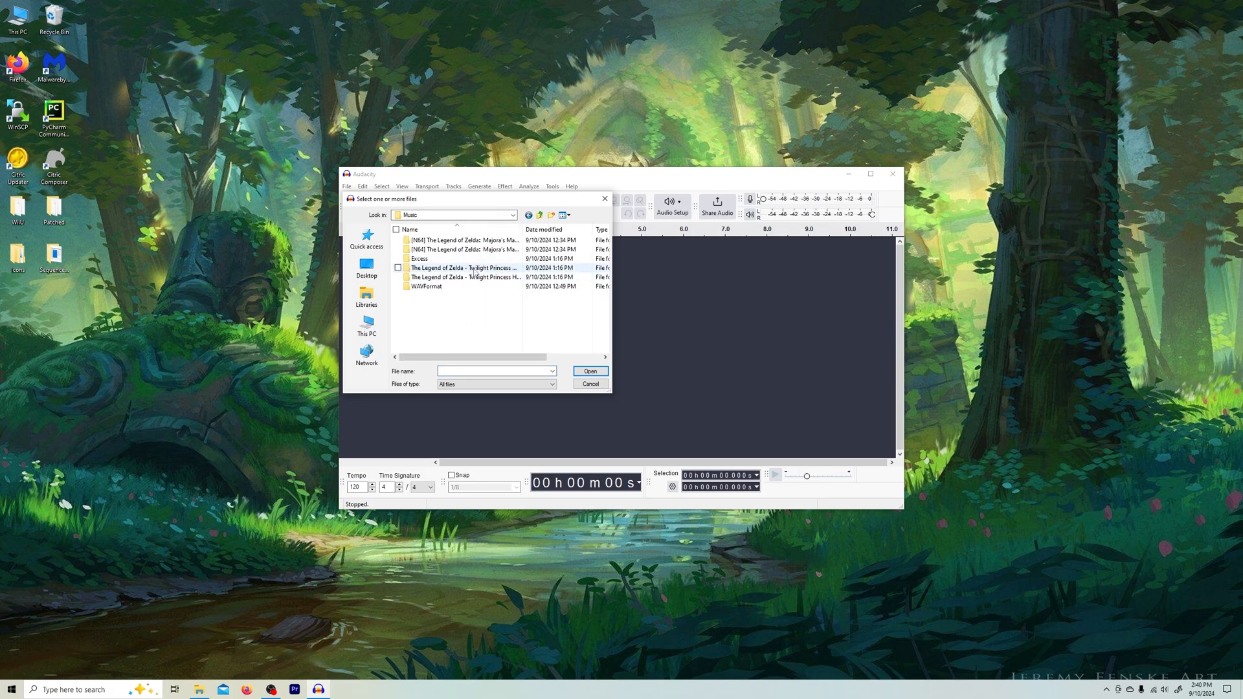
double_click(463, 267)
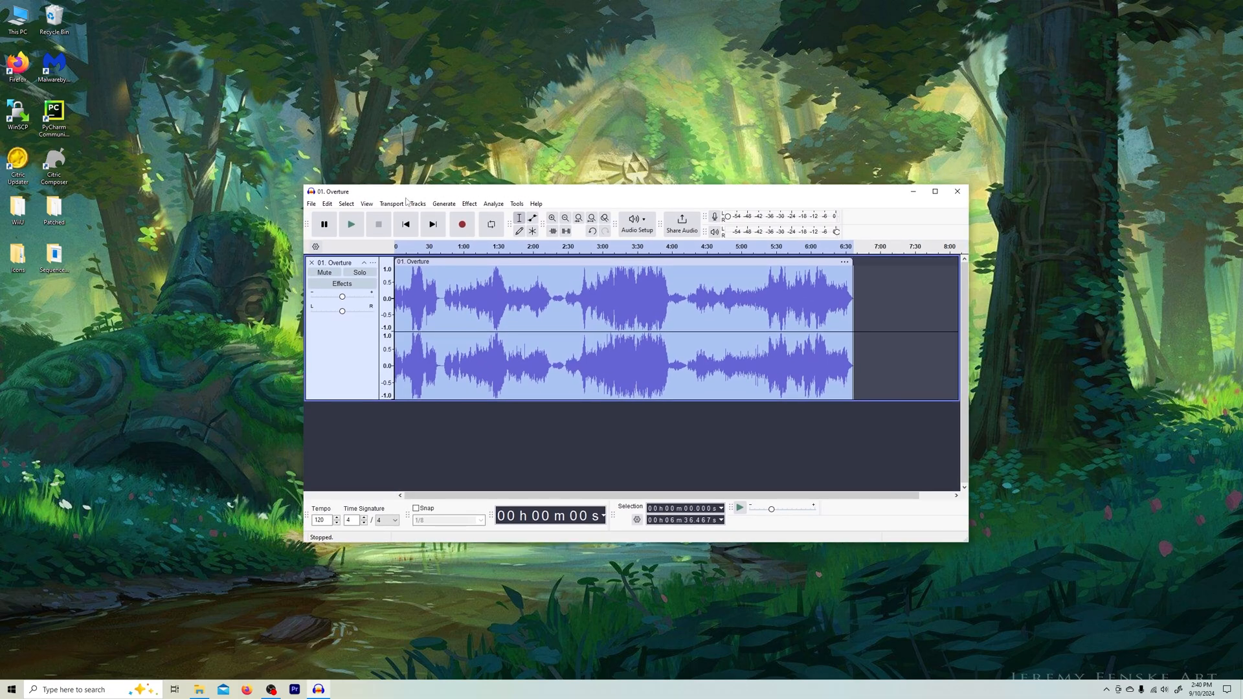
- Export the Overture track to this computer as a stereo 16-bit WAV file
click(249, 175)
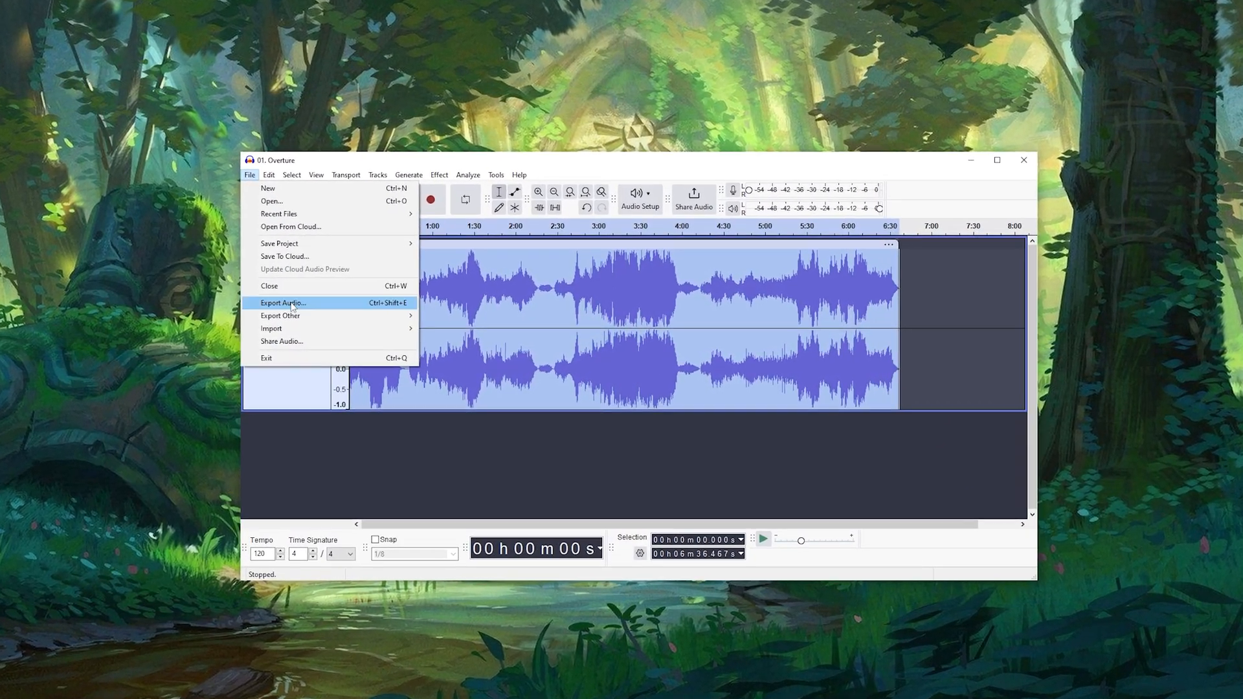
click(282, 303)
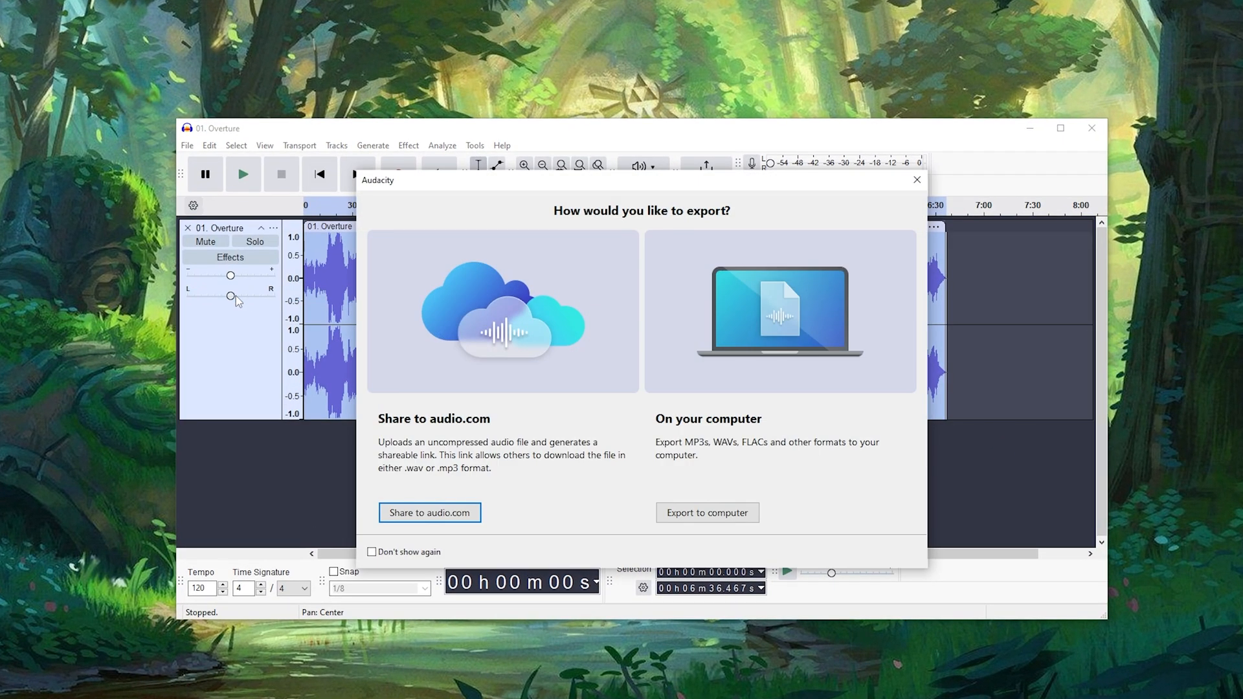
click(705, 512)
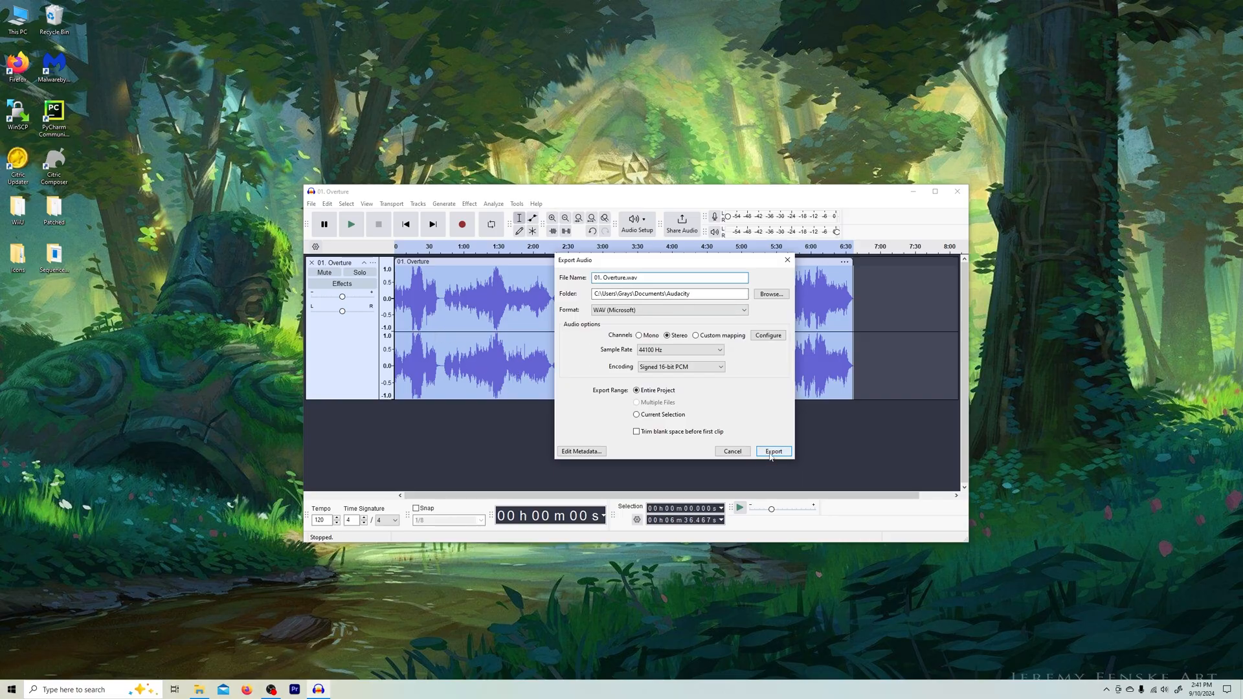
click(772, 450)
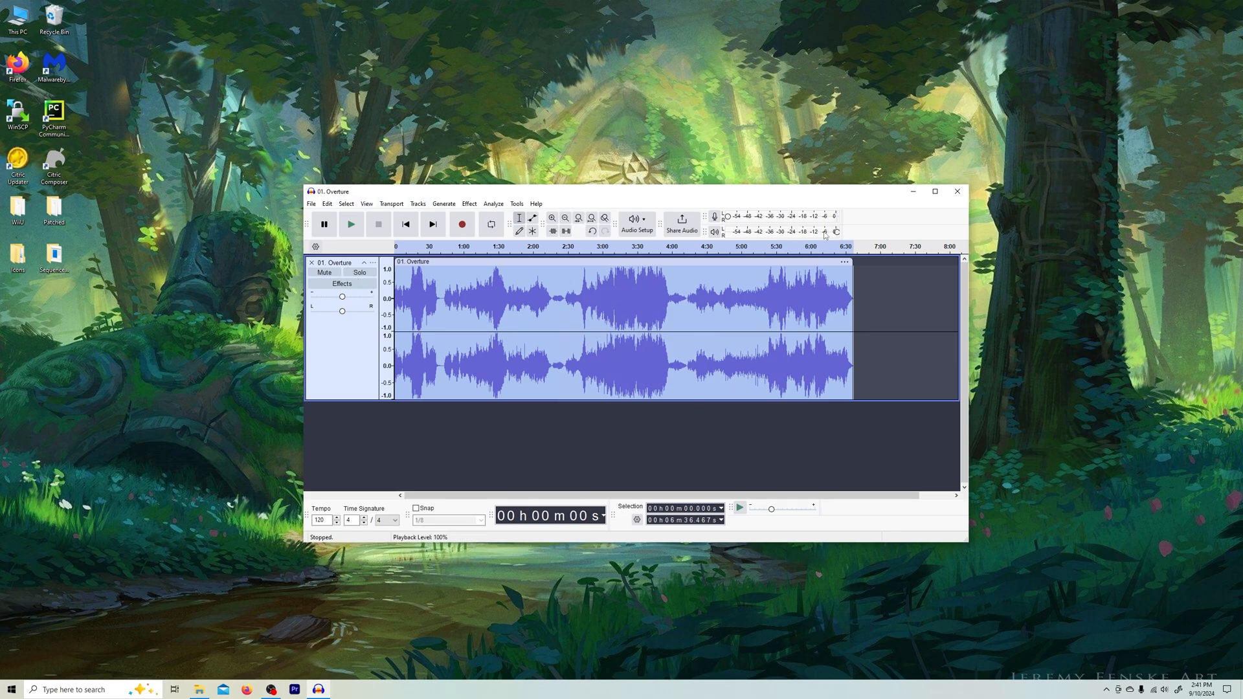
- Close the Audacity project, answering the save-changes prompt
click(957, 192)
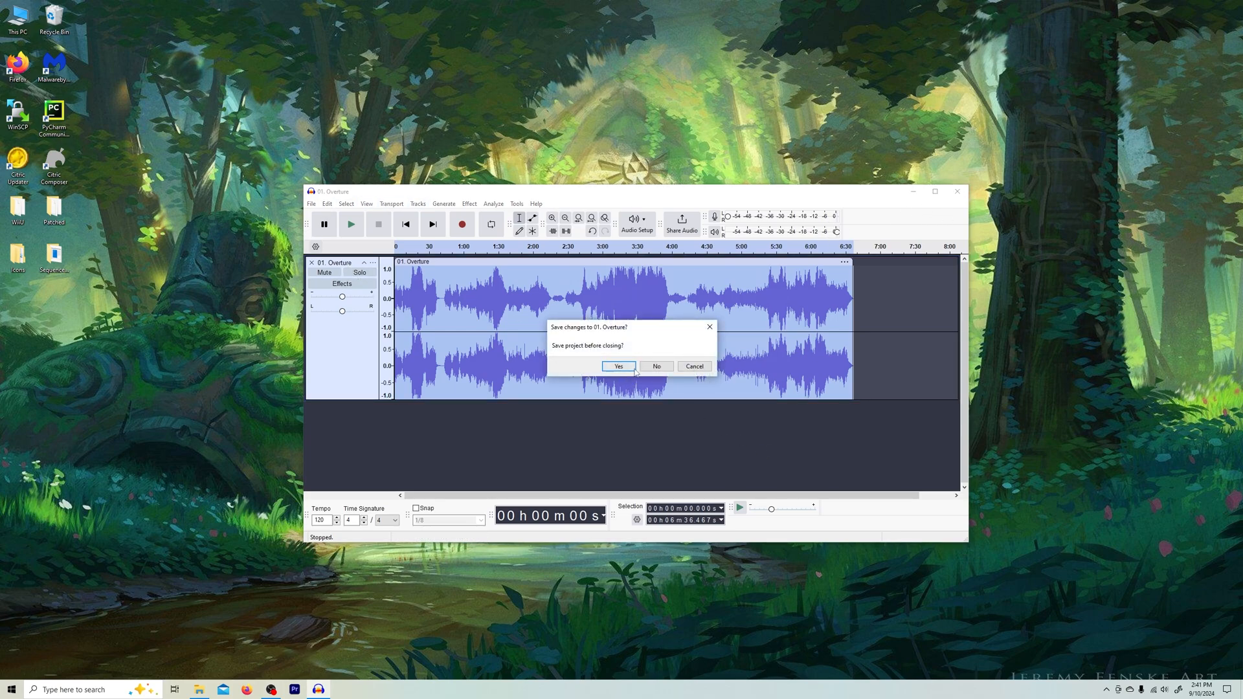
click(656, 366)
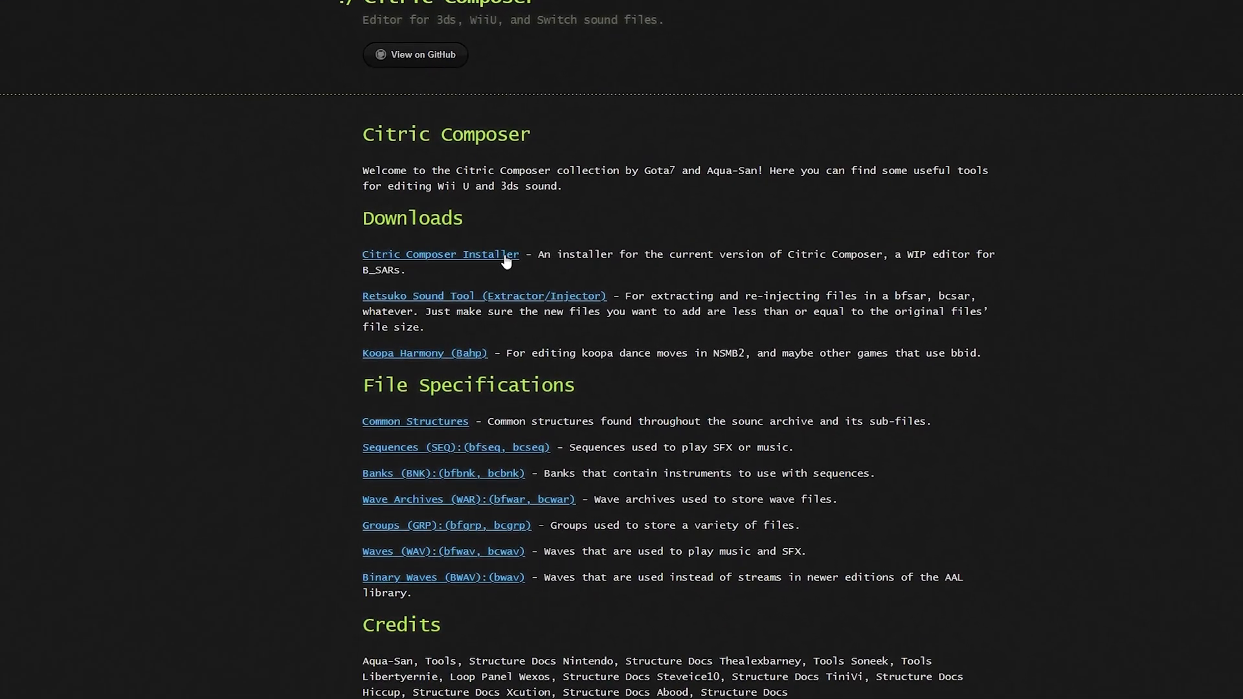
- Read through the SequenceConvert GitHub README, then return to the Rom Patcher JS page
scroll(down, 3)
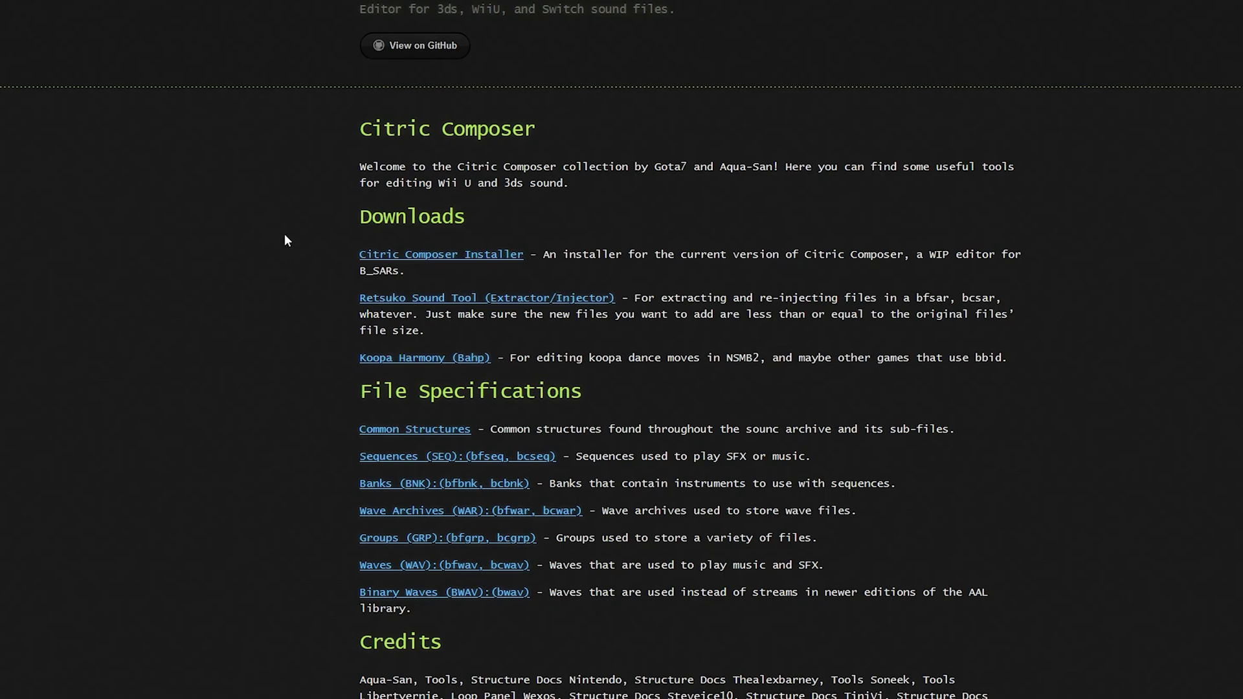
mouse_move(273, 216)
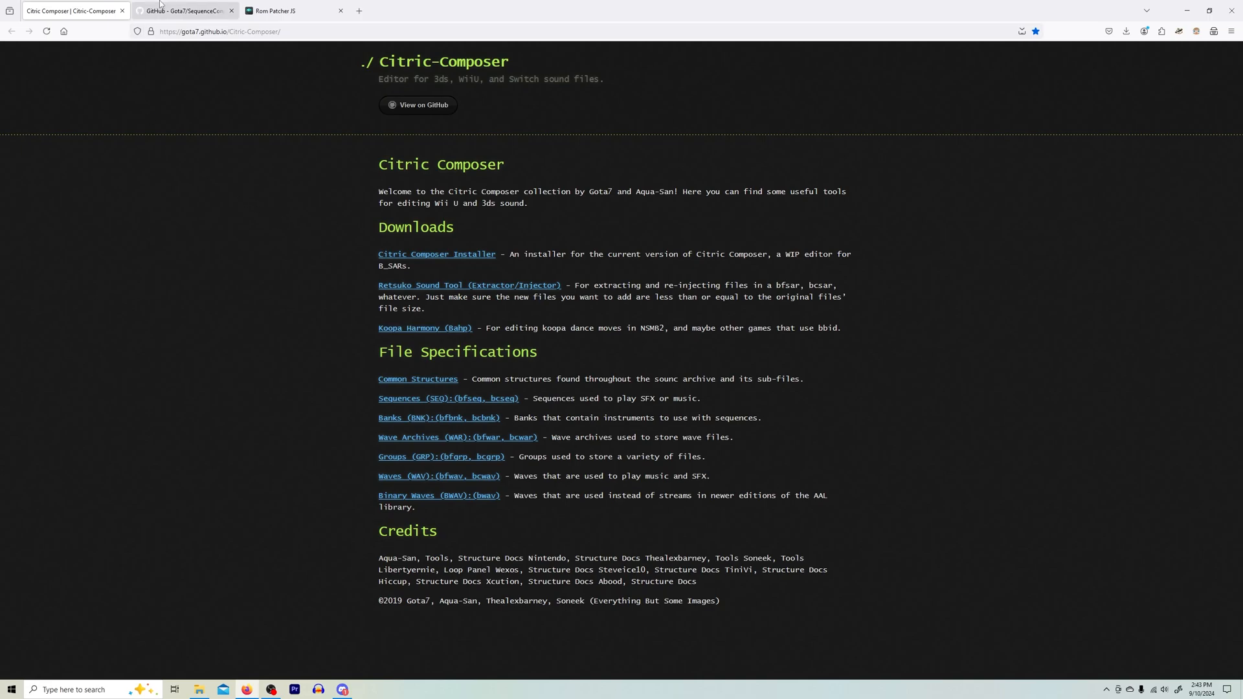
click(183, 11)
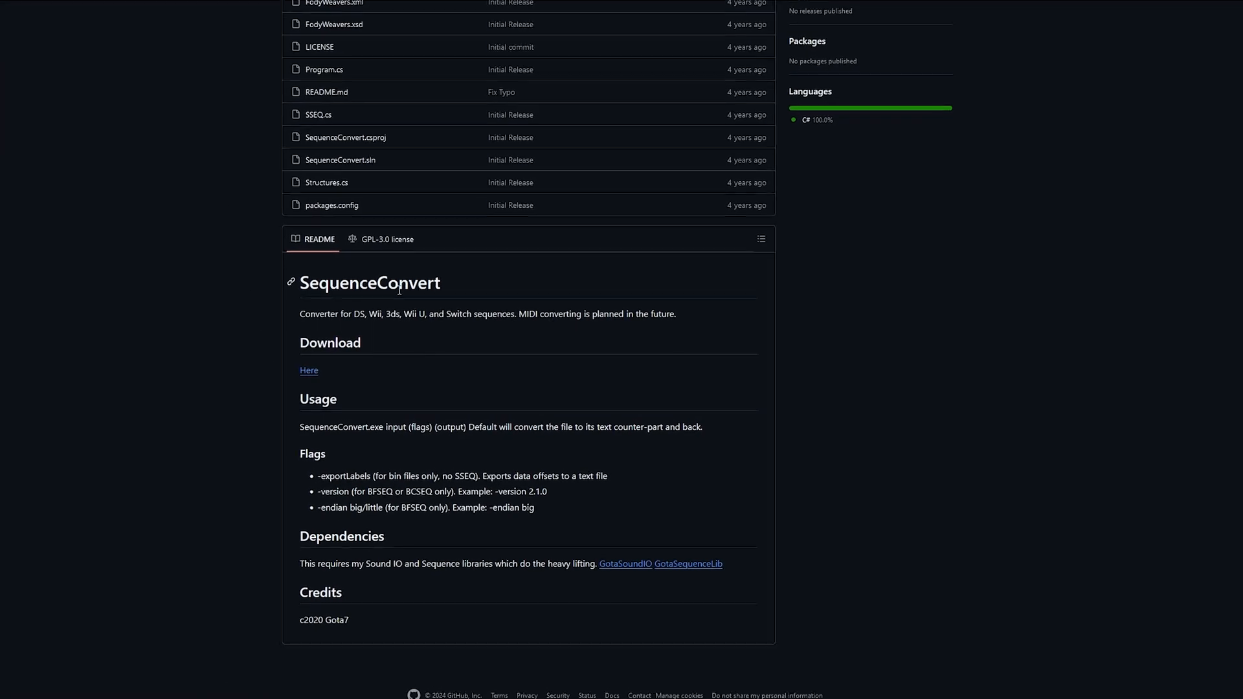
scroll(down, 3)
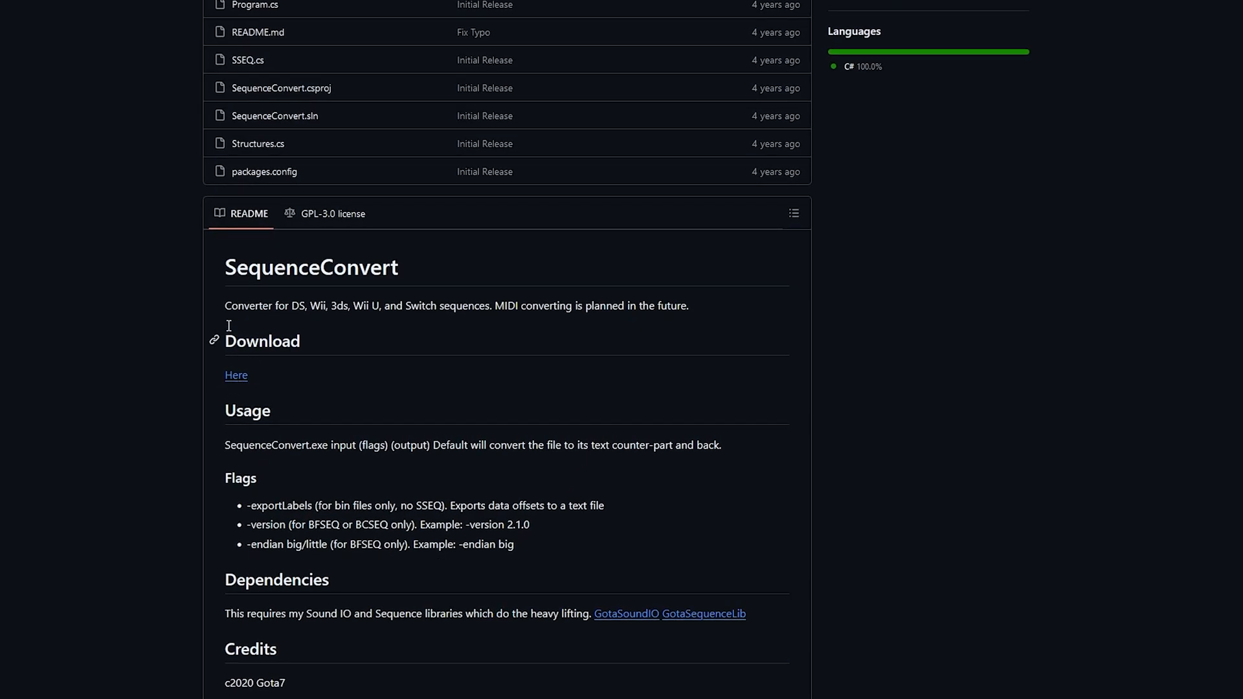
mouse_move(20, 223)
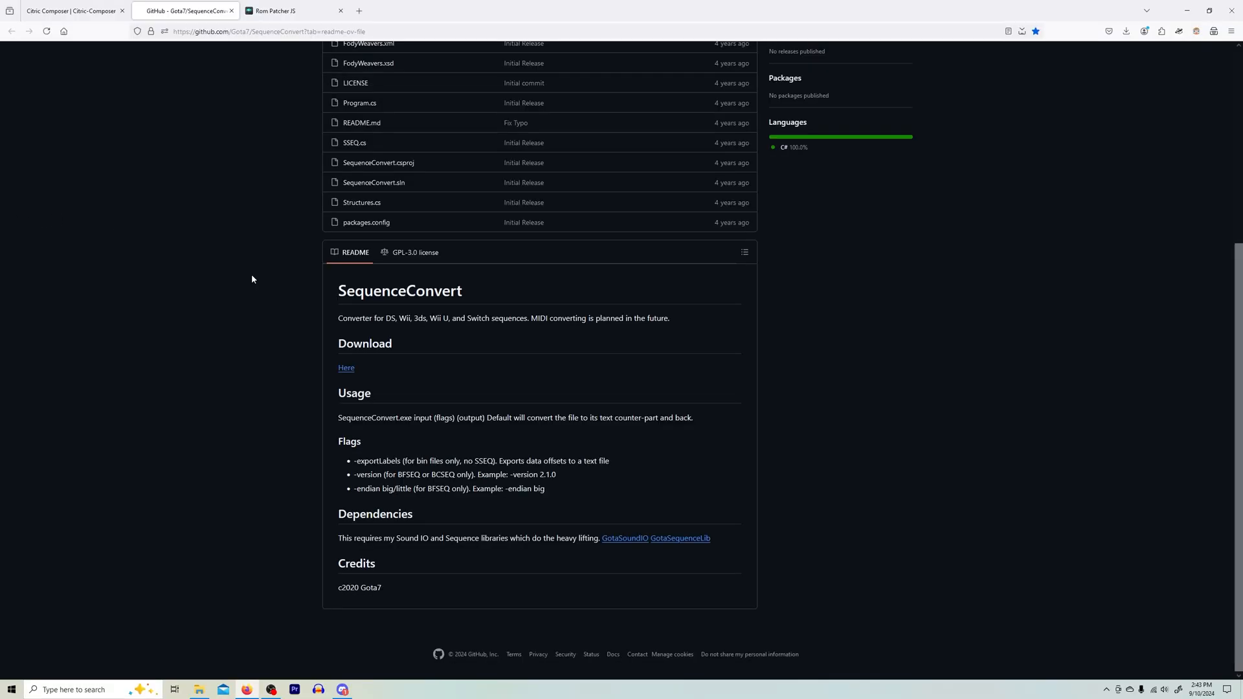
click(285, 10)
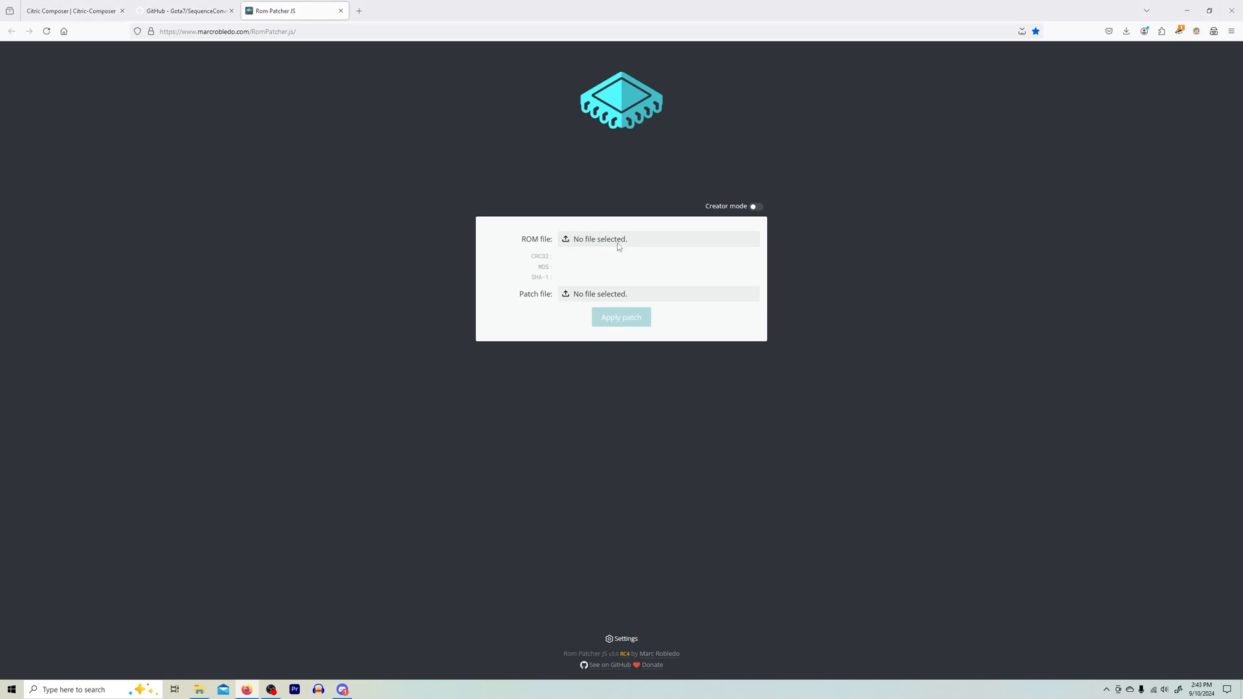
- Download the cafe_barista_men.bps template patch from the Discord #music channel
click(598, 238)
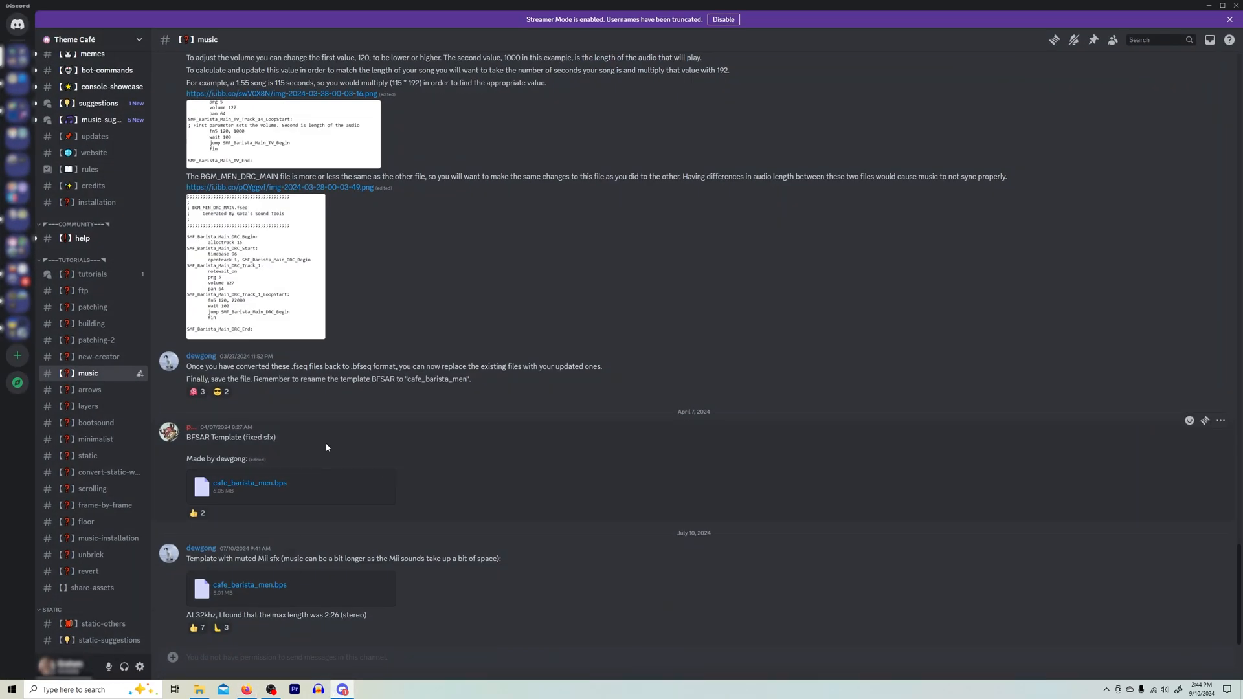
mouse_move(1199, 50)
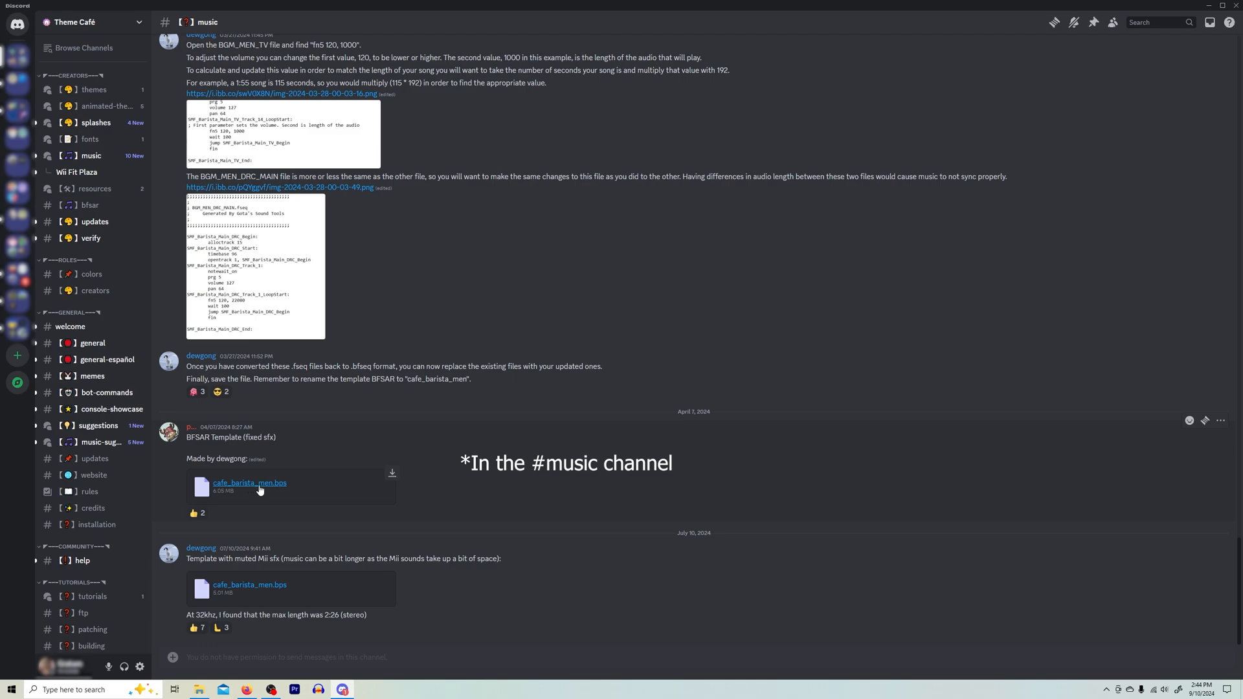
click(249, 483)
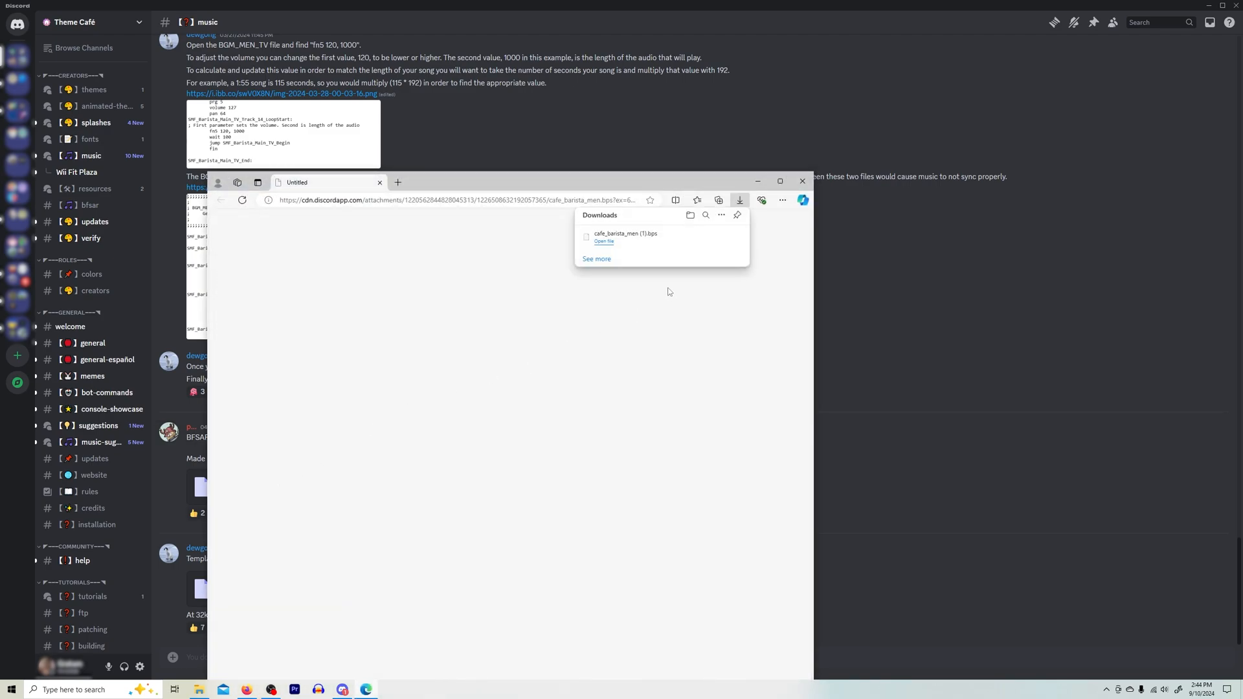
click(800, 181)
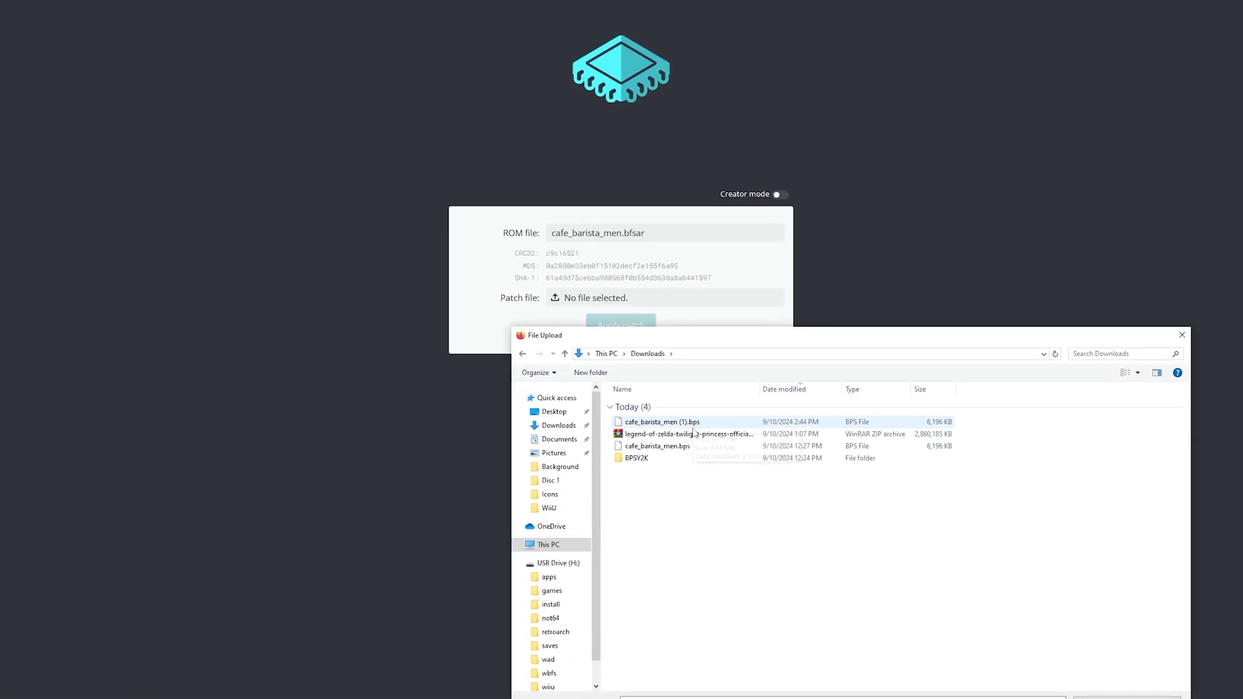
- Load cafe_barista_men (1).bps as the patch and apply it to cafe_barista_men.bfsar
double_click(656, 445)
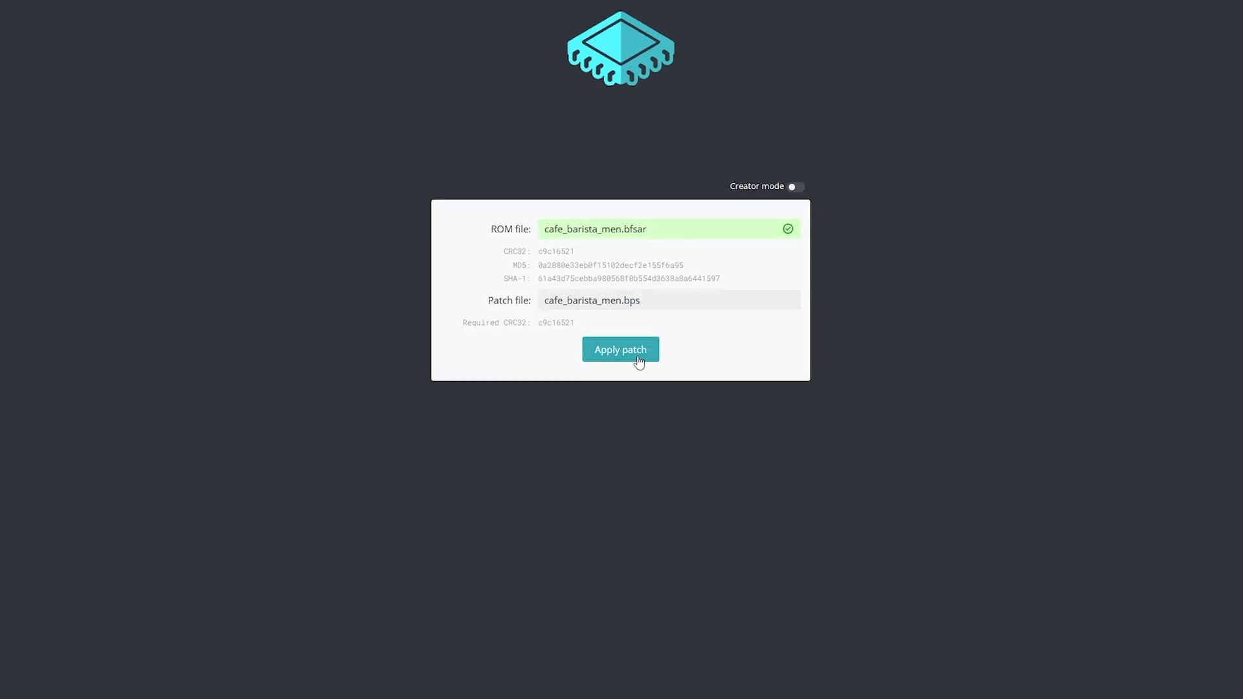
click(620, 349)
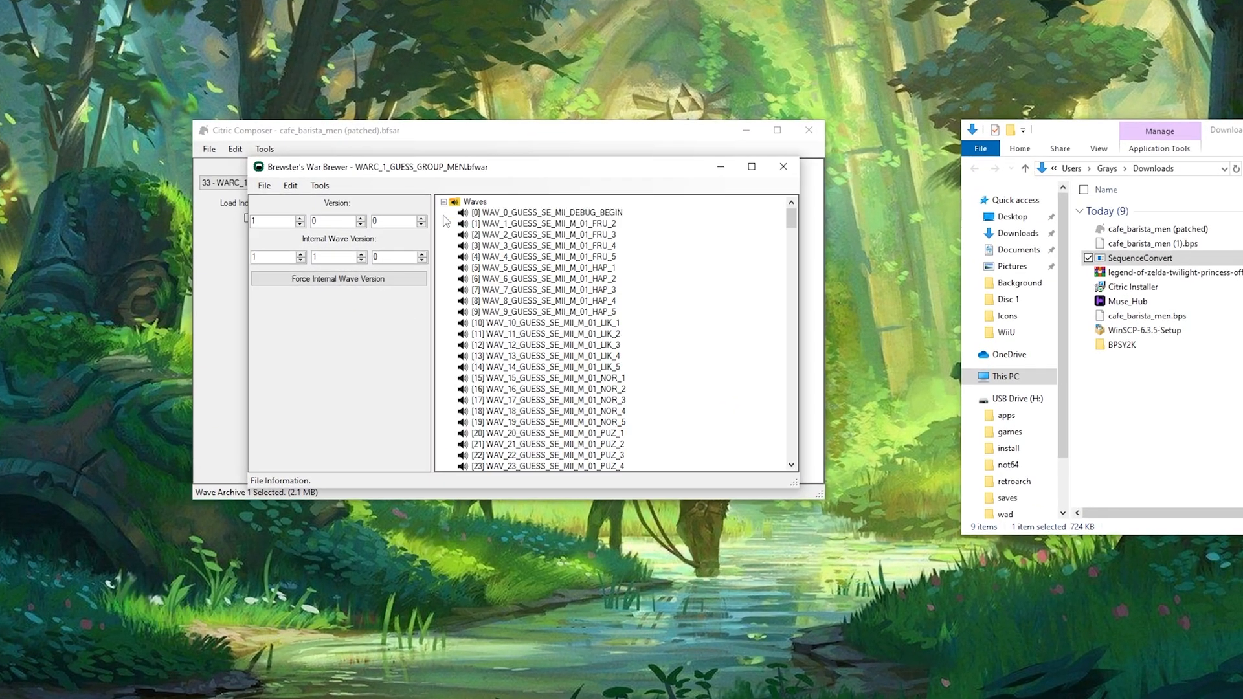
- Scroll the Waves tree of WARC_1_GUESS_GROUP_MEN down to WAV_302_GUESS_BANK_MEN_BGM
scroll(down, 3)
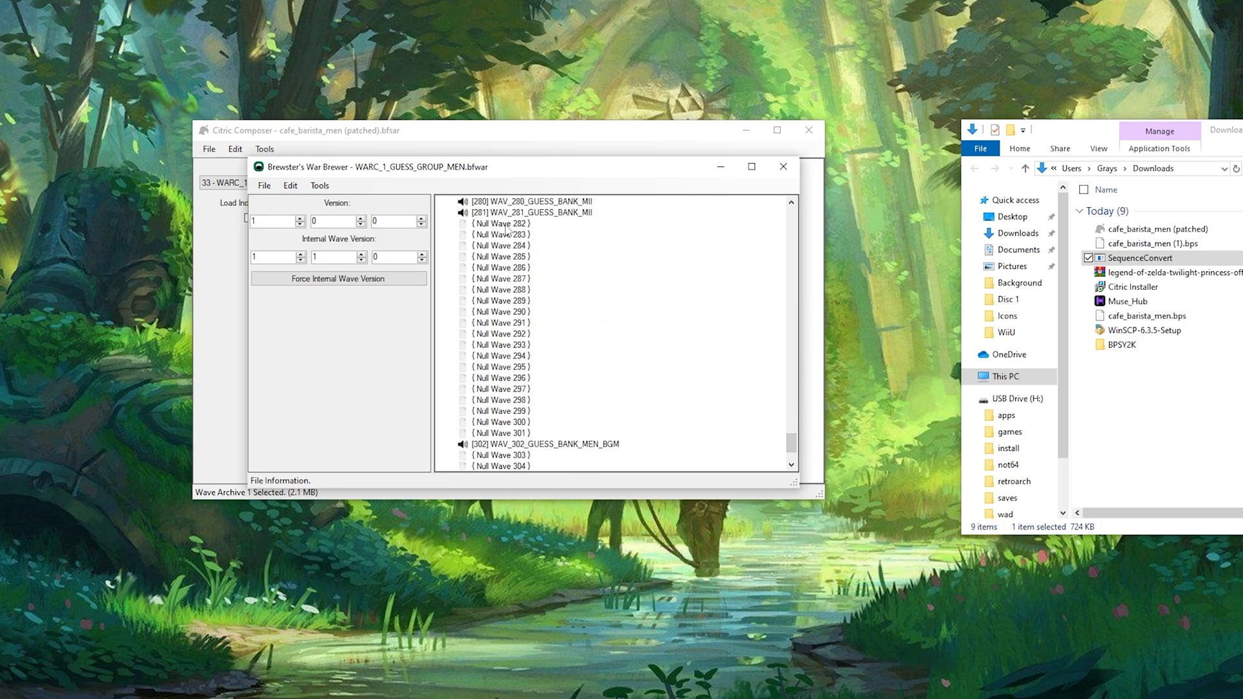
scroll(down, 3)
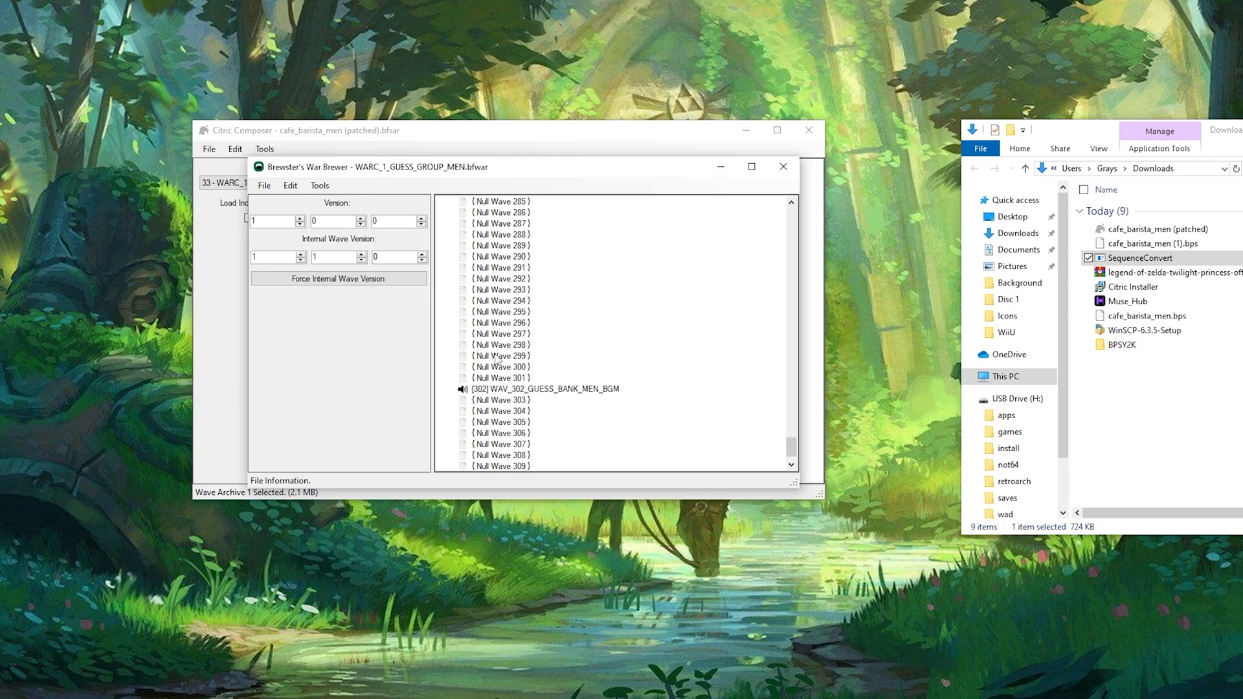
scroll(down, 3)
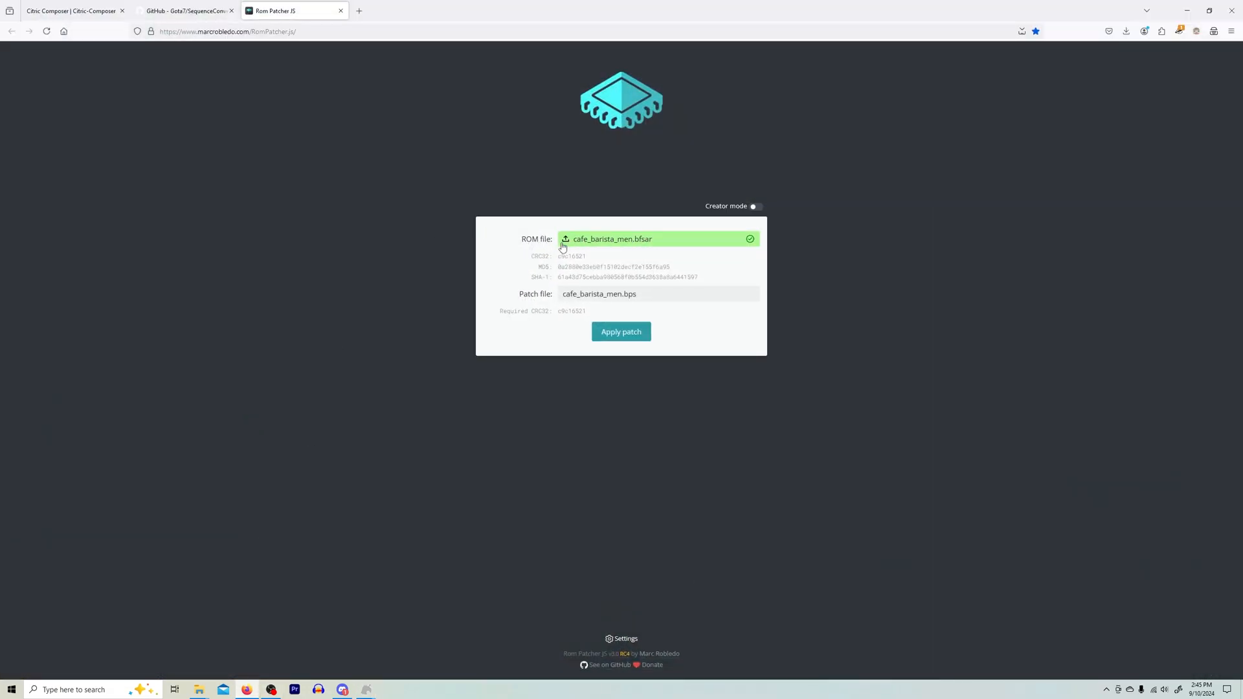
mouse_move(638, 247)
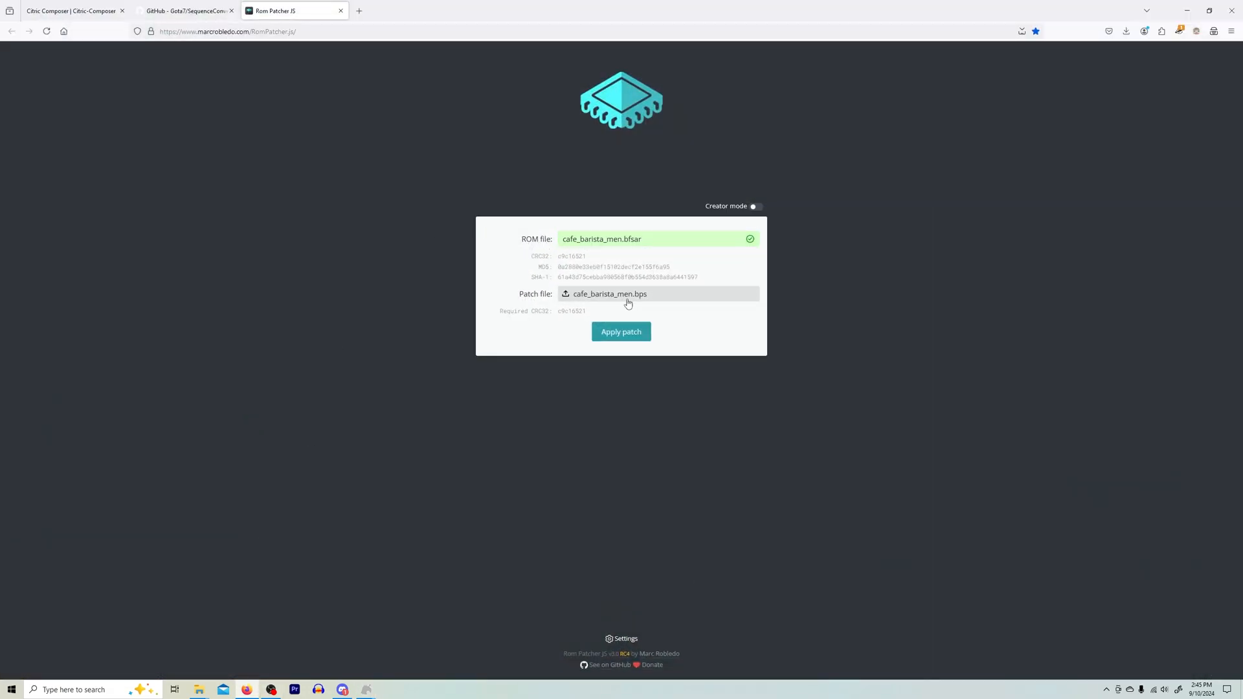
mouse_move(606, 293)
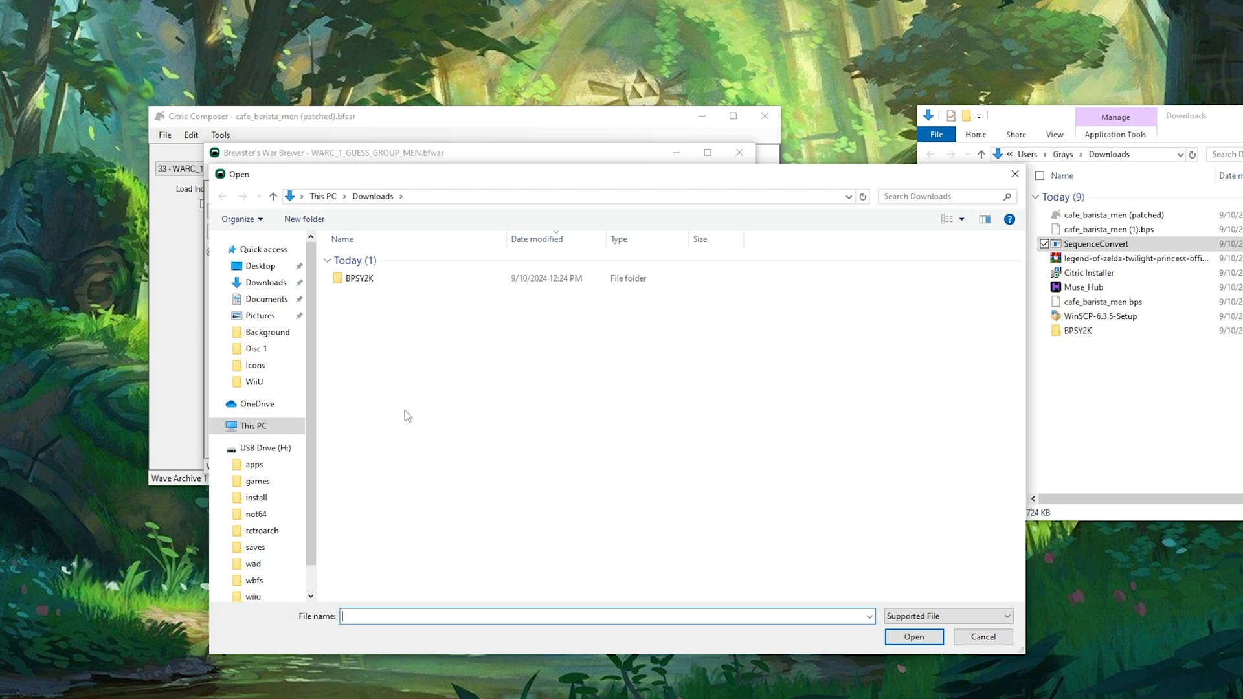
- Browse to the Documents folder holding the new music track for the wave 302 replacement
click(266, 282)
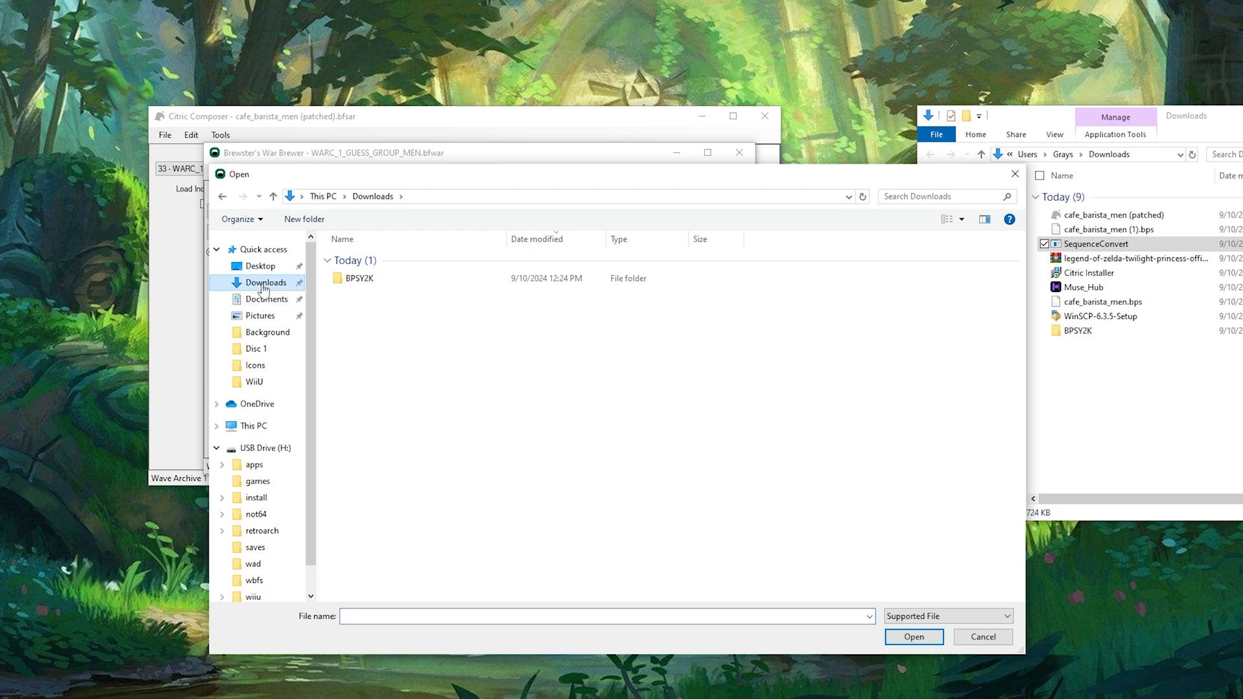
click(267, 299)
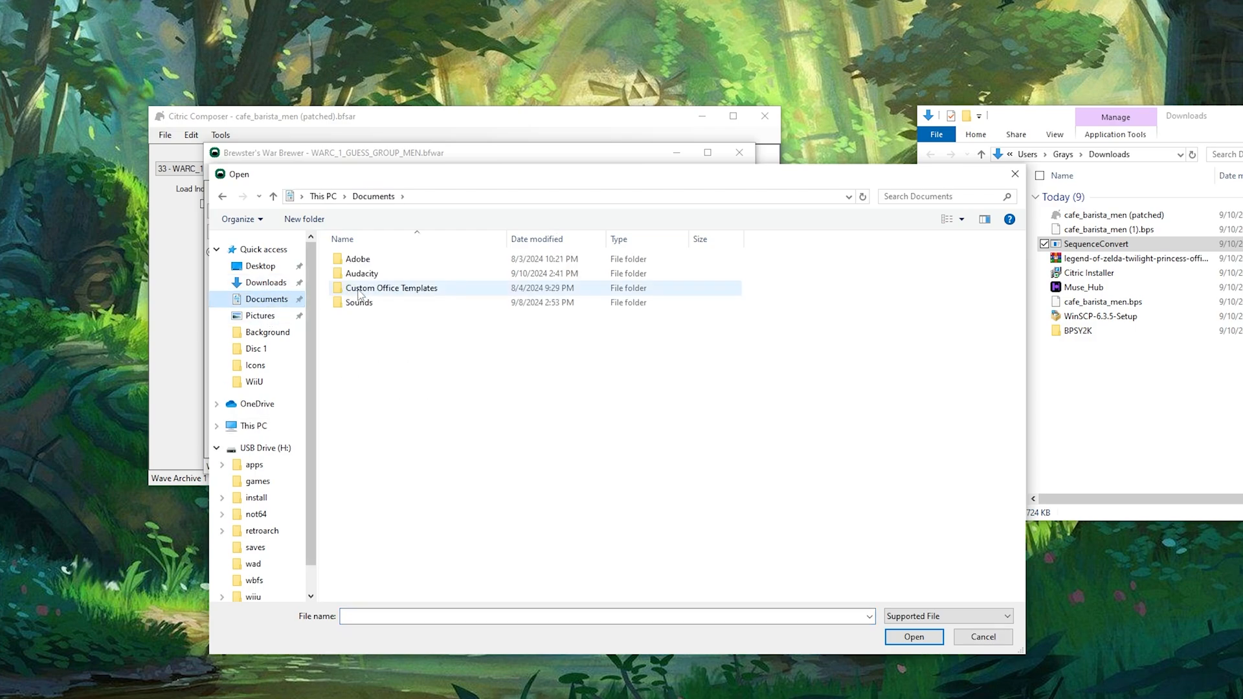
double_click(360, 273)
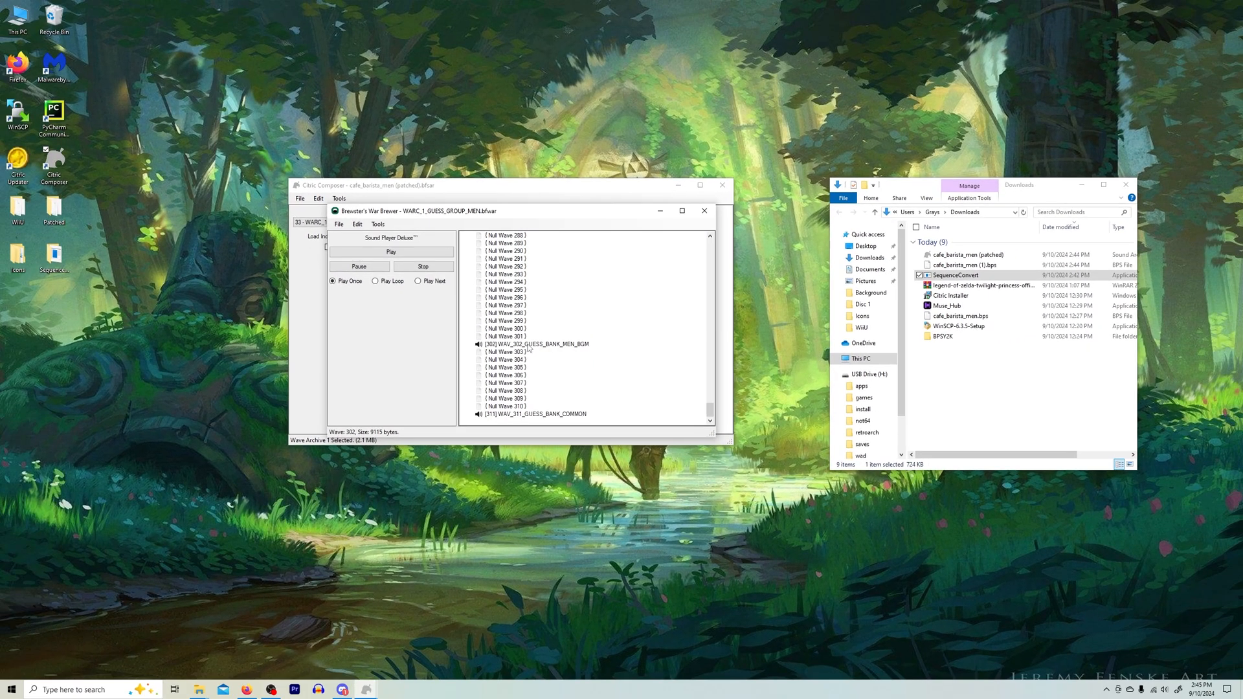
- Check wave 302's new ~20 MB size, then play and pause the replaced wave
click(522, 345)
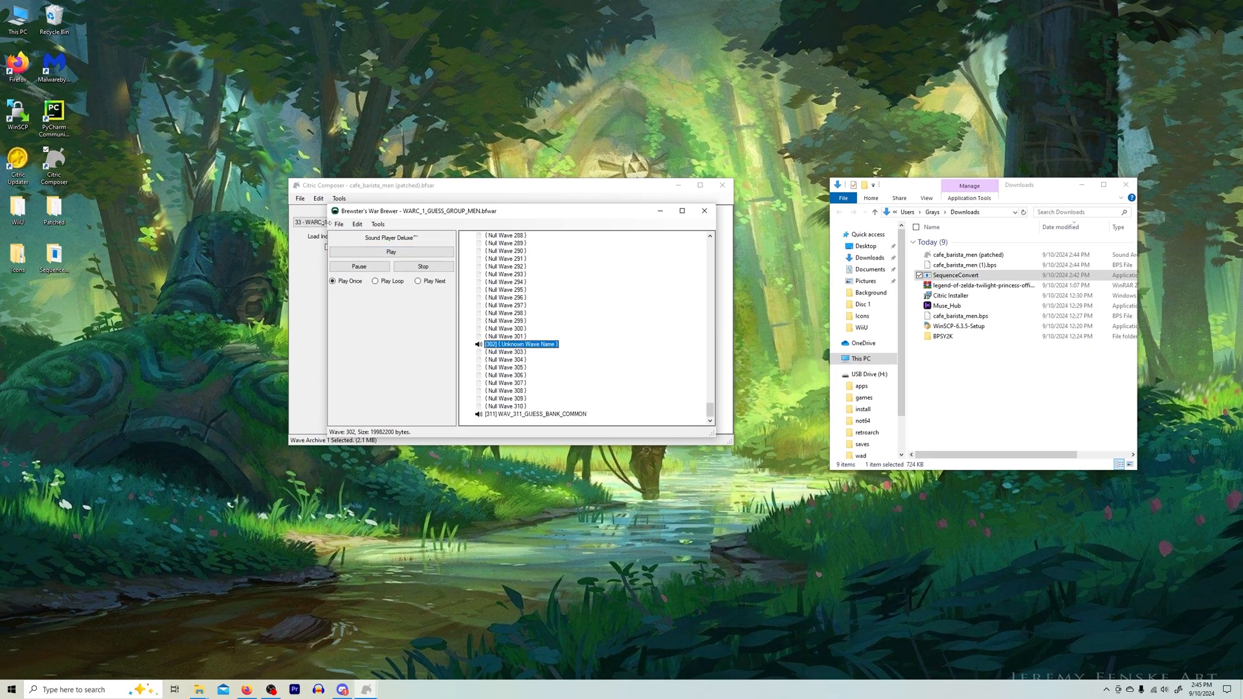
click(389, 251)
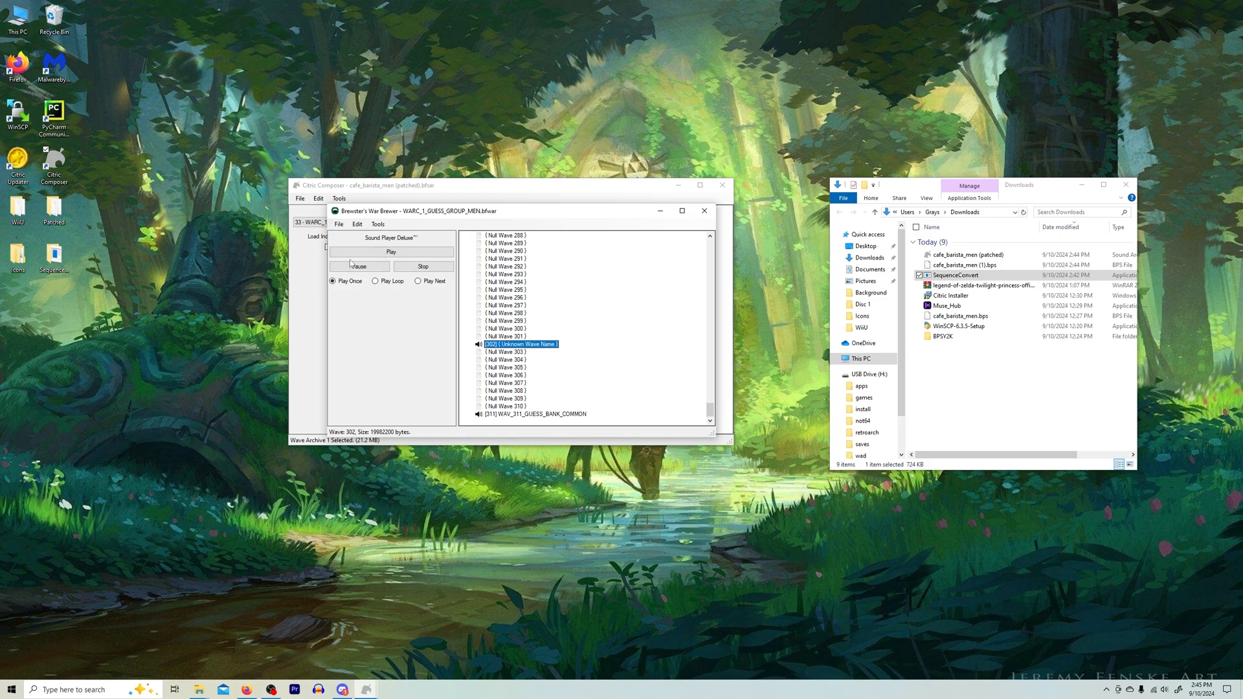
click(703, 210)
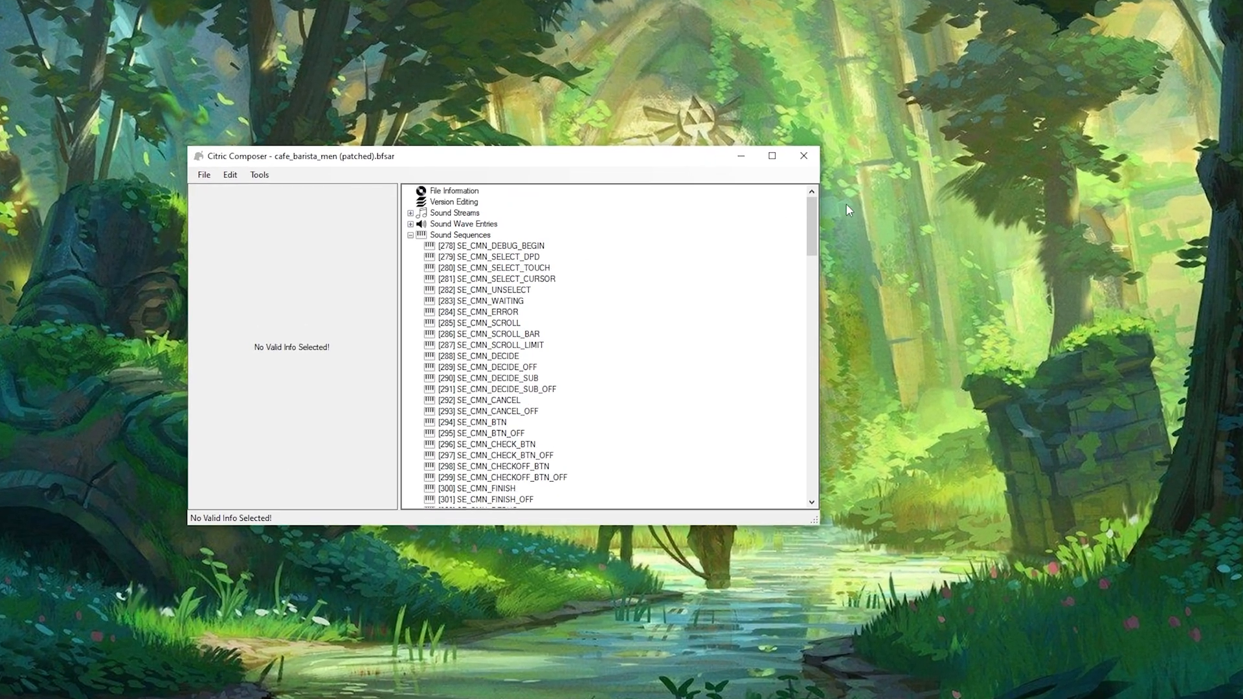
- Start exporting sequence [371] BGM_MEN_TV from the sequence list
scroll(down, 3)
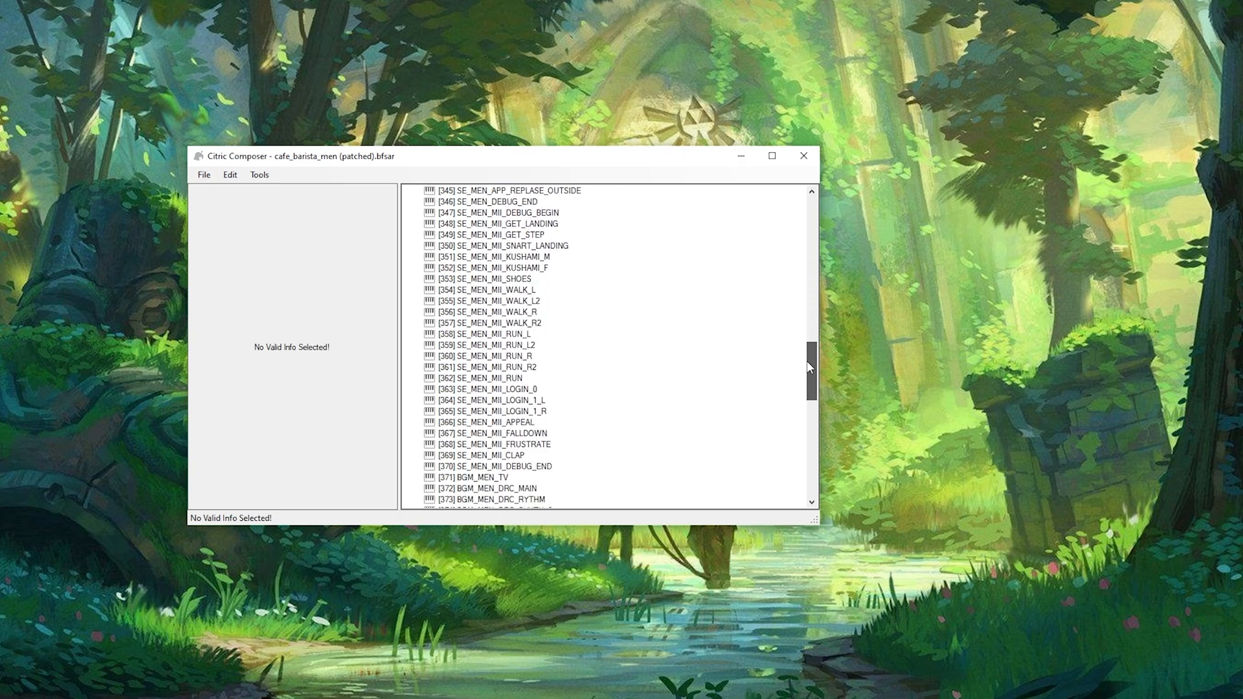
click(480, 377)
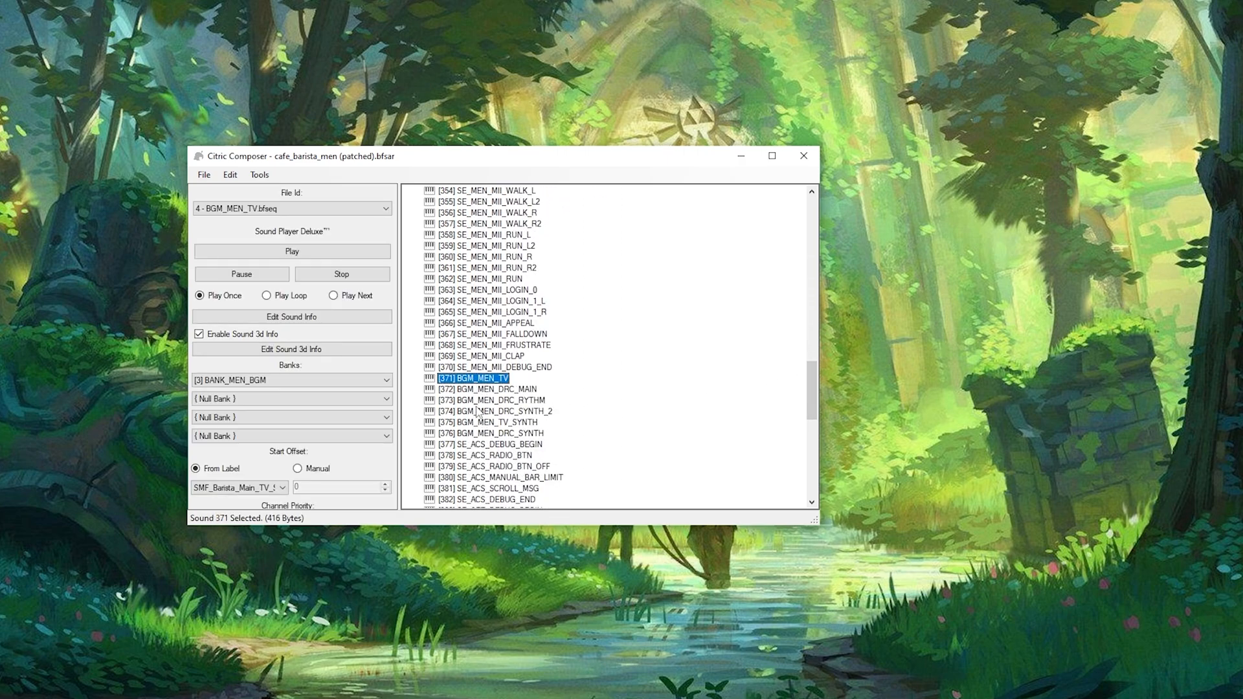
right_click(475, 378)
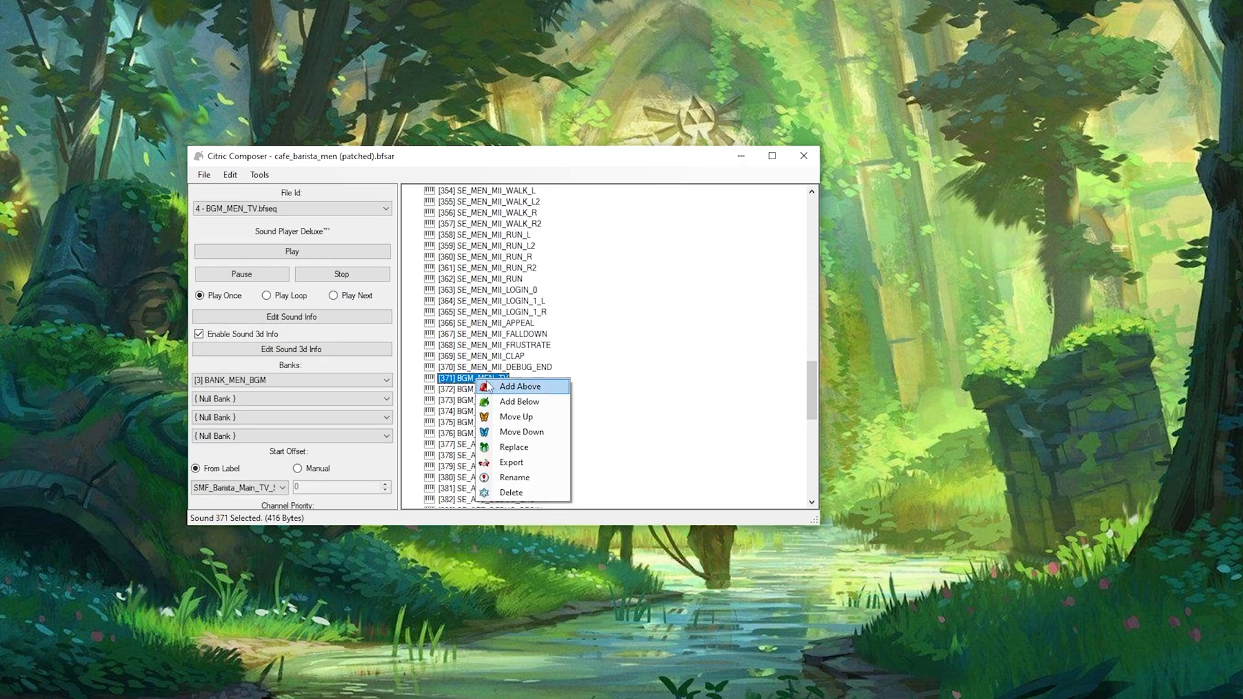
click(511, 462)
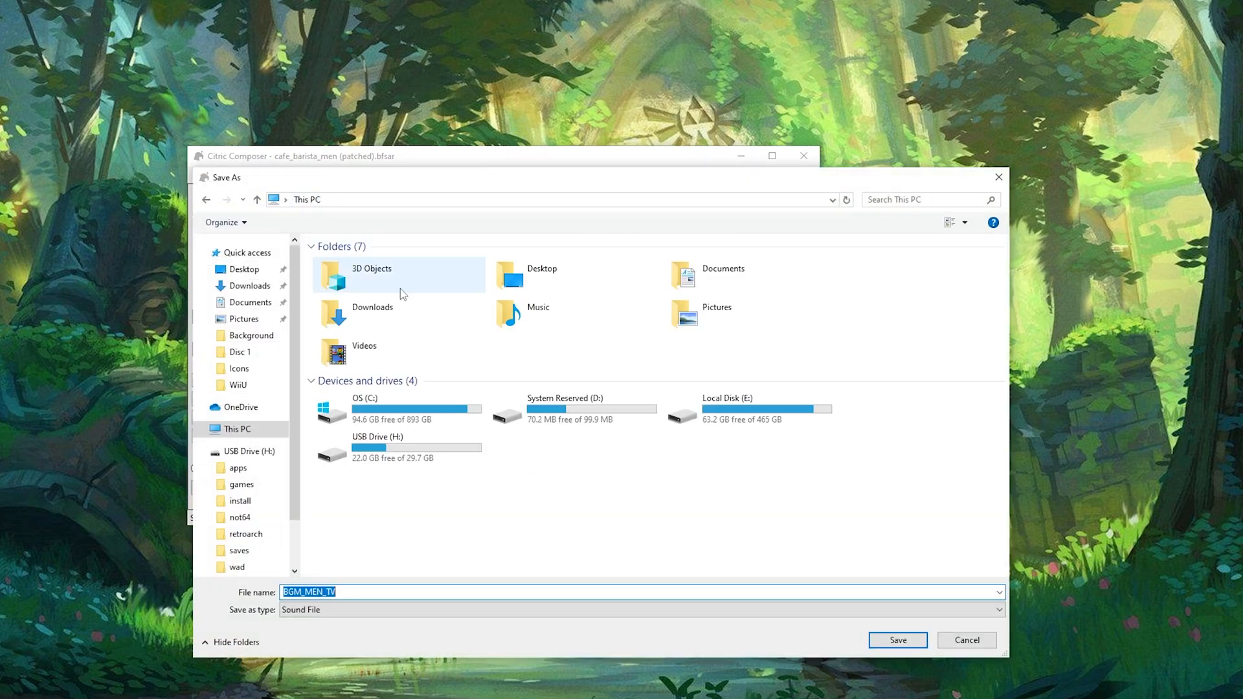
- Save the exported BGM_MEN_TV file into the Desktop's Patched folder
double_click(541, 273)
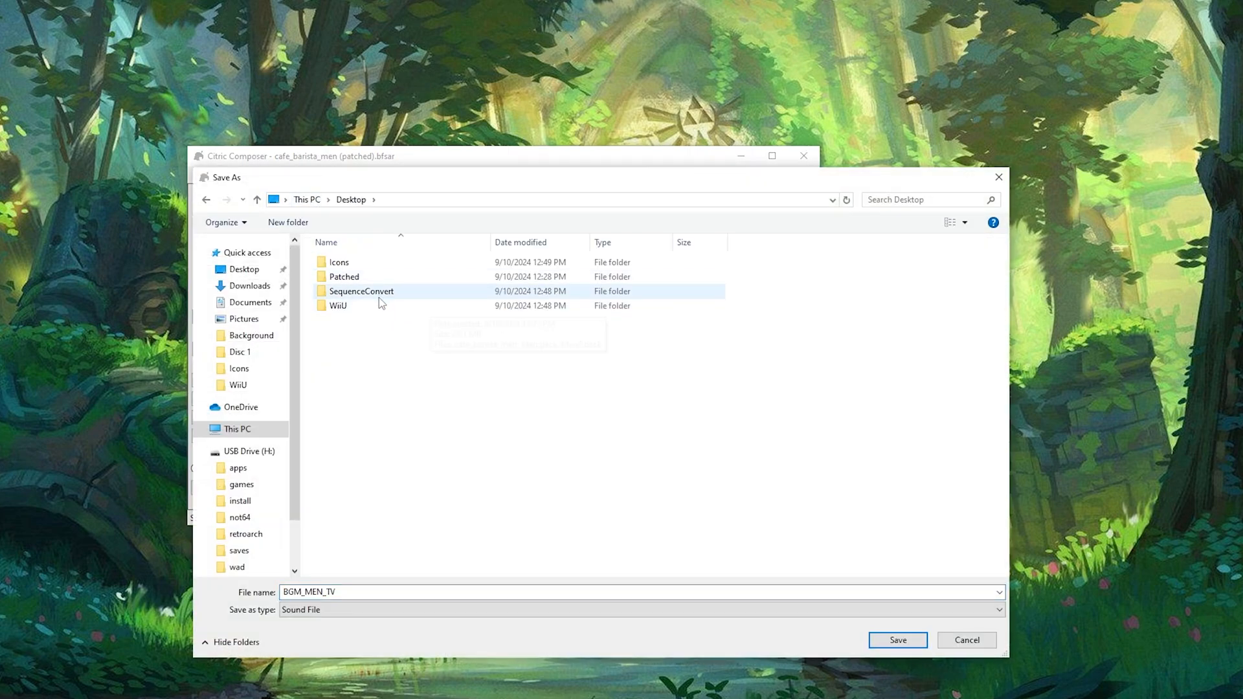
double_click(342, 276)
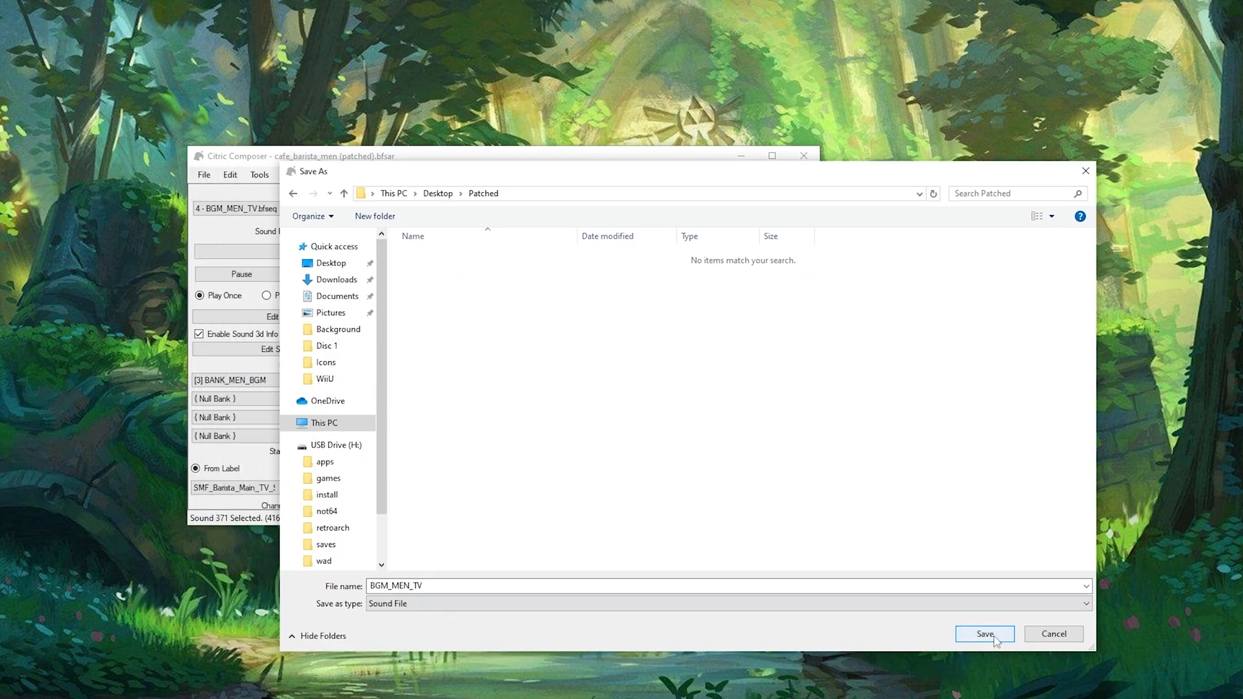
click(984, 633)
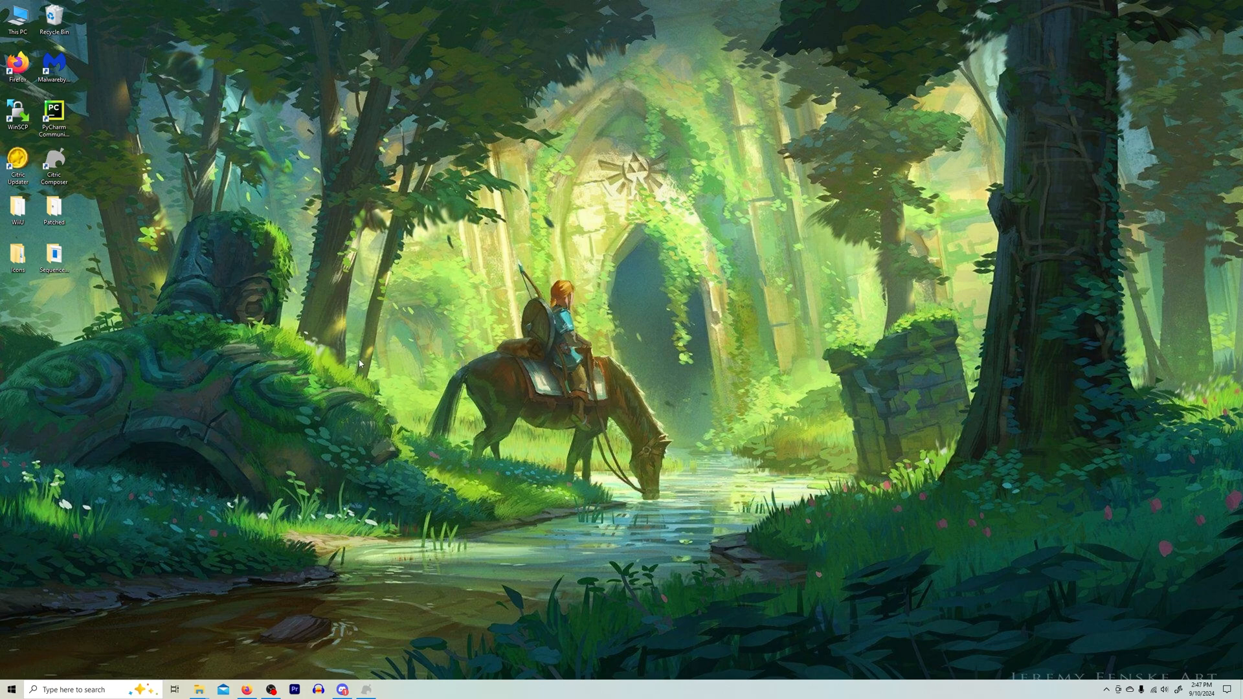
- Launch PyCharm Community Edition from its desktop shortcut with the light-edit project
click(53, 107)
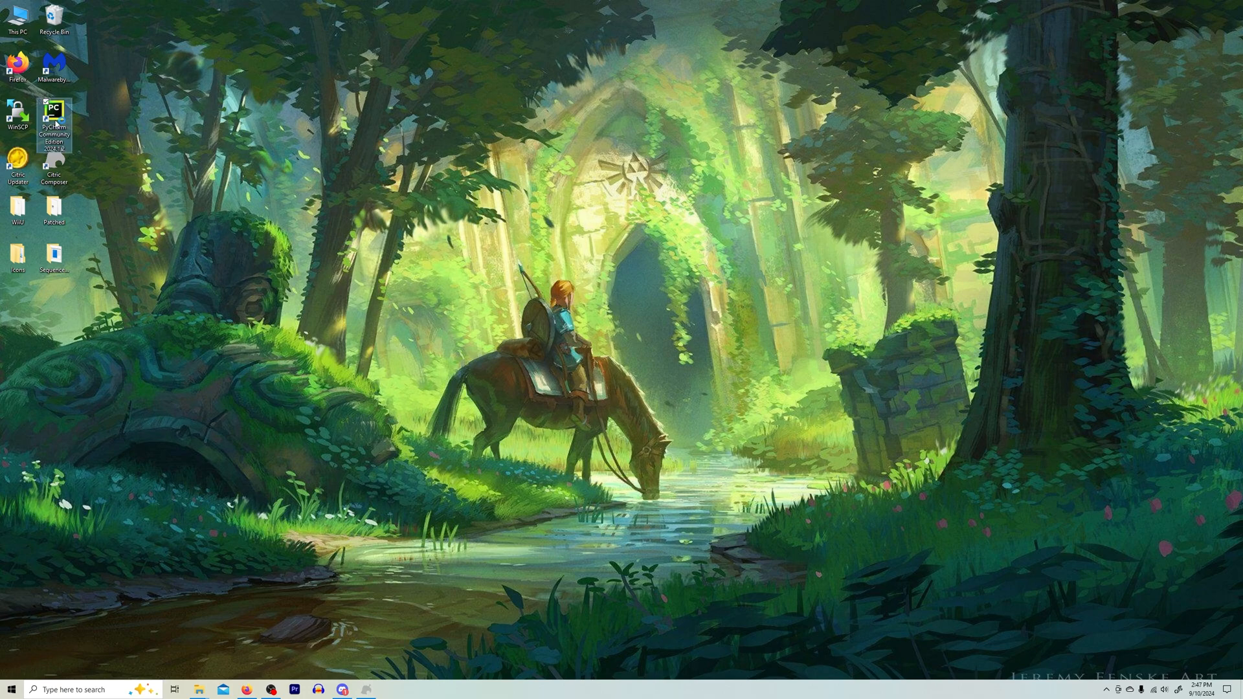
double_click(53, 111)
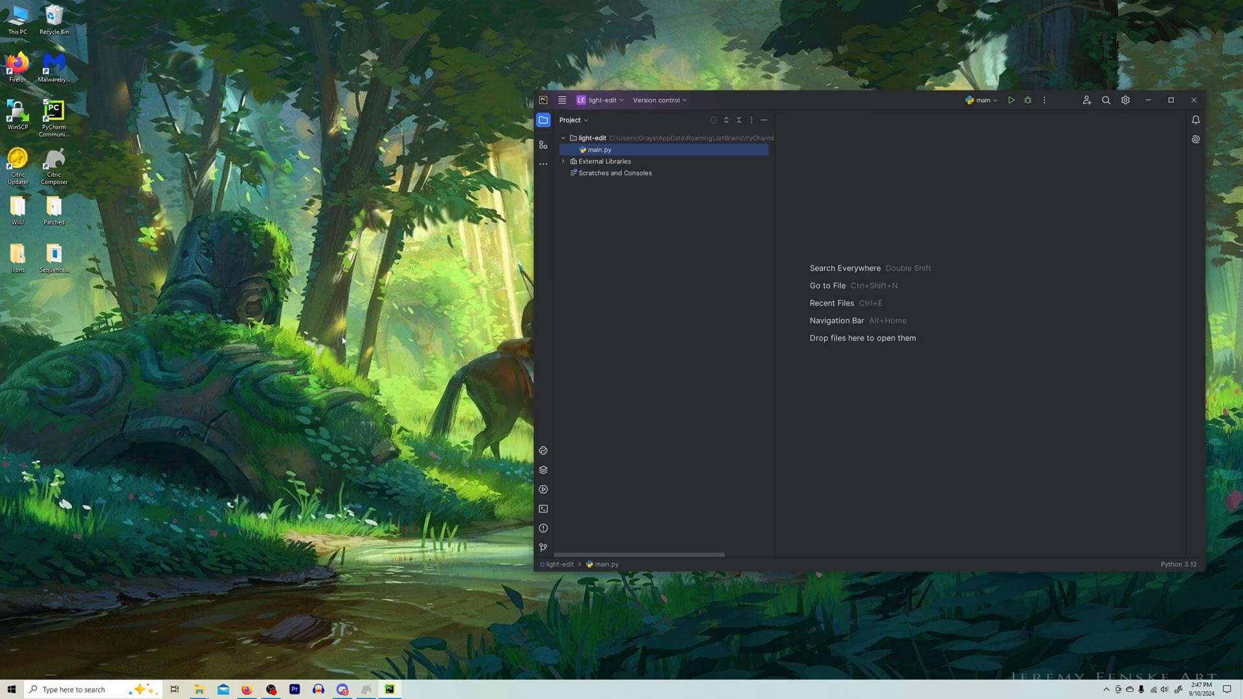
mouse_move(774, 337)
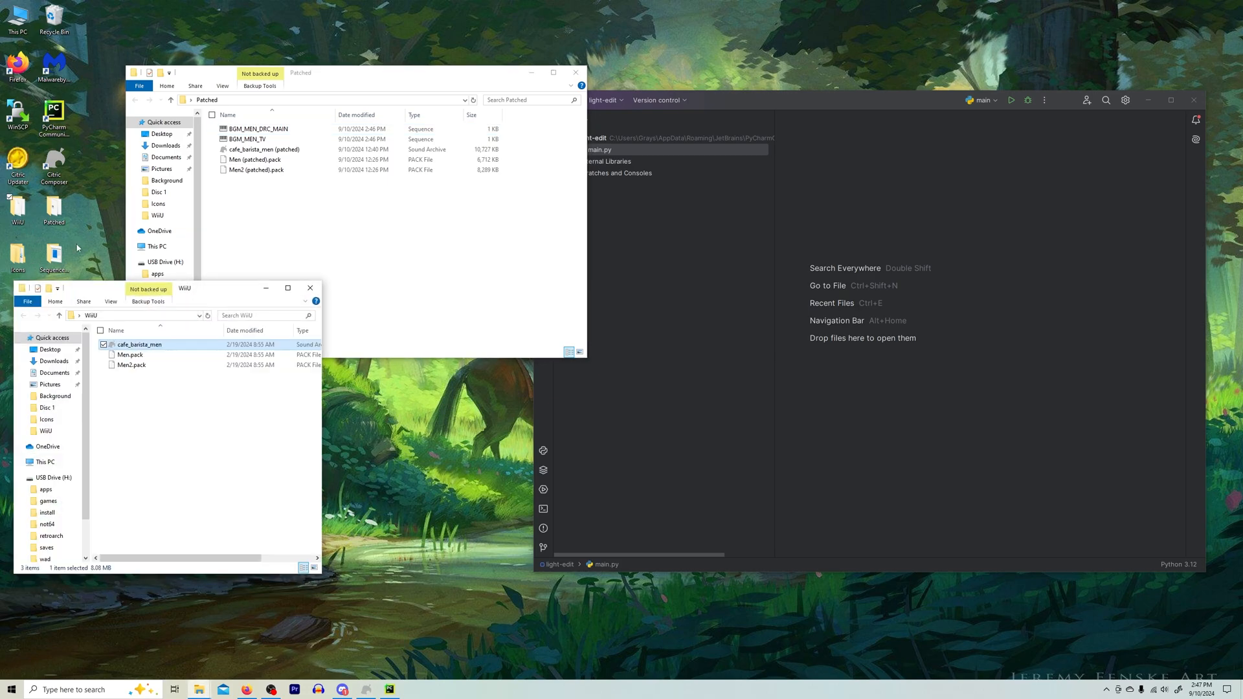
click(54, 361)
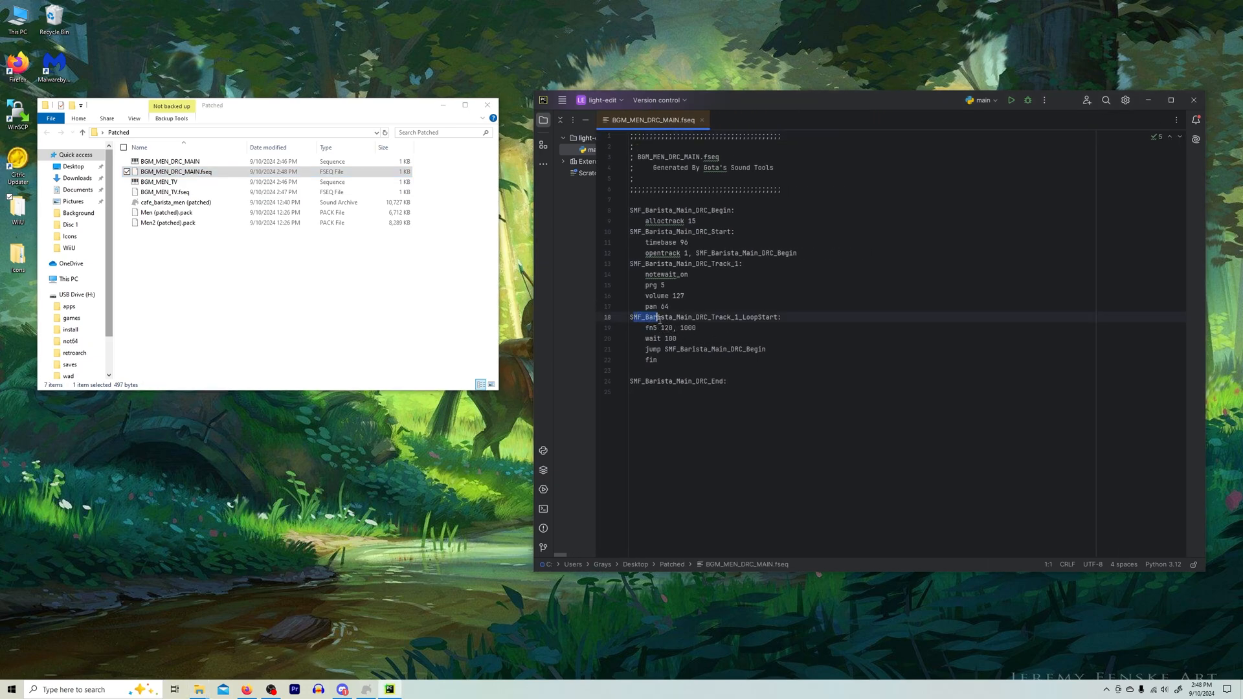
- Select the 1000 length value on the looping note line "fn5 120, 1000"
click(646, 328)
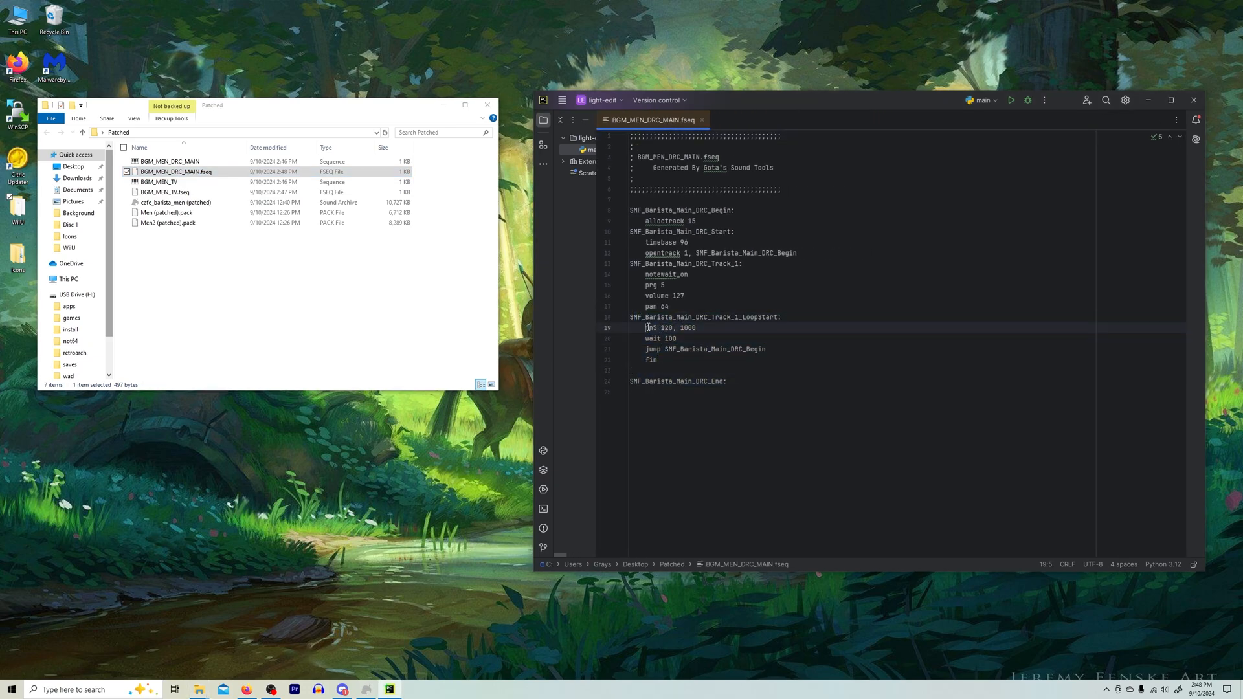
triple_click(670, 328)
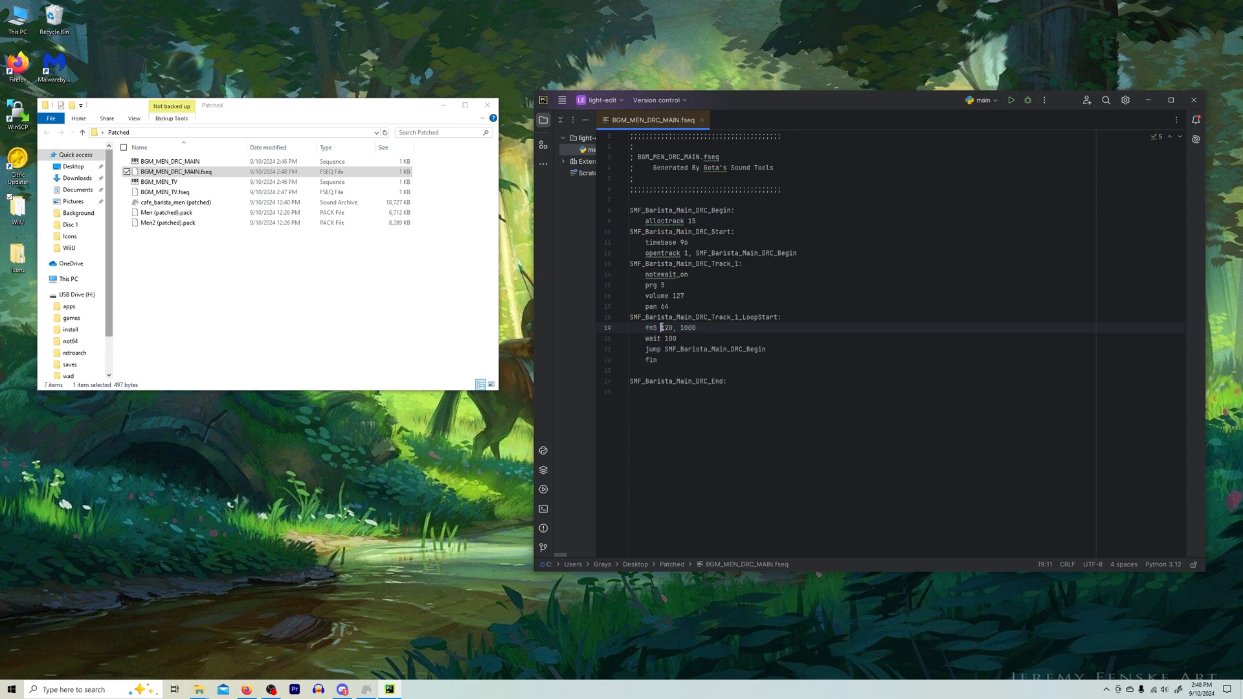
double_click(661, 328)
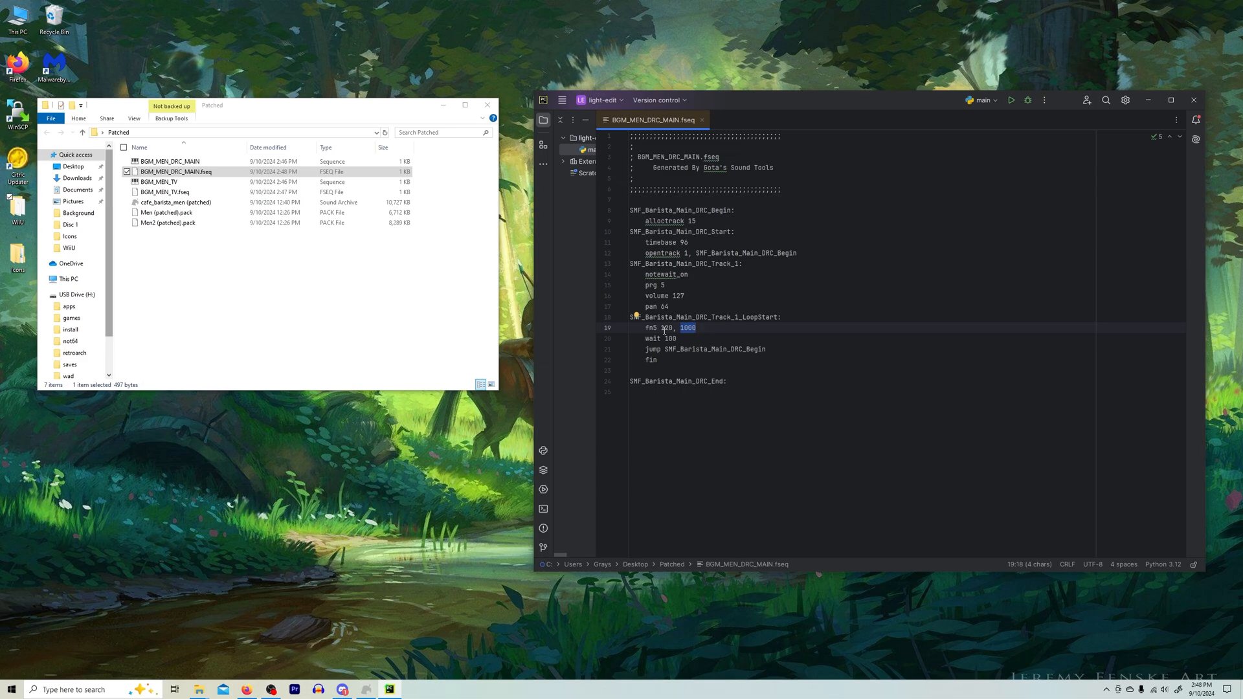
mouse_move(493, 449)
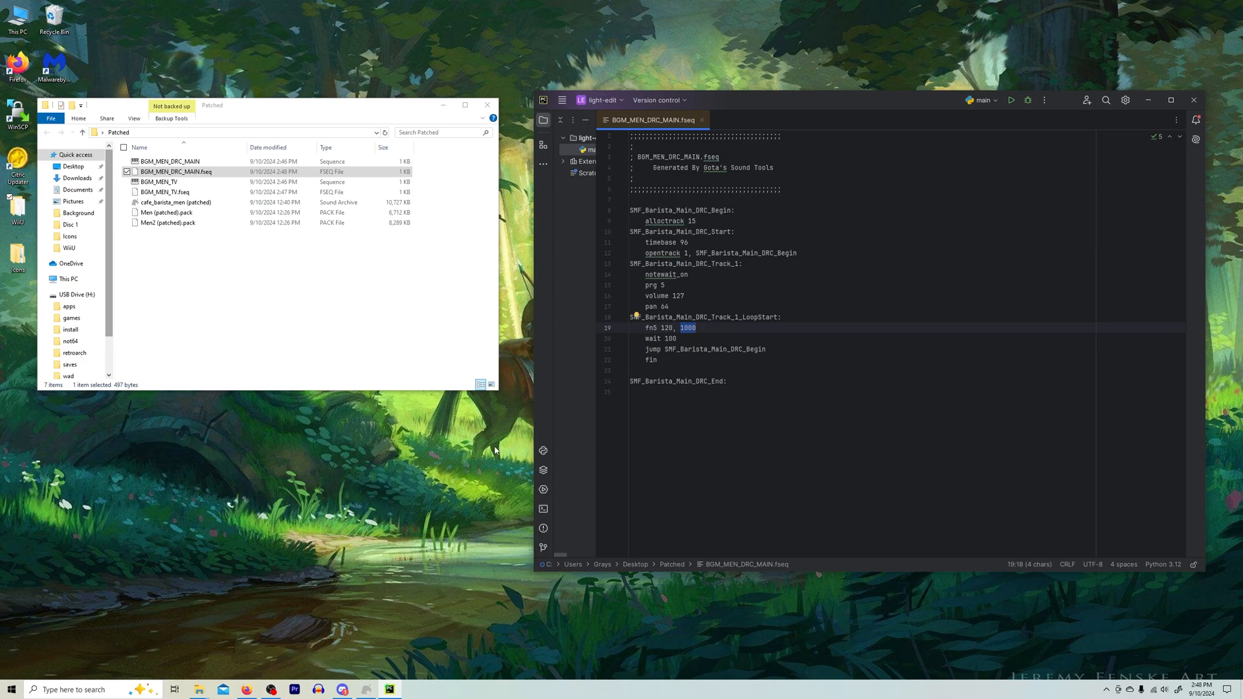
mouse_move(211, 680)
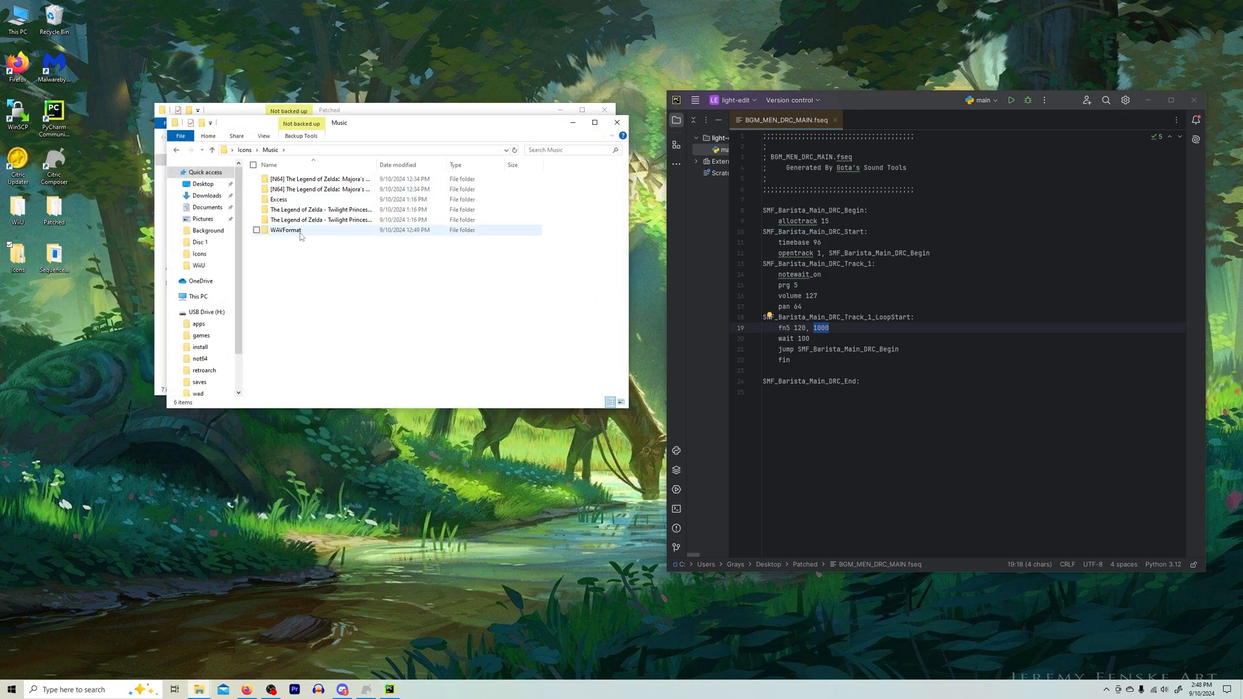
- Open the WiiUFormat folder to play the seven-second Title Theme track
double_click(322, 220)
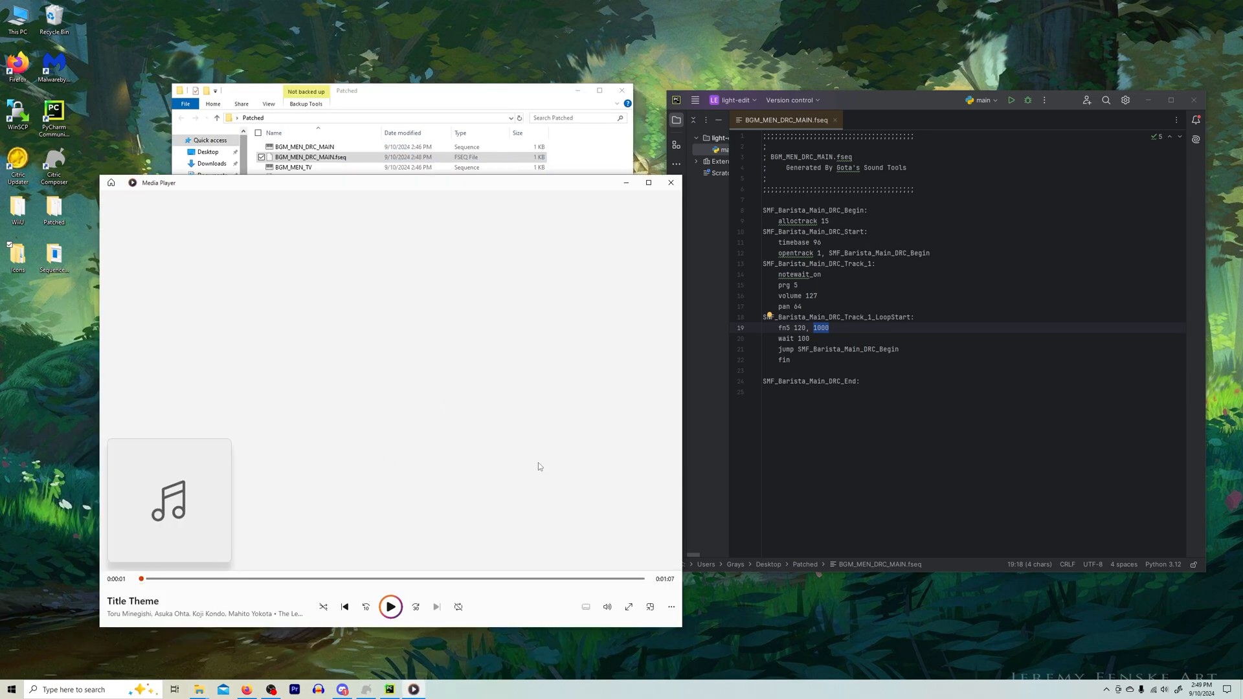
mouse_move(663, 580)
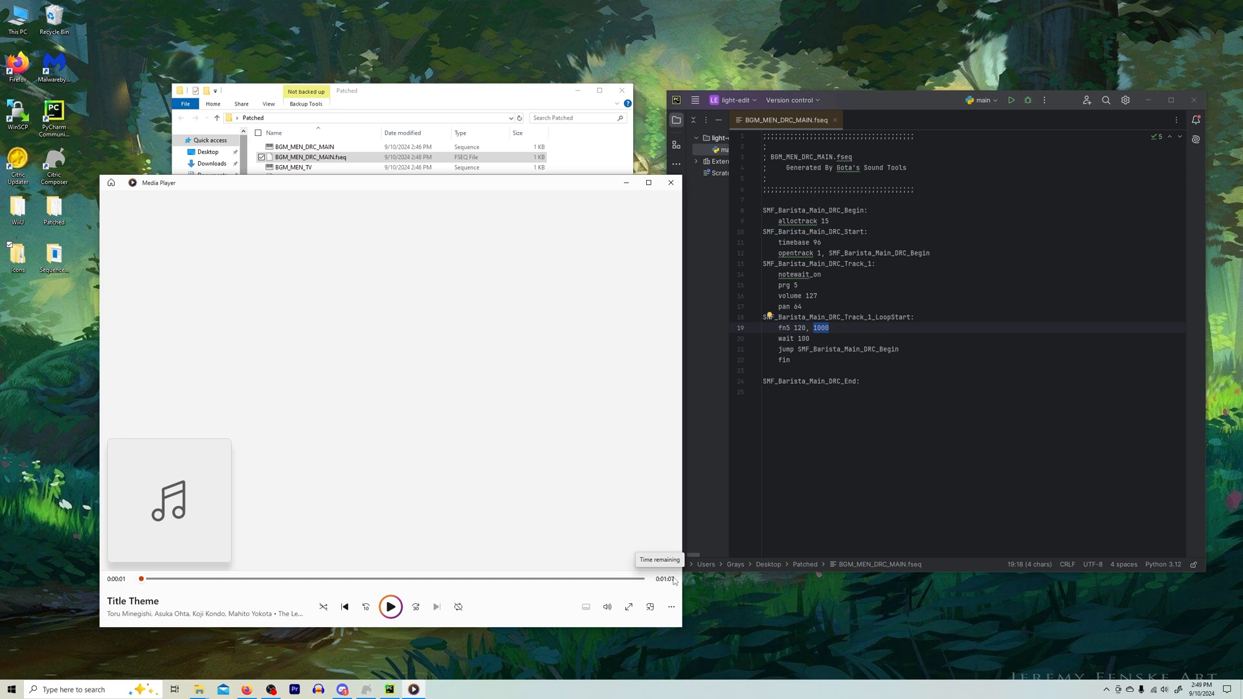
mouse_move(765, 606)
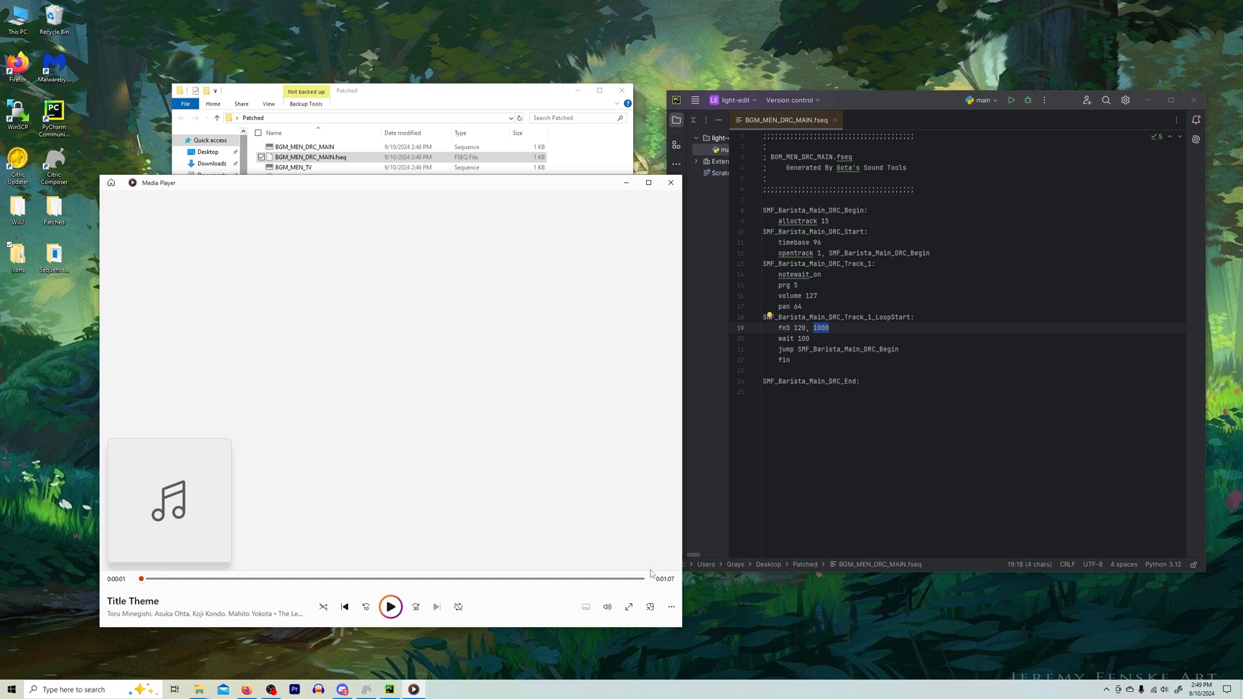
mouse_move(674, 583)
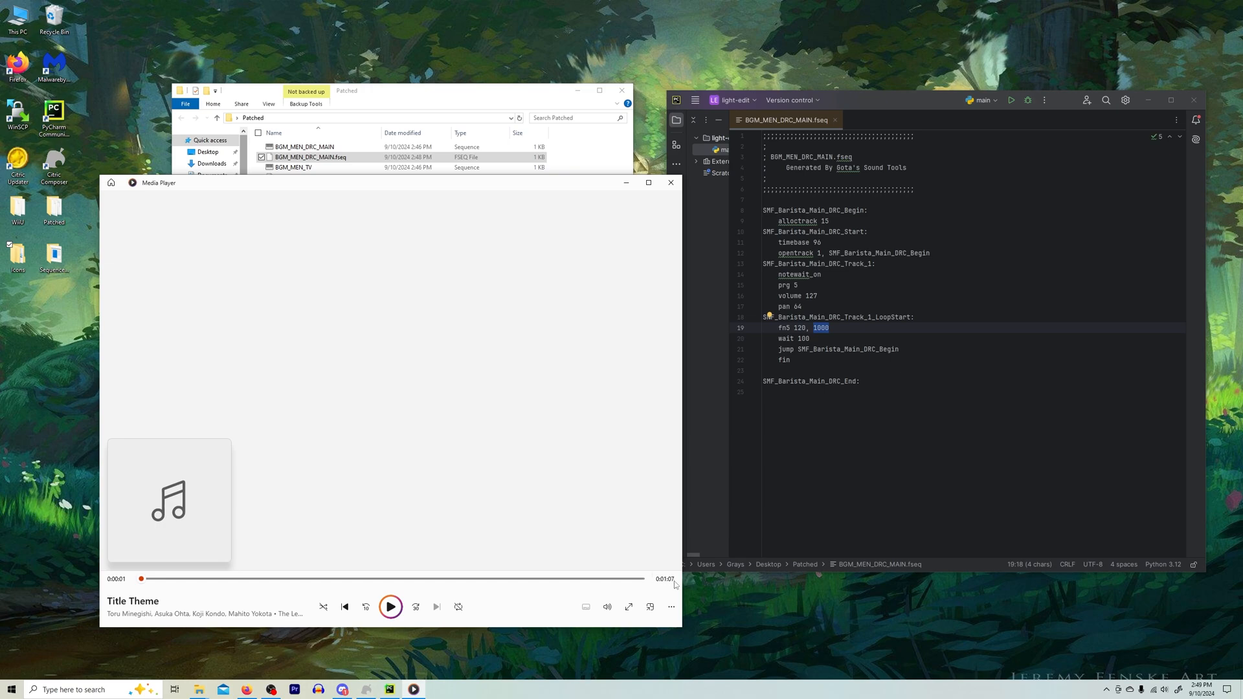
mouse_move(666, 579)
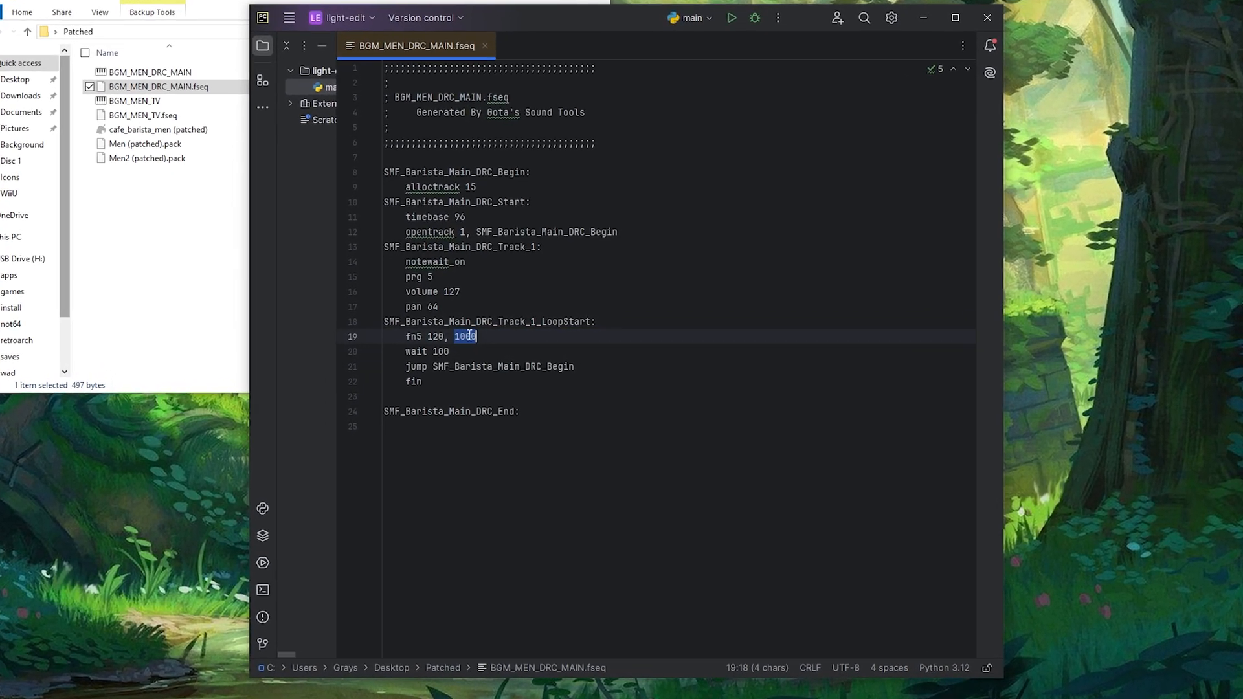
- Replace the selected 1000 with 12864 so the line reads "fn5 120, 12864" and Save All
text(1)
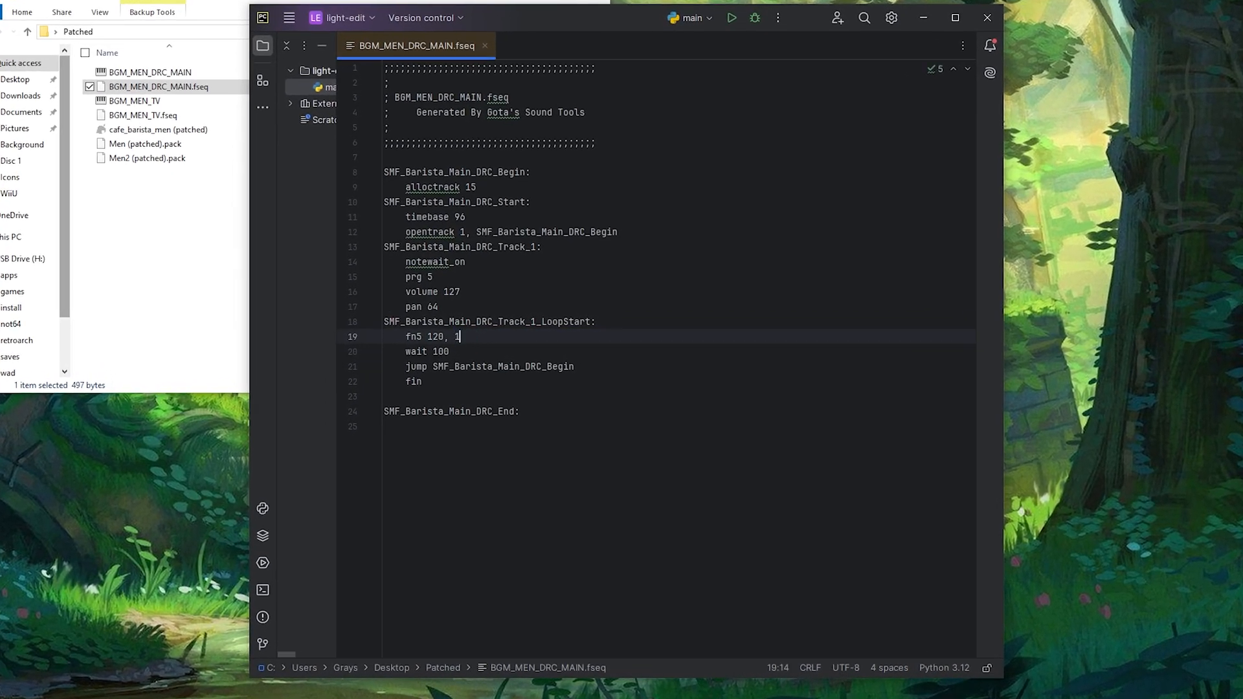
text(28)
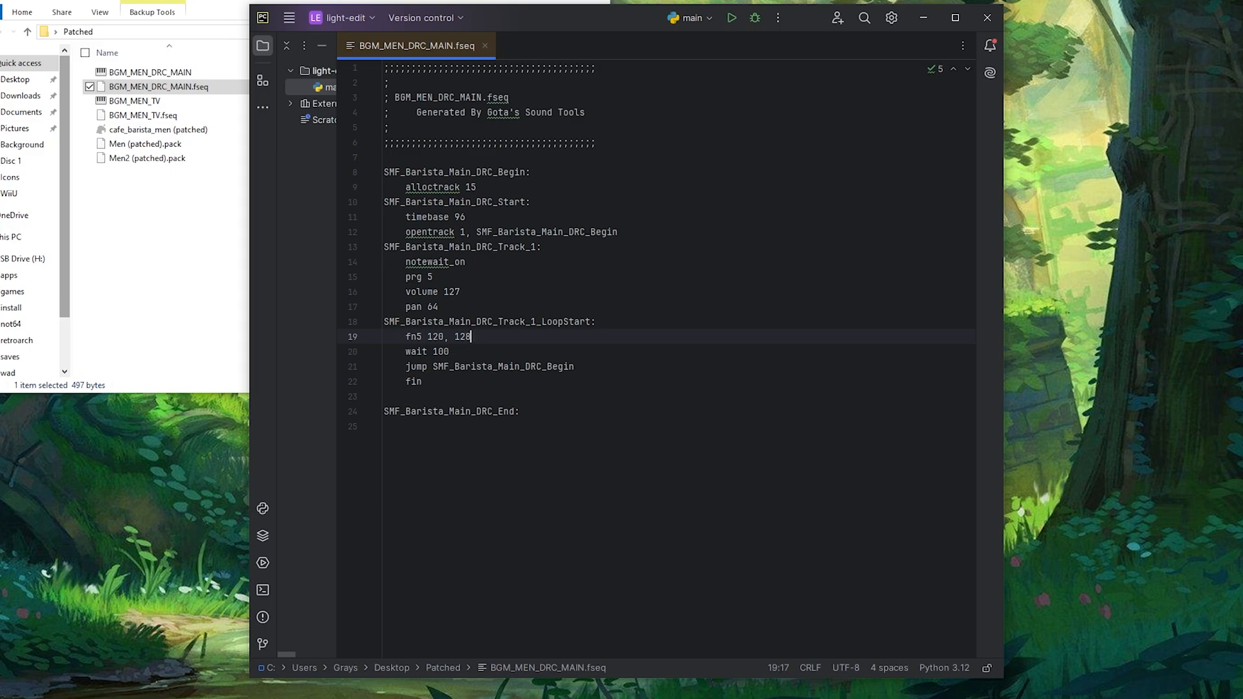
text(64)
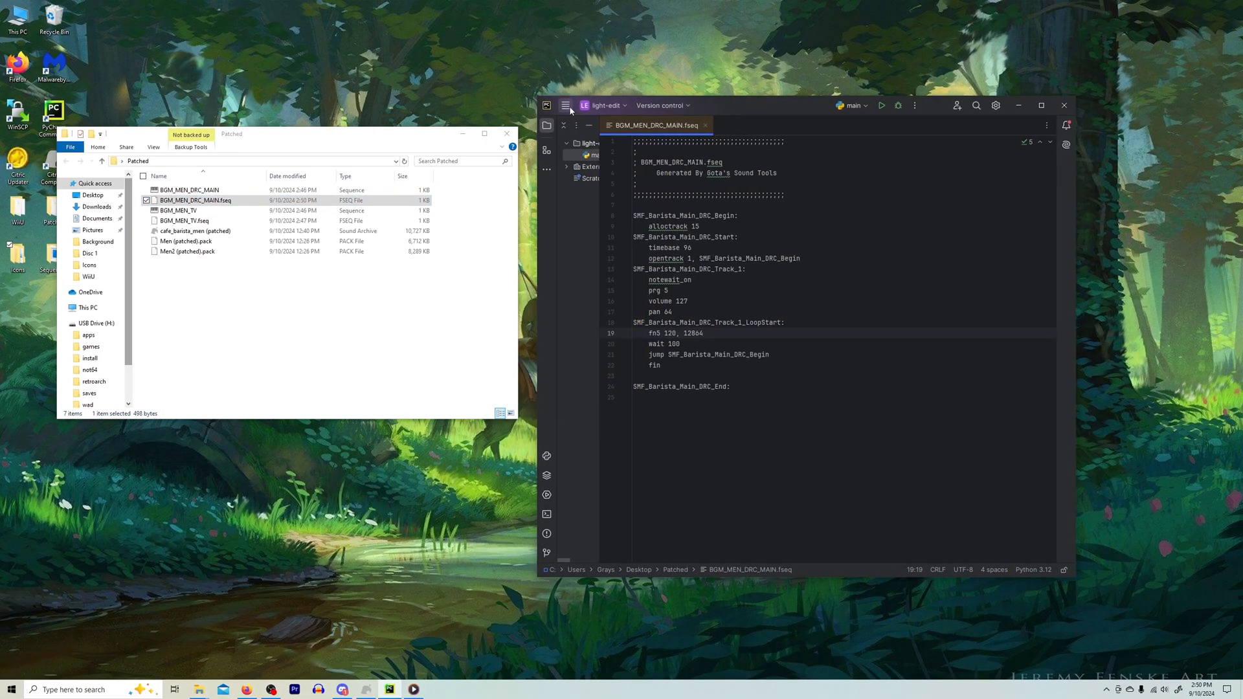
click(566, 105)
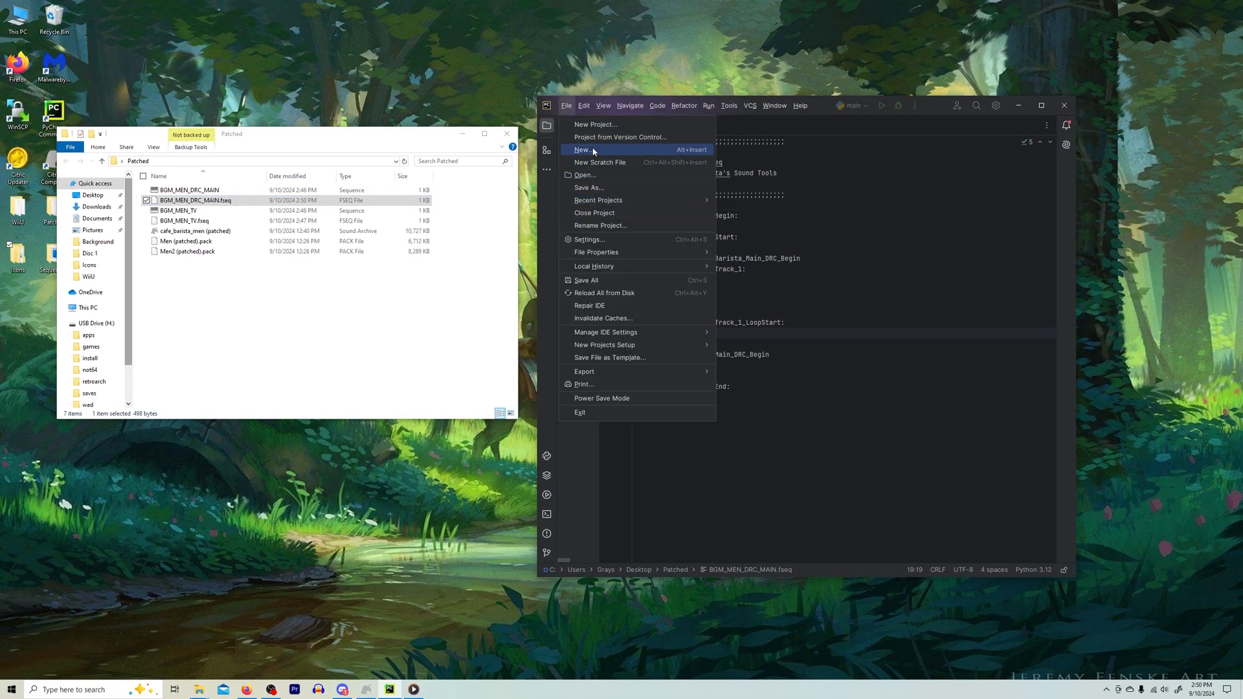
mouse_move(598, 279)
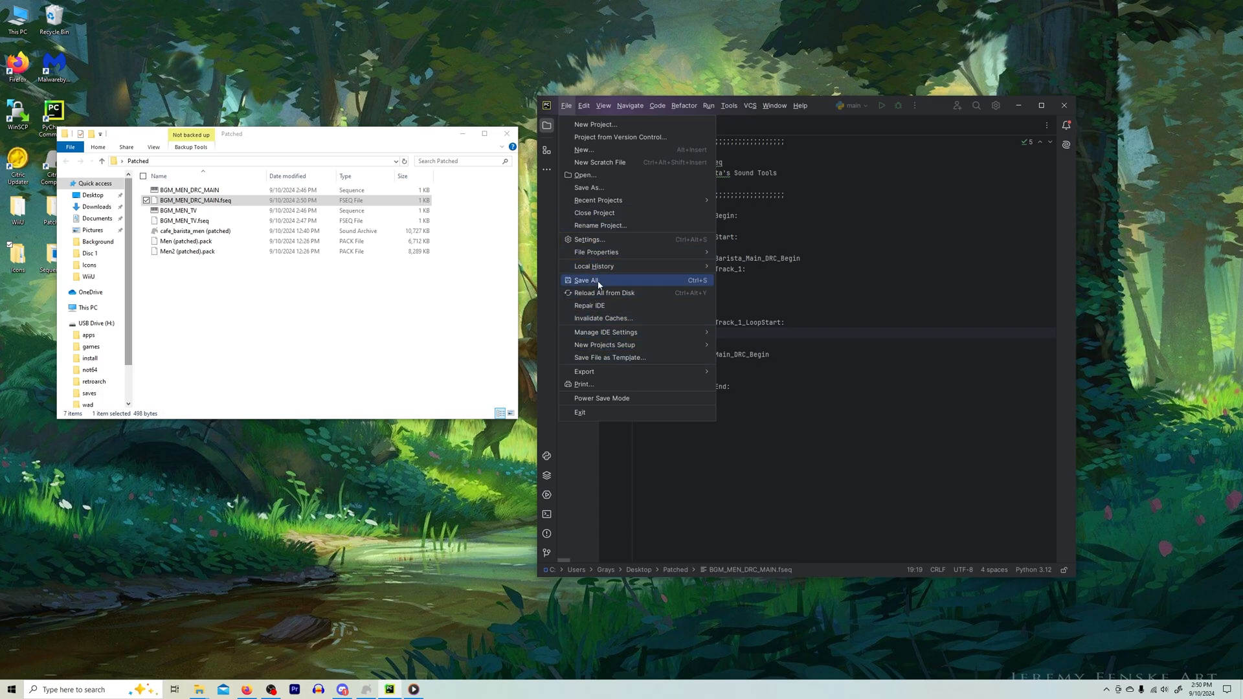
click(586, 280)
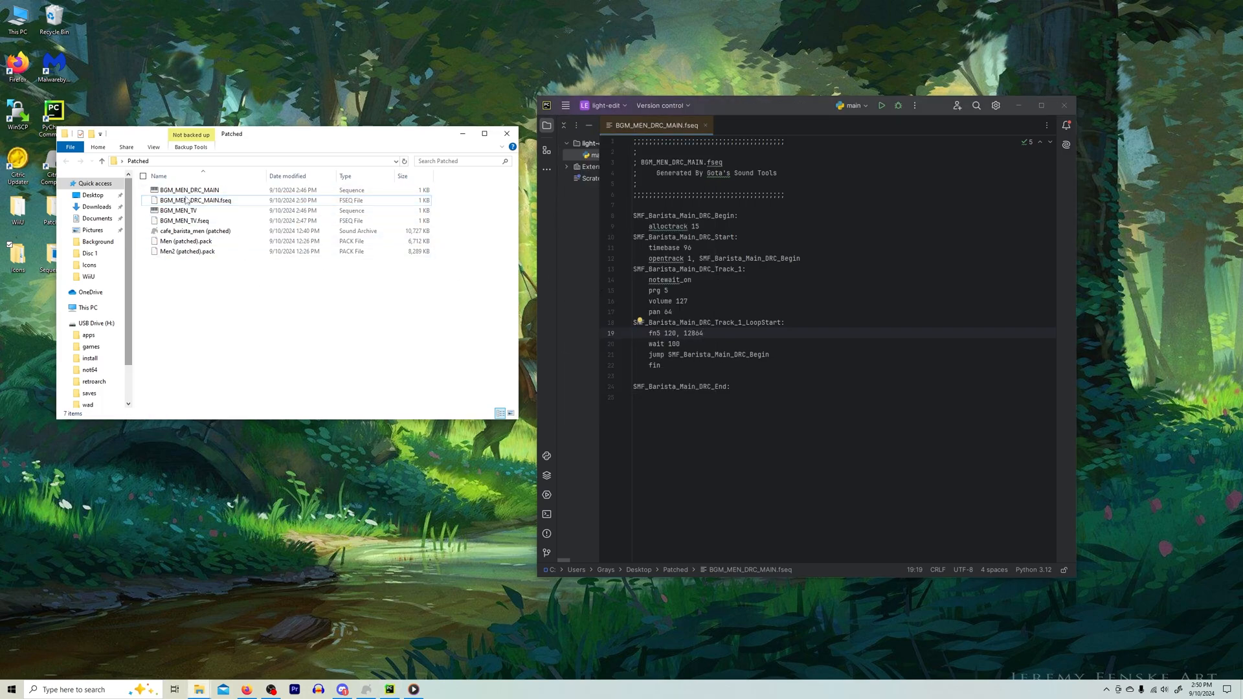
- Open BGM_MEN_TV.fseq, change its loop note length from 1000 to 12864, and begin quitting PyCharm
right_click(194, 199)
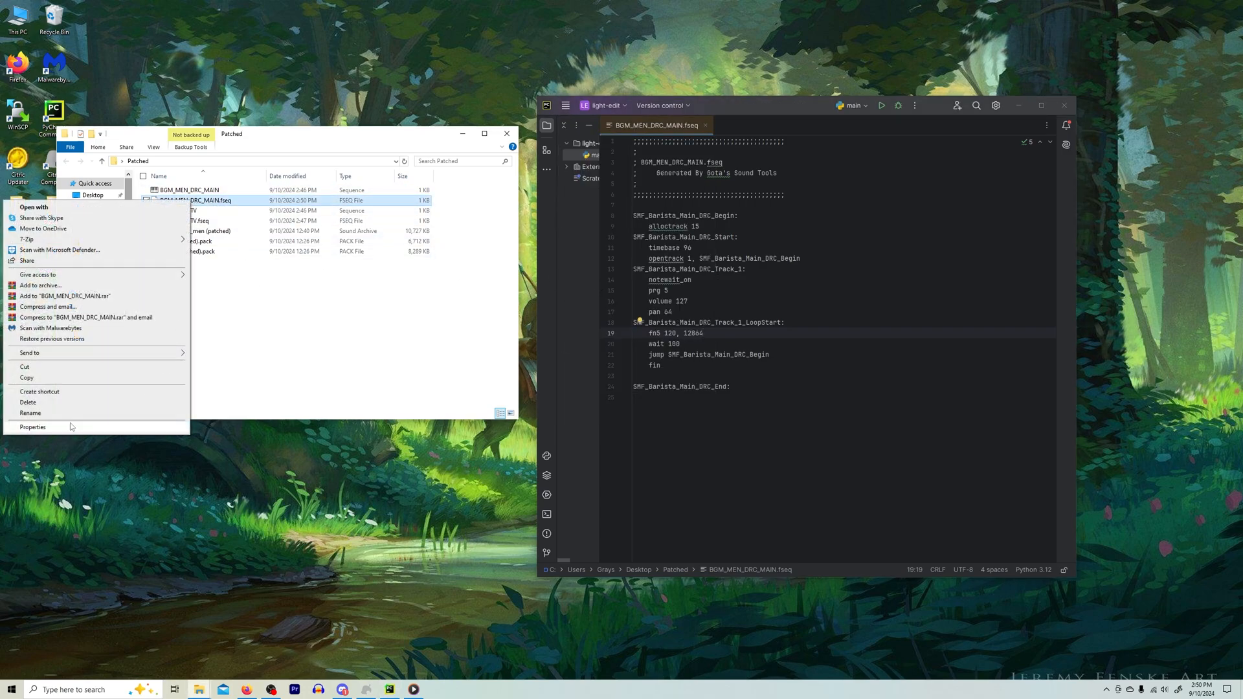
click(33, 428)
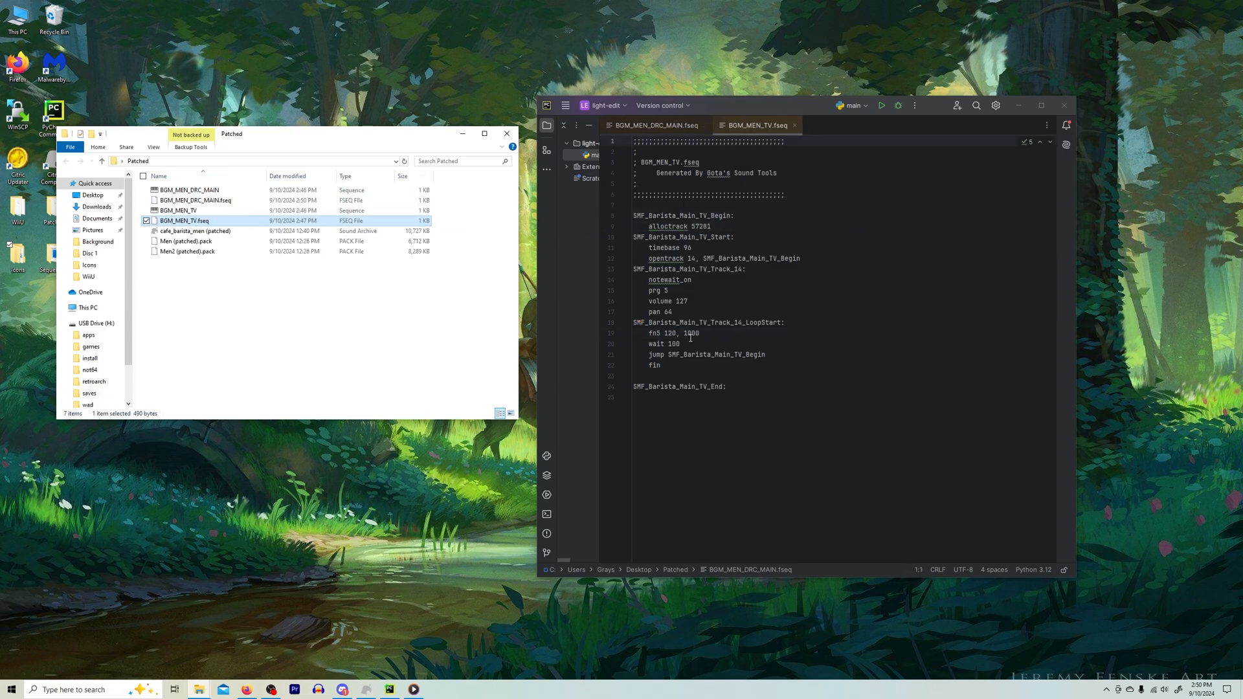
double_click(690, 332)
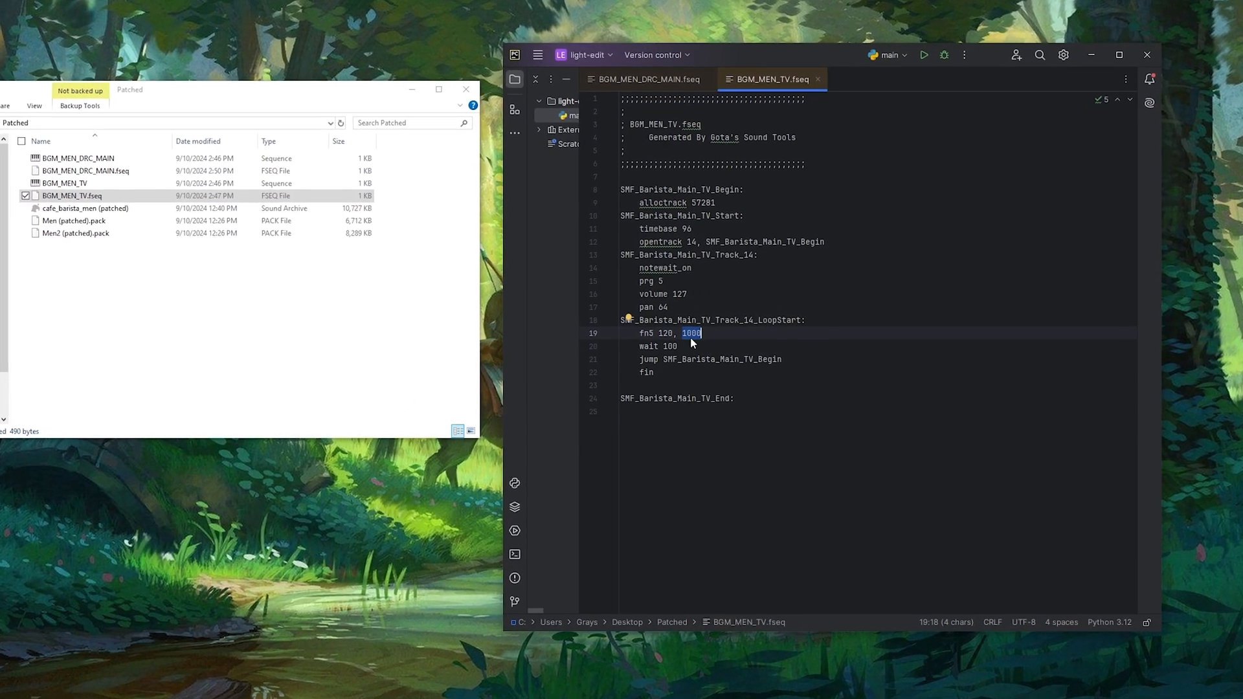
text(12)
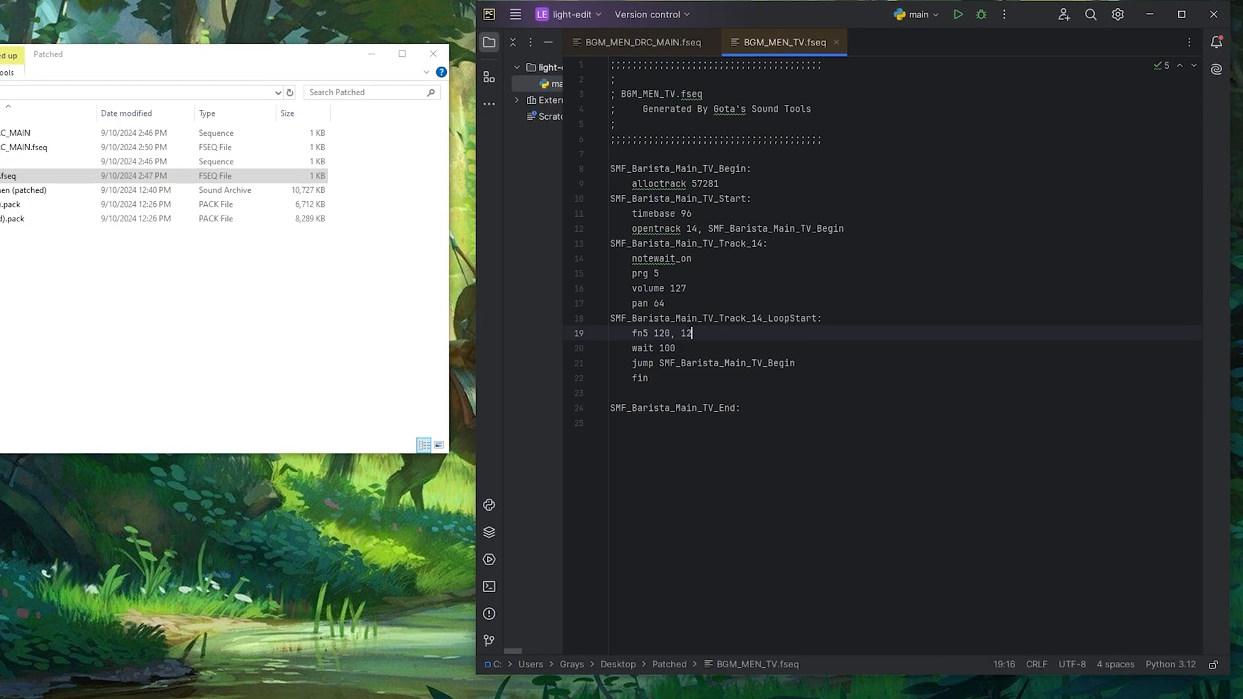
text(864)
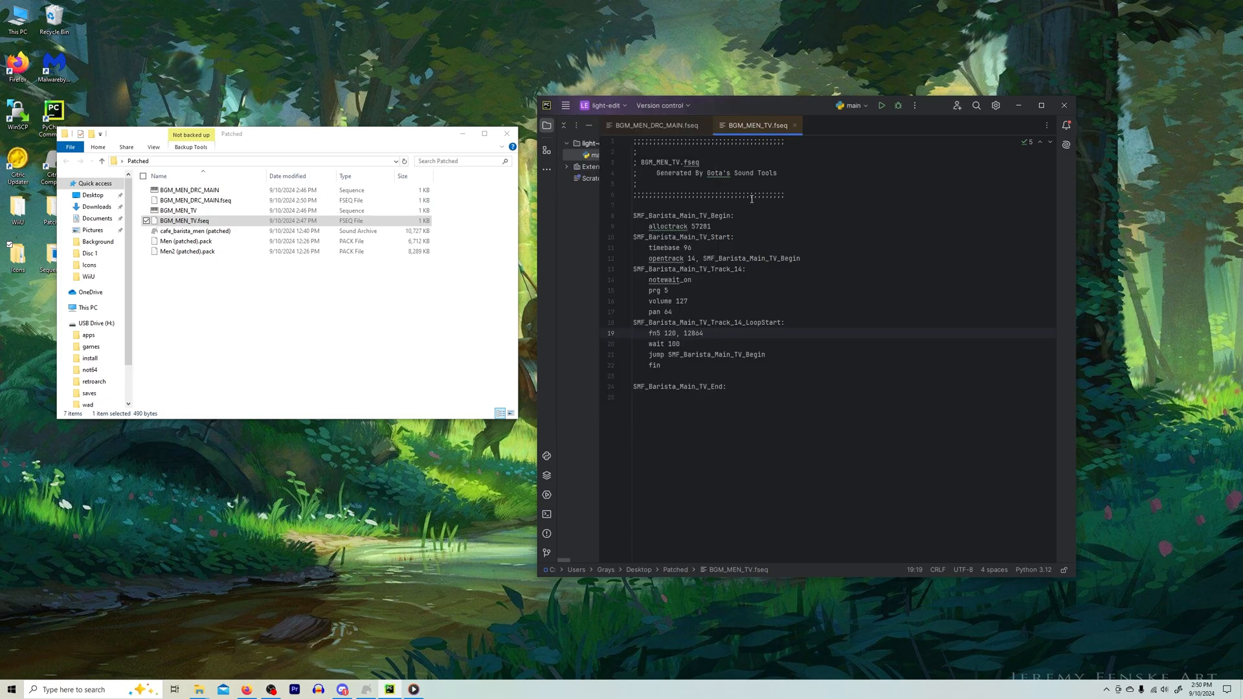
click(1064, 105)
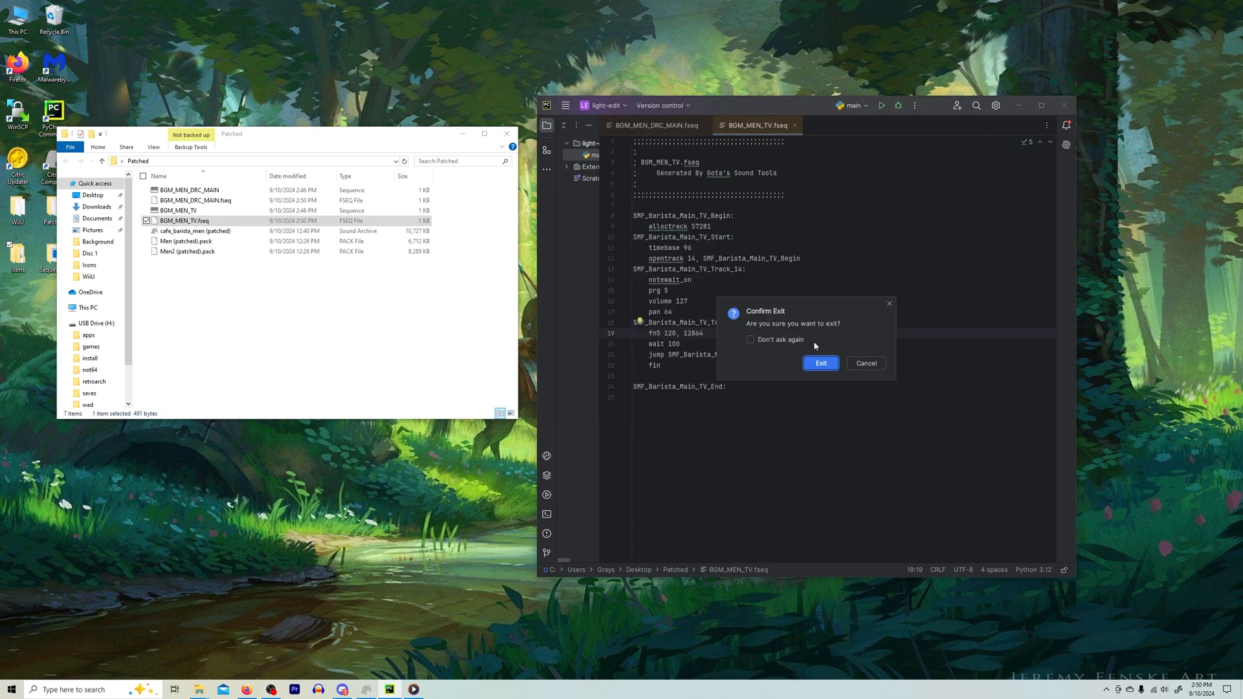
- Confirm the PyCharm exit so the patched cafe_barista_men archive can be opened
click(819, 363)
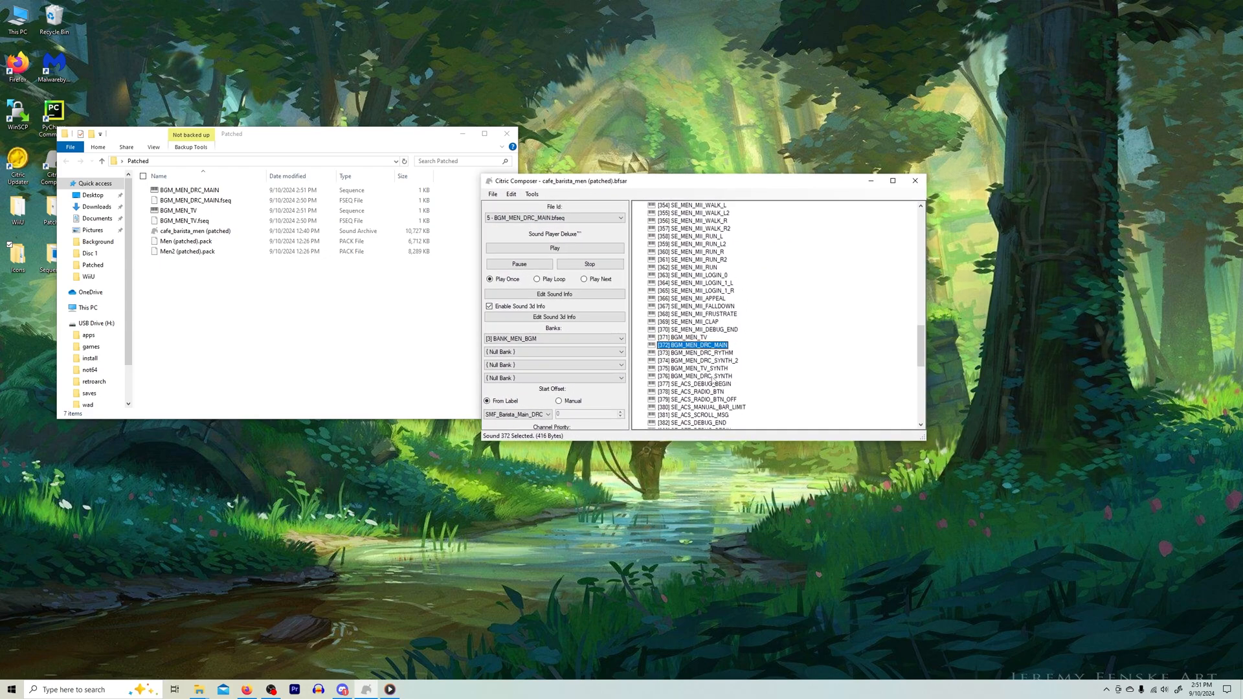
click(687, 369)
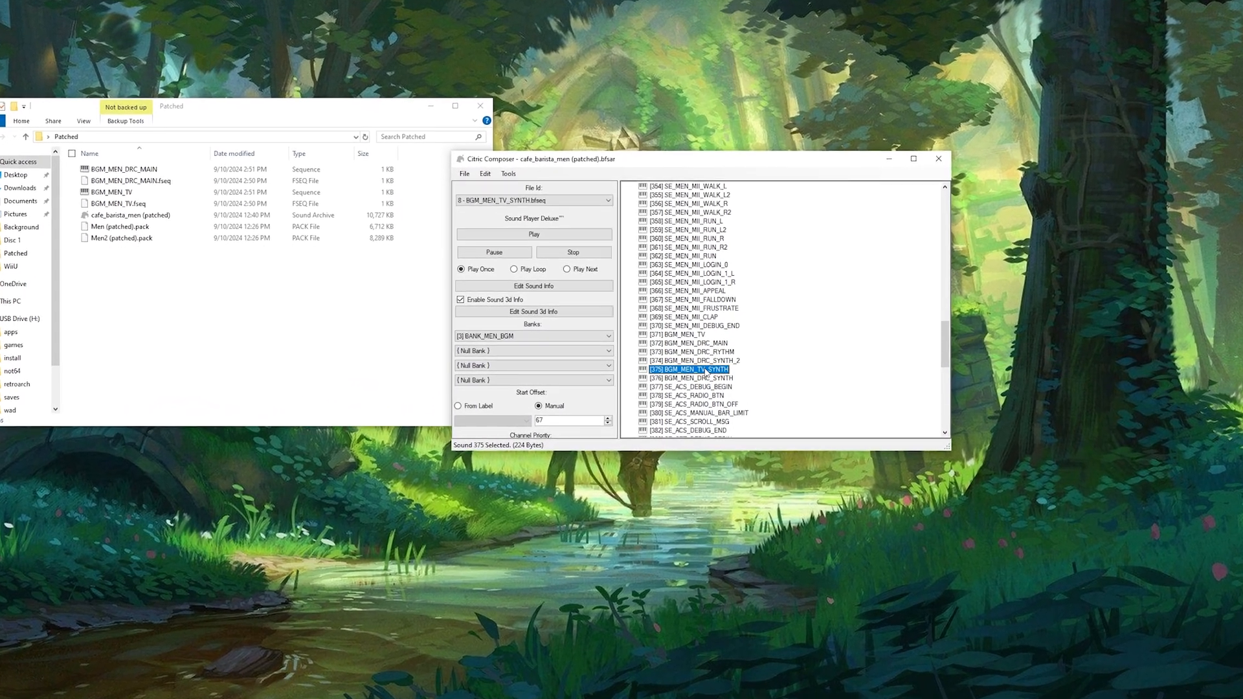
click(532, 286)
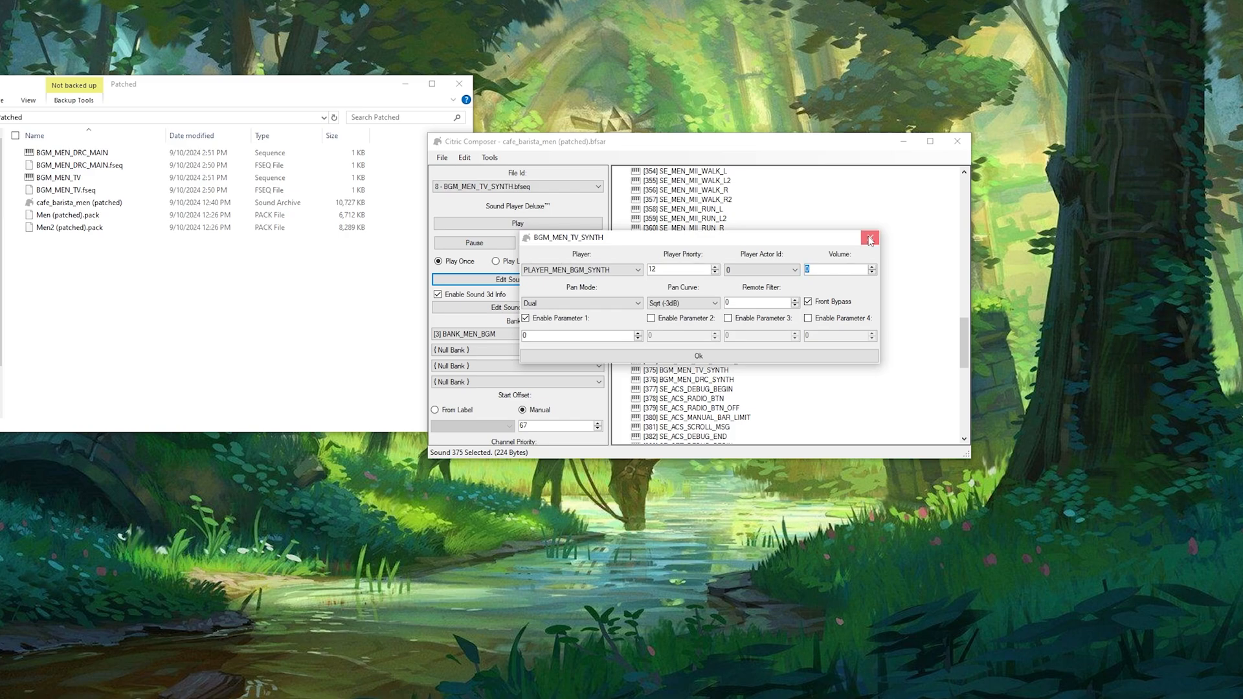
click(870, 239)
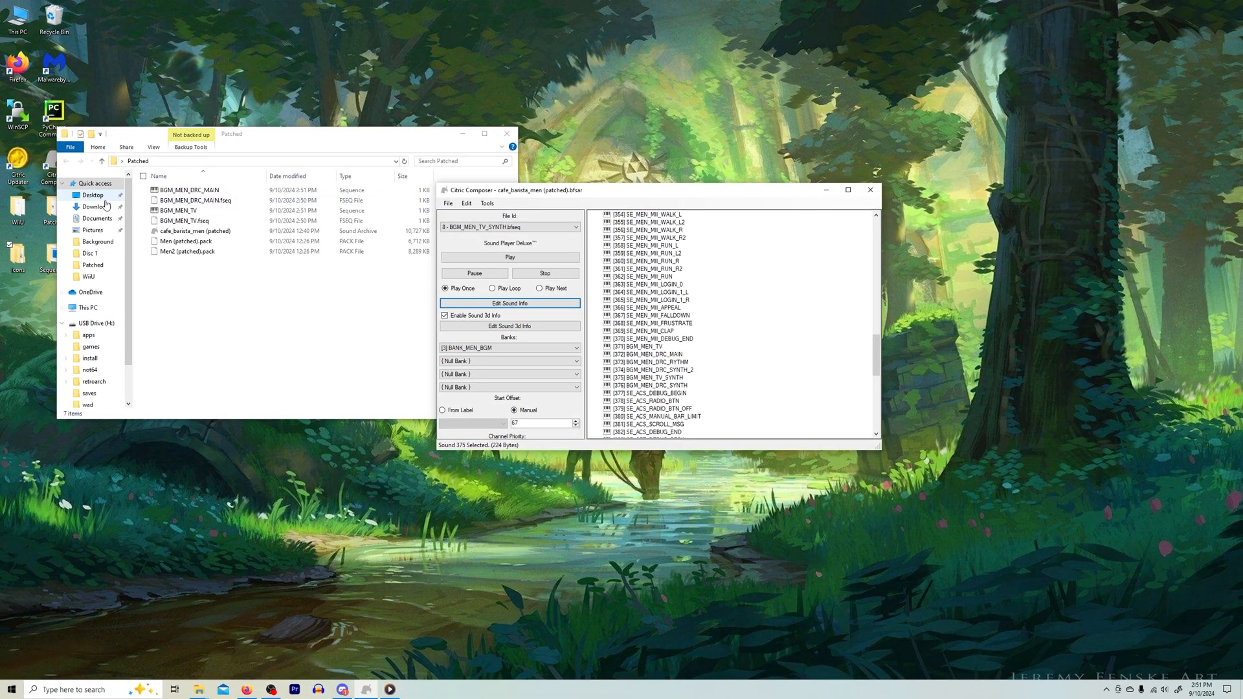
- View cafe_barista_men (patched) in Downloads with its Properties, then close Citric Composer
right_click(194, 230)
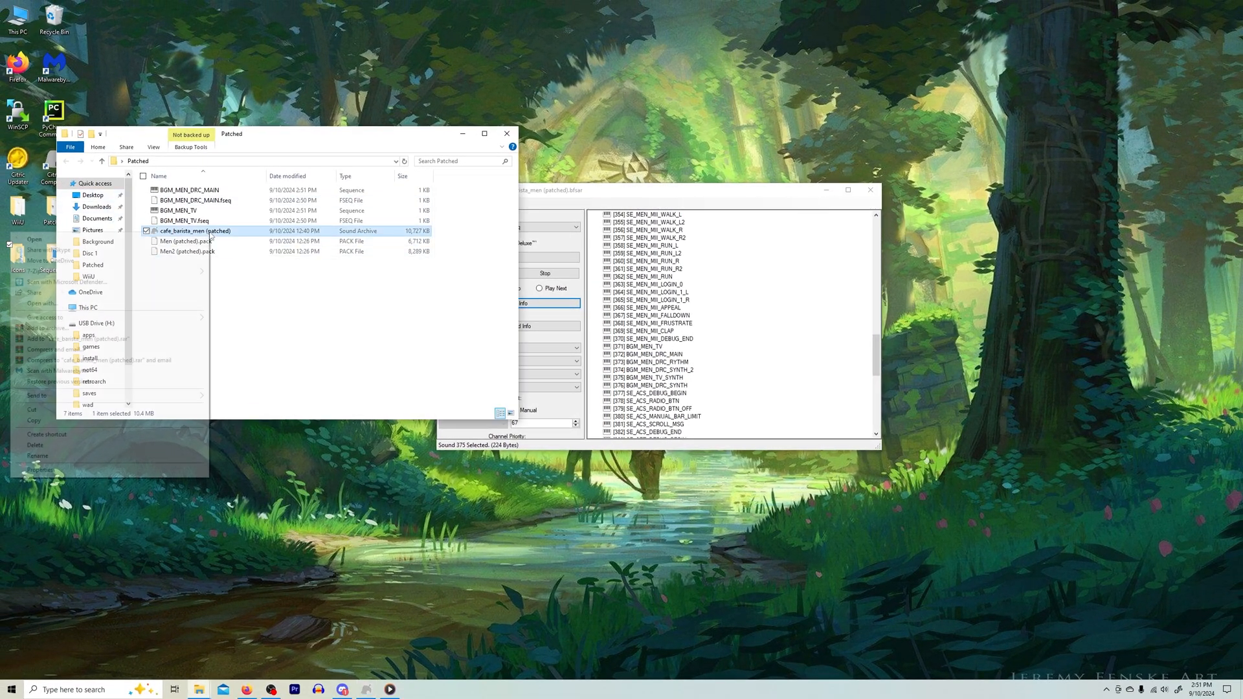
click(37, 469)
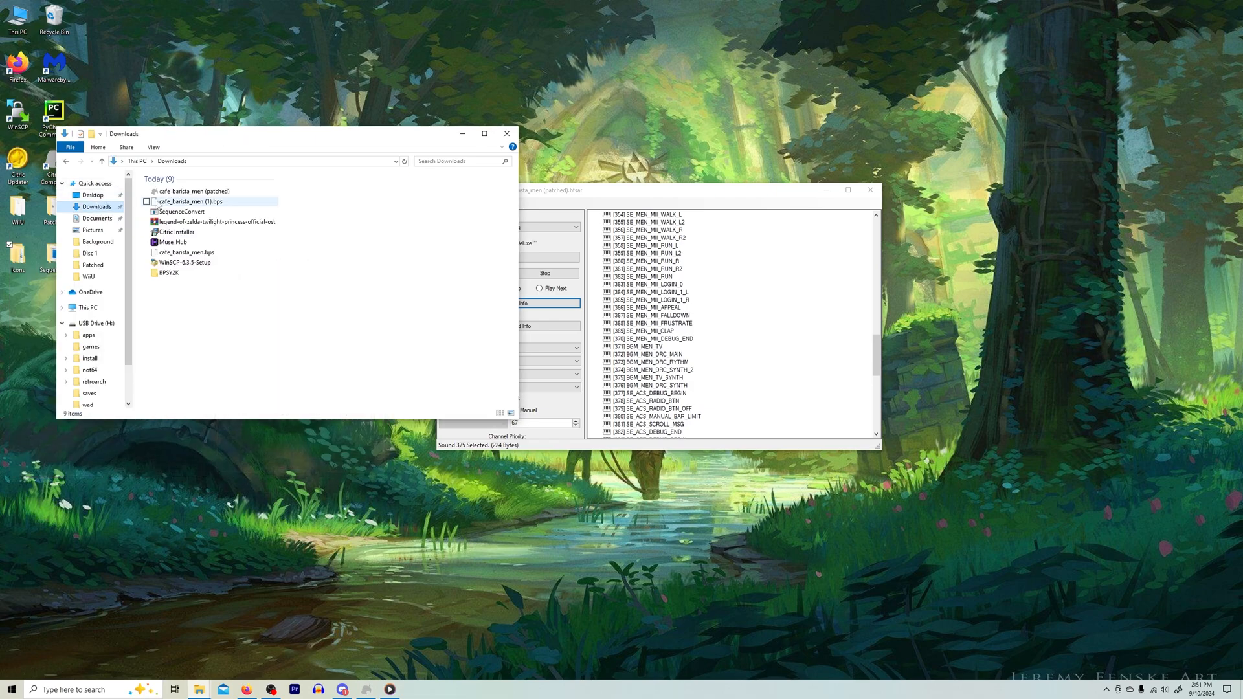
right_click(194, 191)
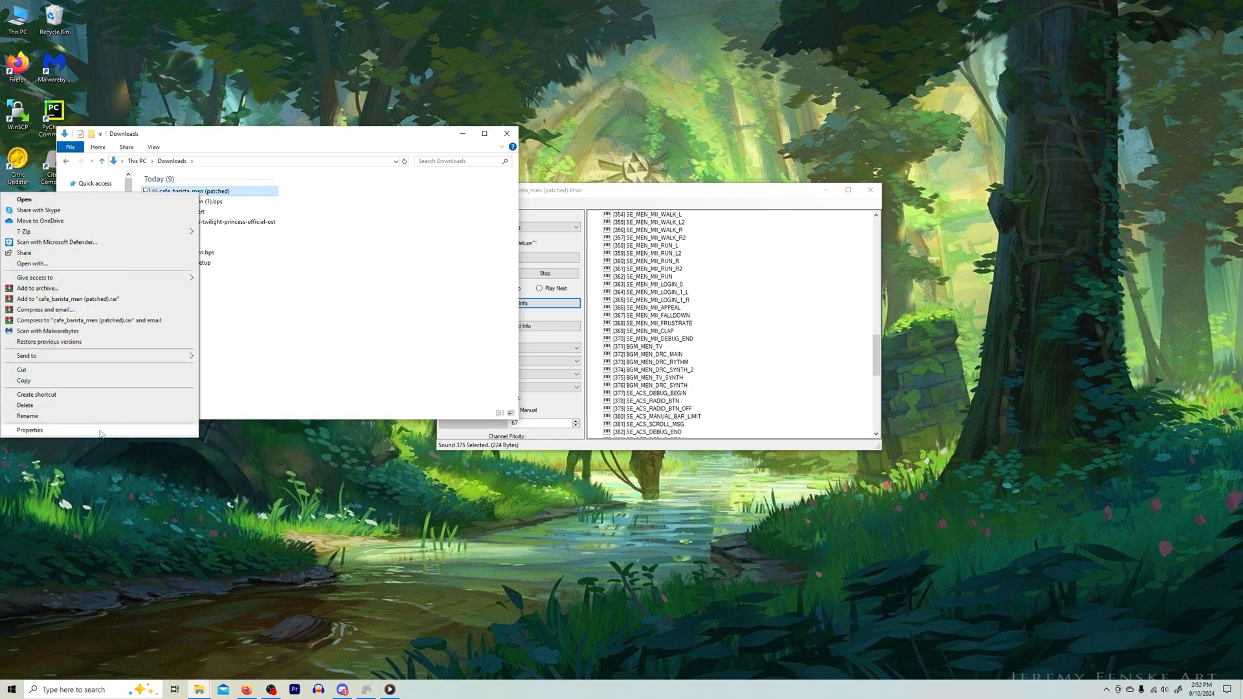
click(30, 430)
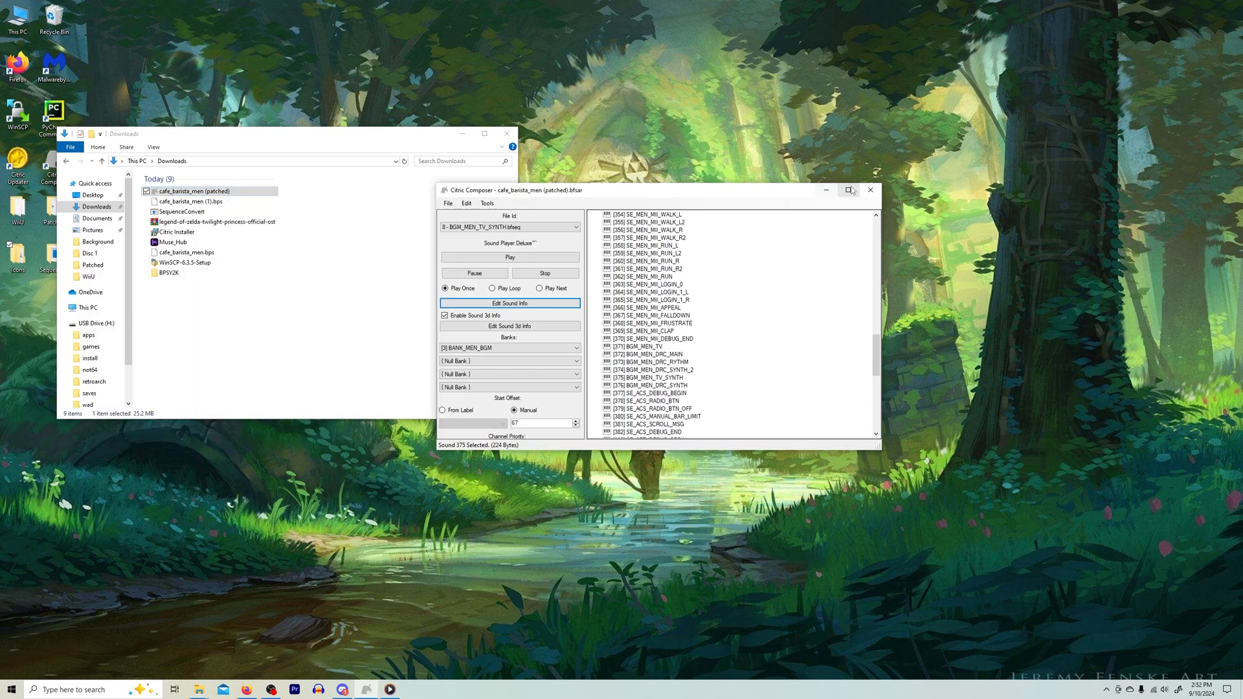
click(870, 191)
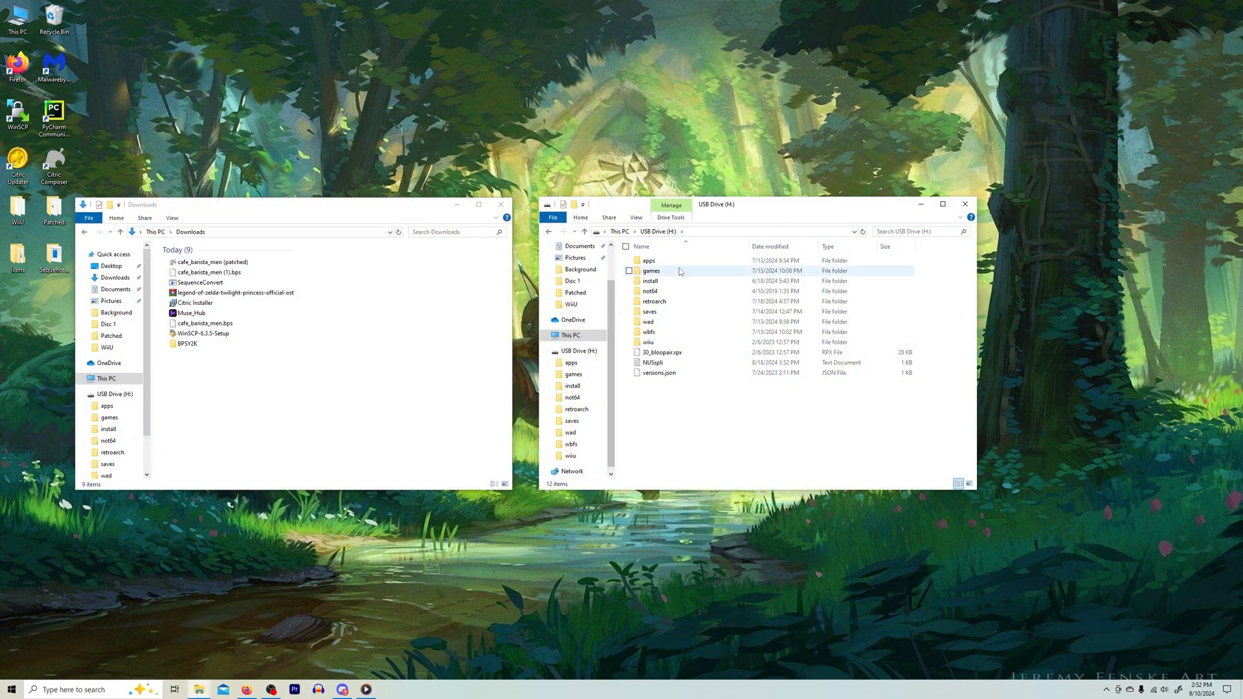
- Browse wiiu > sdcafiine > TwilightPrincess > Sound > Men on the USB drive and create a TPBackup desktop folder
double_click(649, 342)
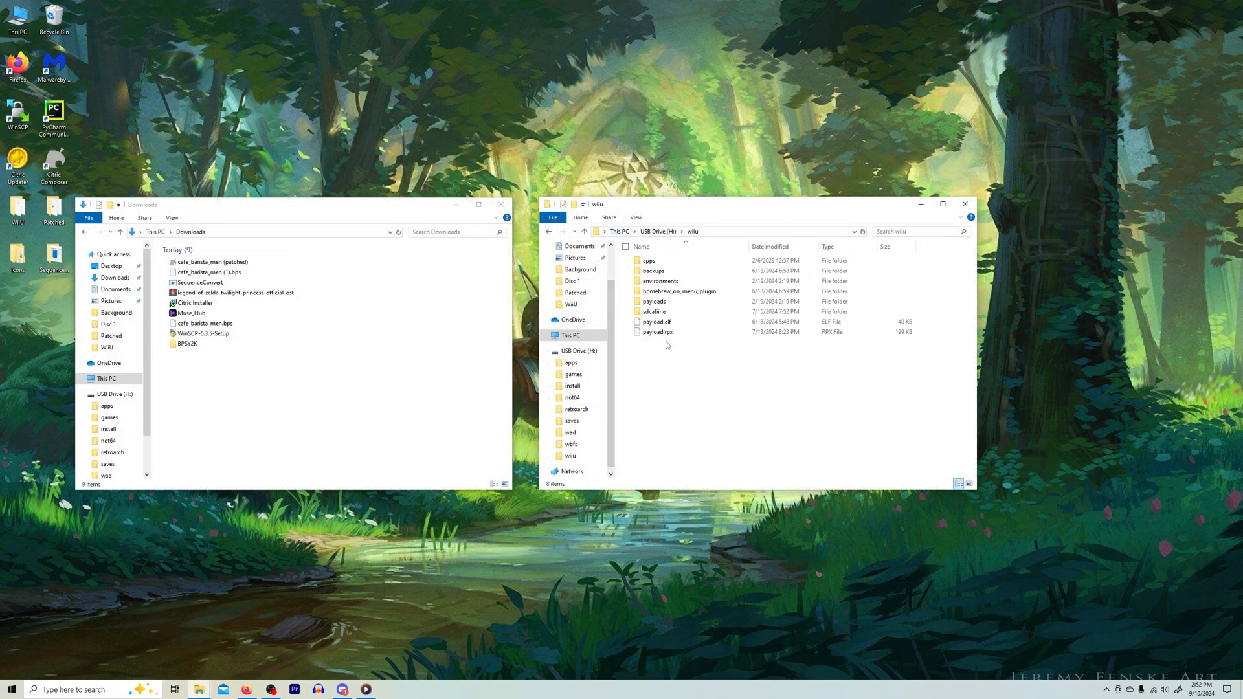
double_click(655, 312)
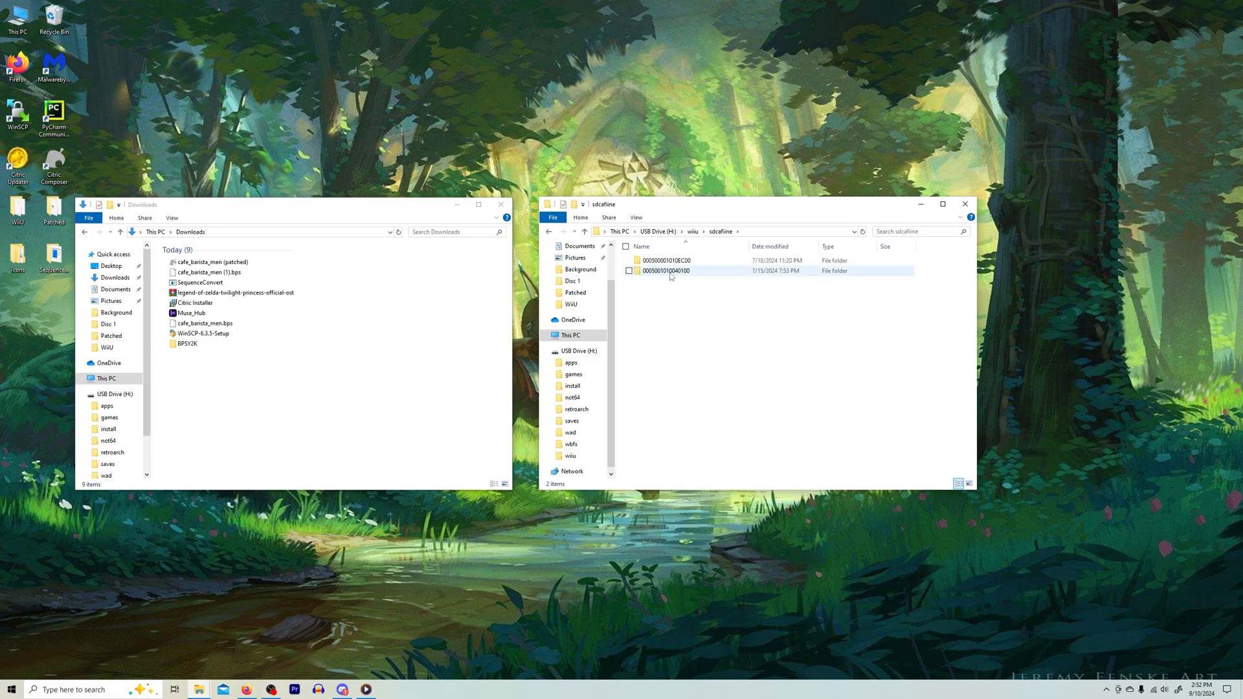
double_click(668, 271)
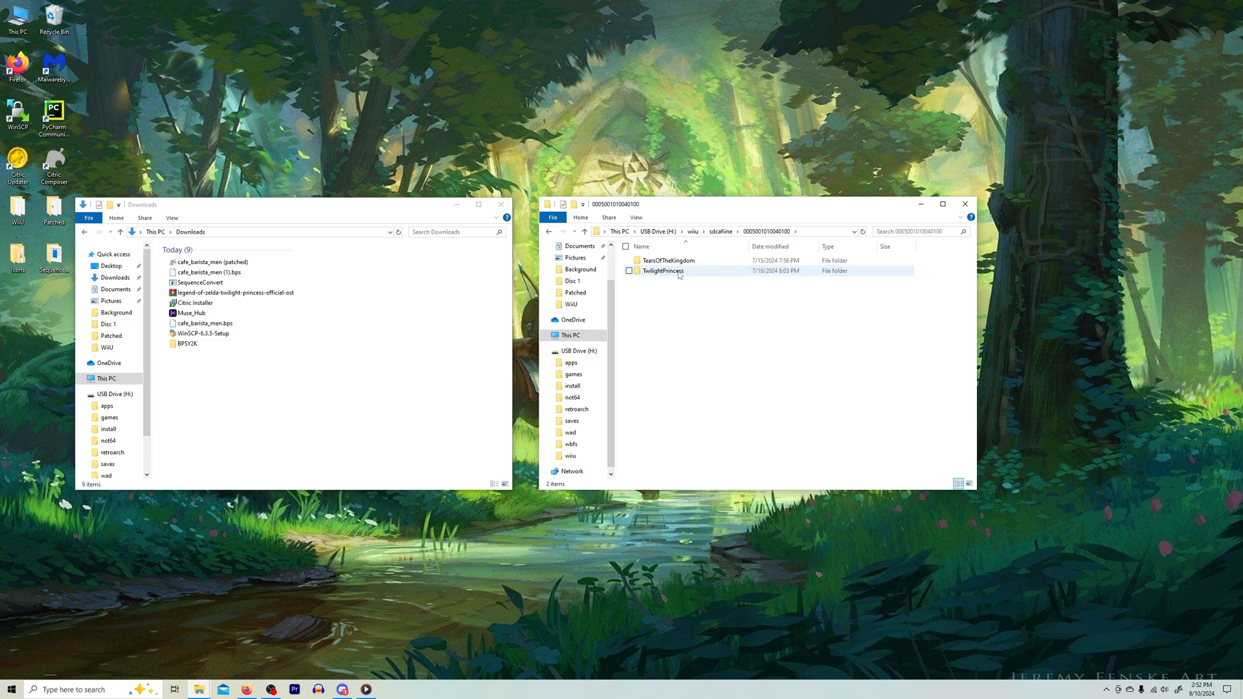
double_click(663, 271)
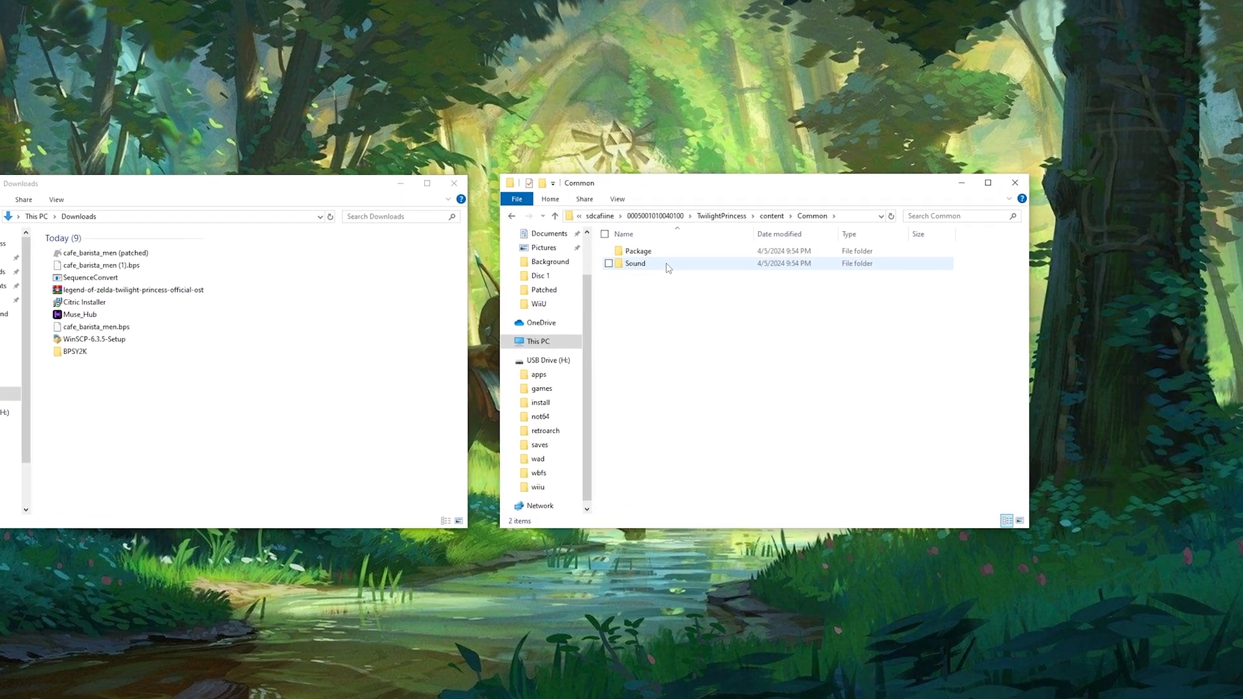
double_click(634, 262)
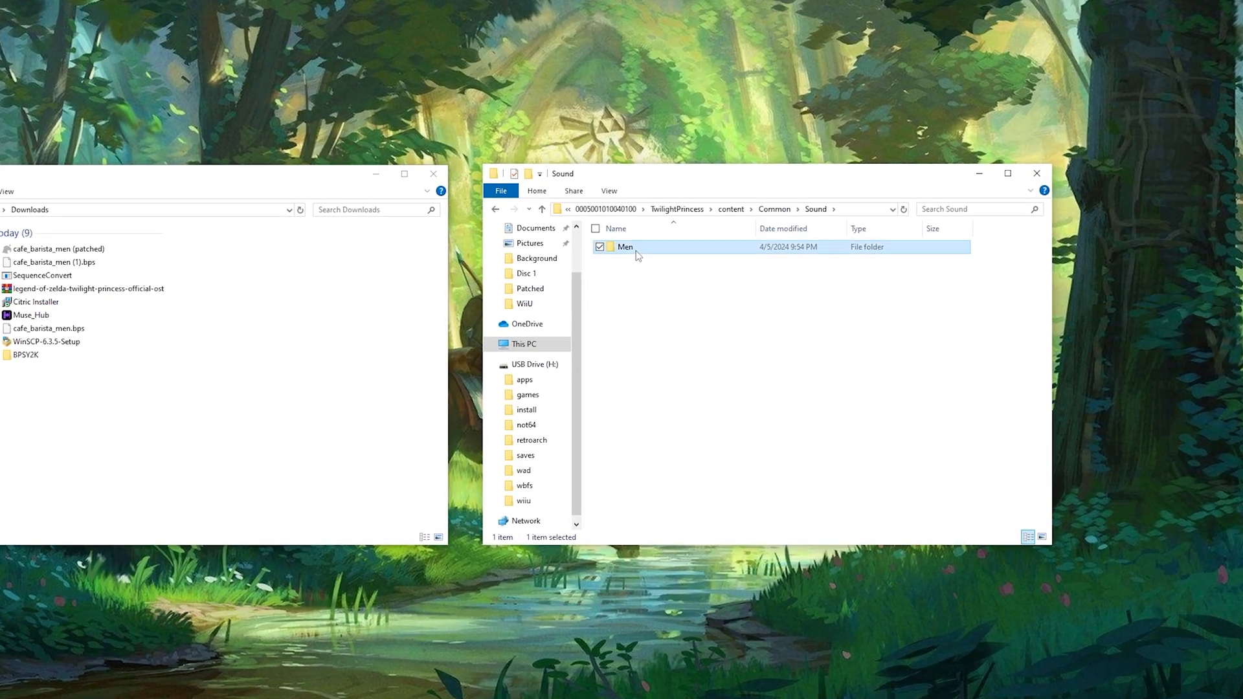
double_click(626, 246)
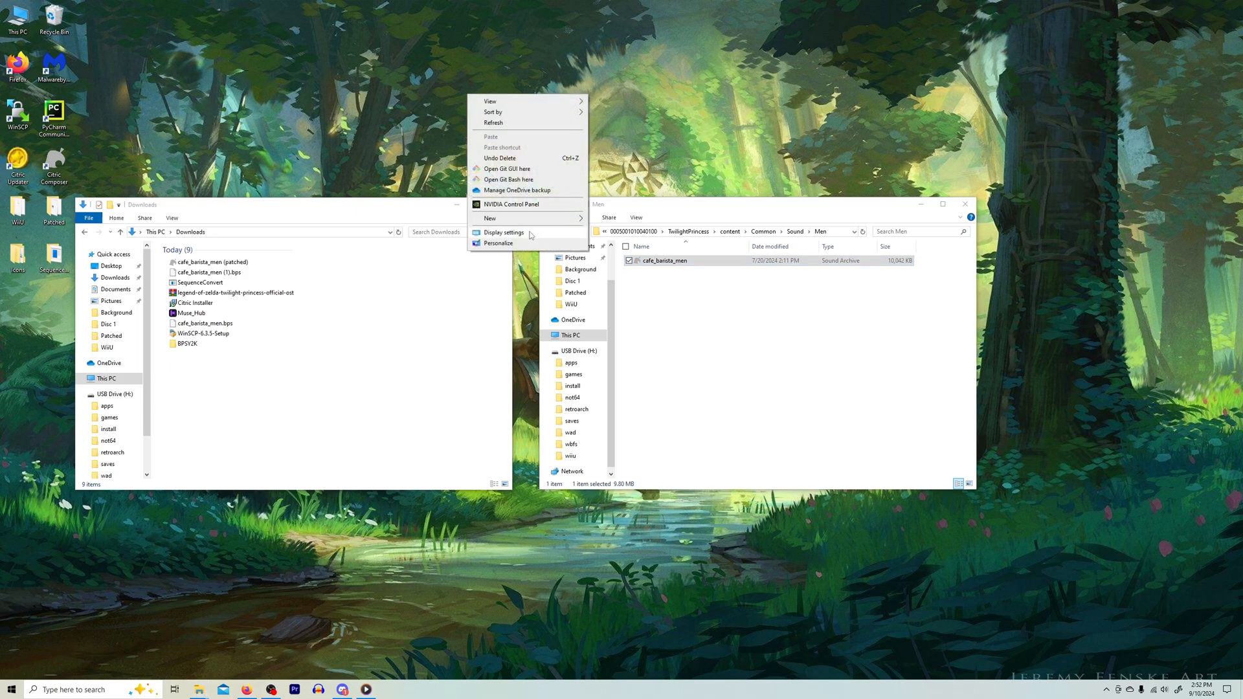
click(490, 218)
text(TPBackup)
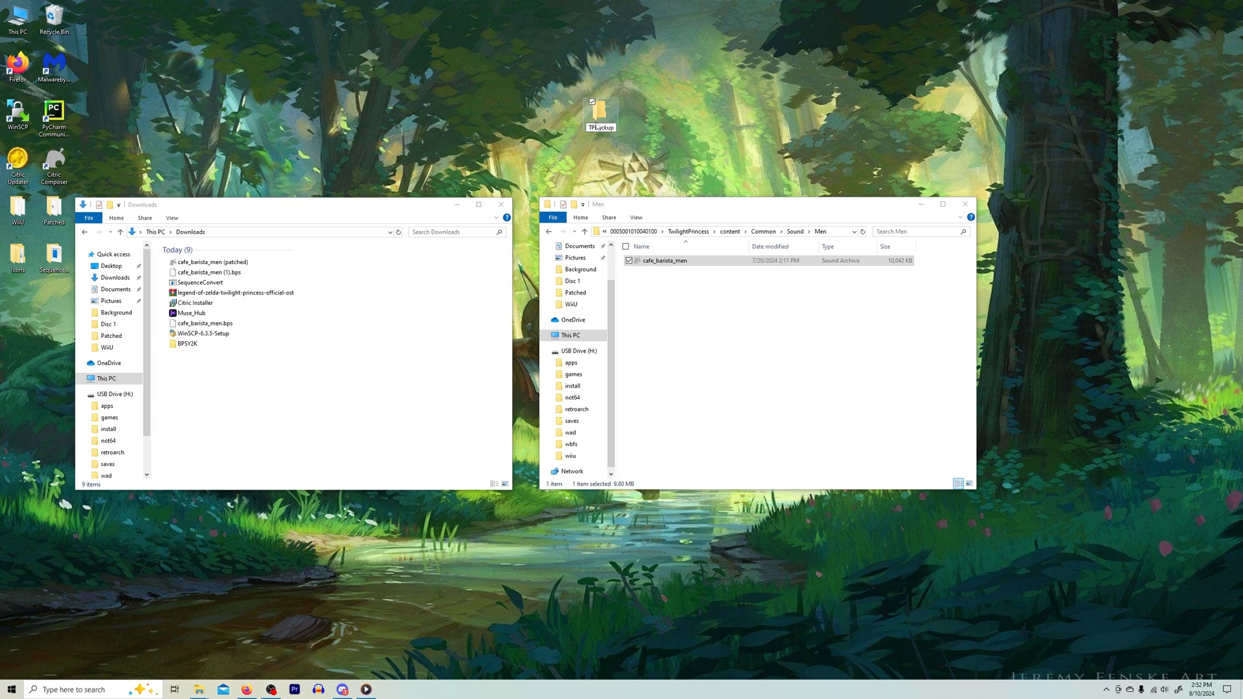
- Open the empty TPBackup folder and eject USB Drive (H:)
double_click(599, 114)
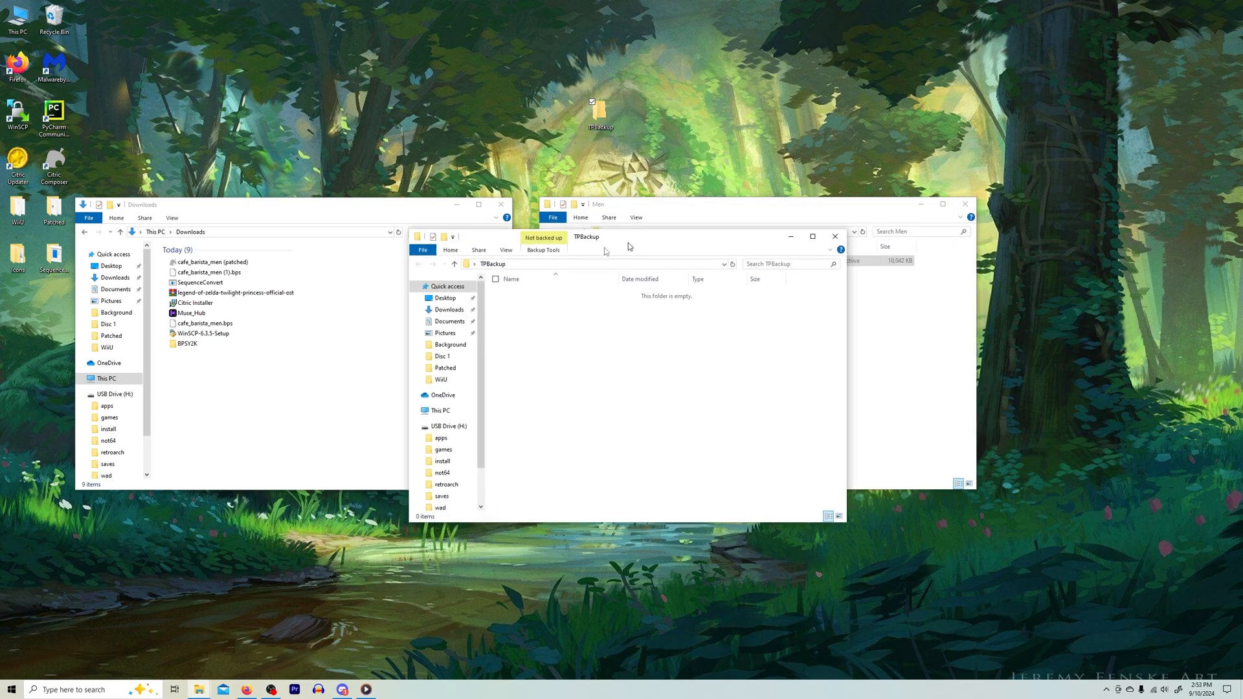
right_click(664, 260)
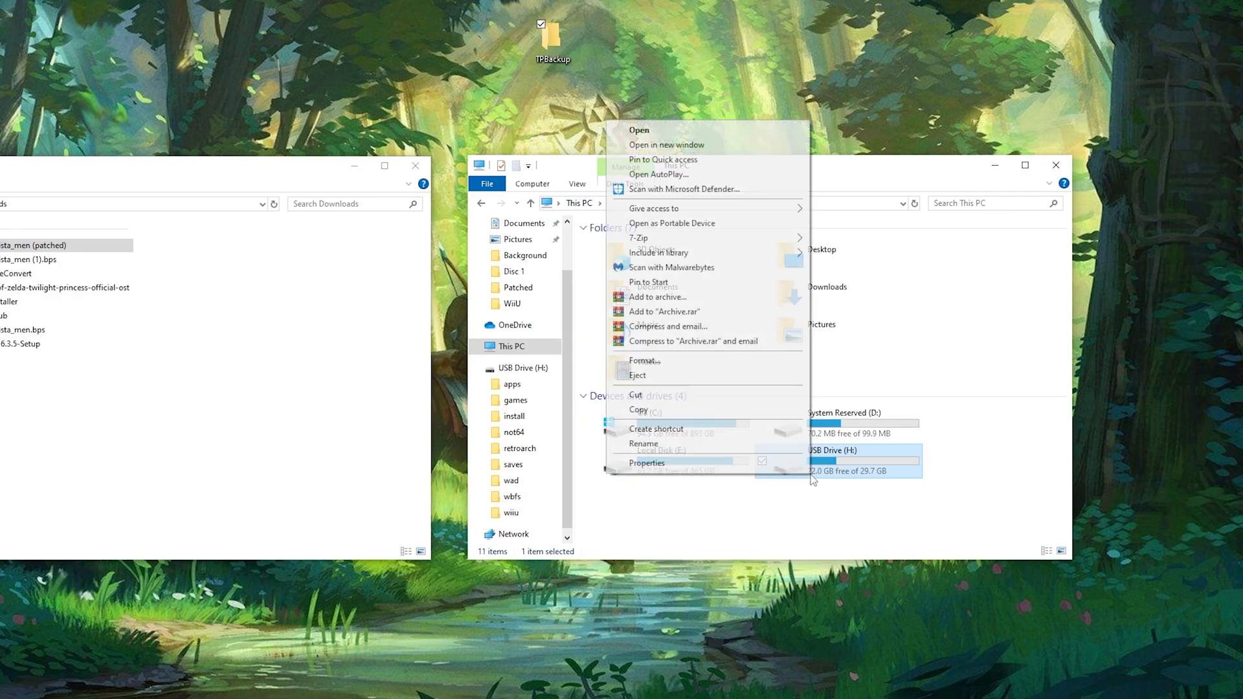
click(787, 513)
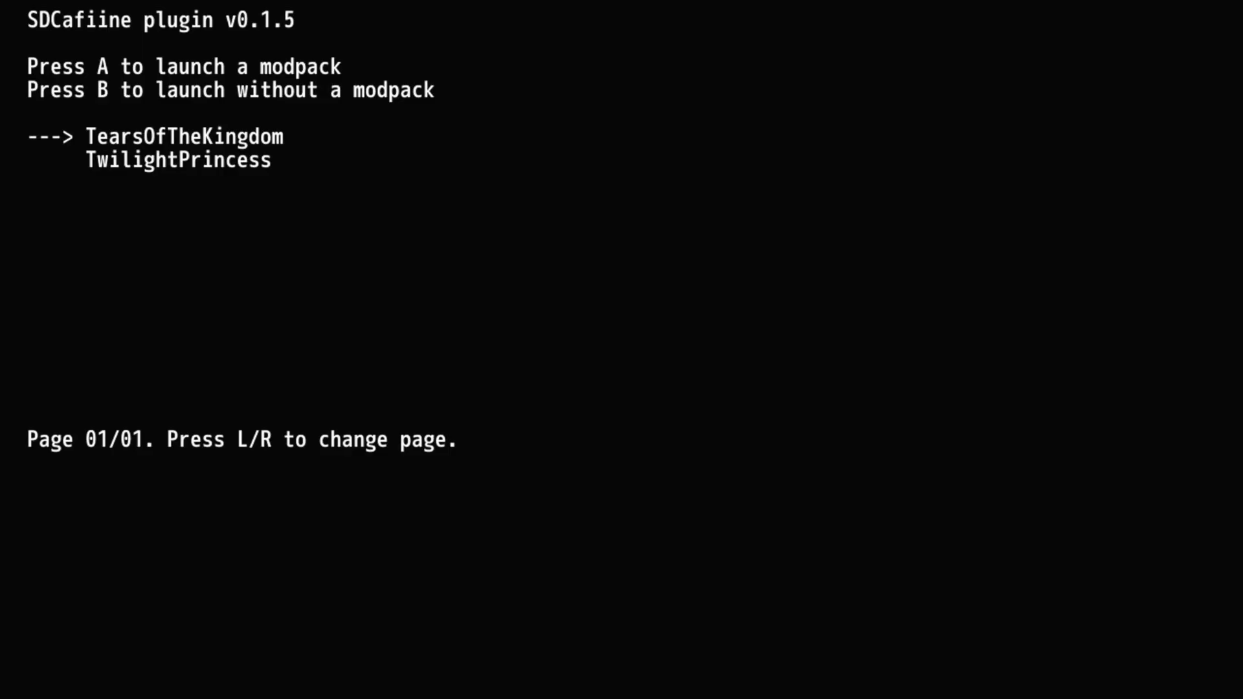
- Leave the SDCafiine modpack chooser with the A button to load the Wii U Menu
key(A)
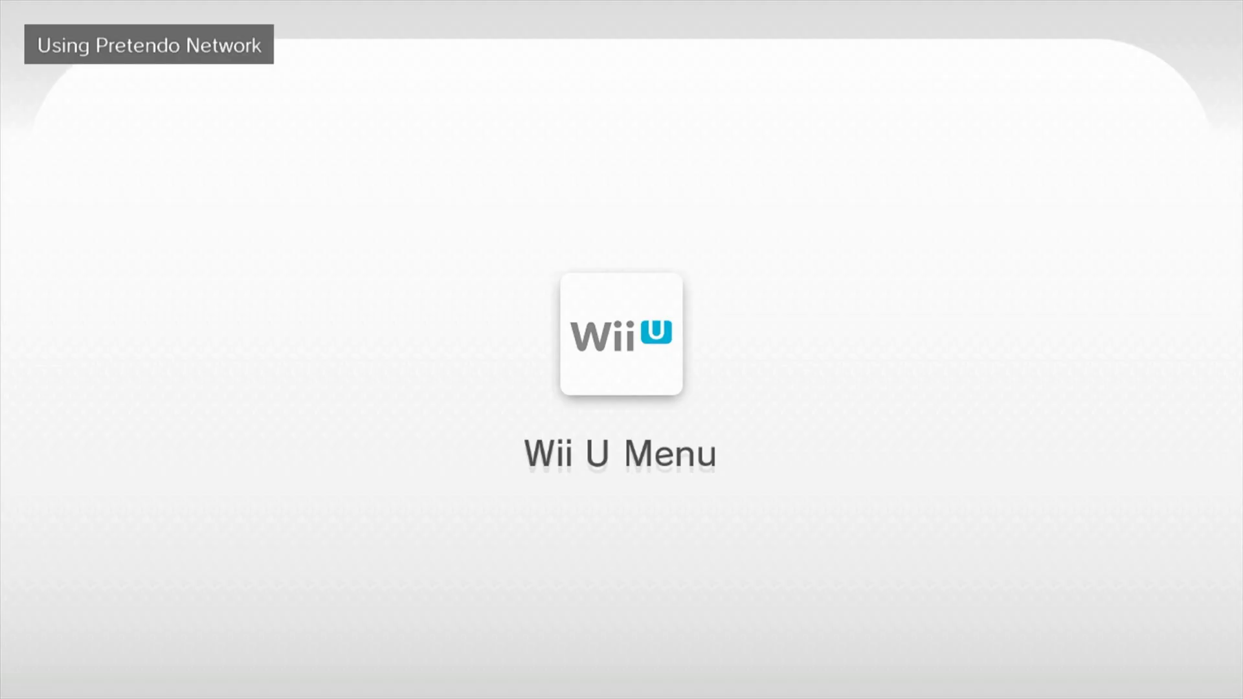